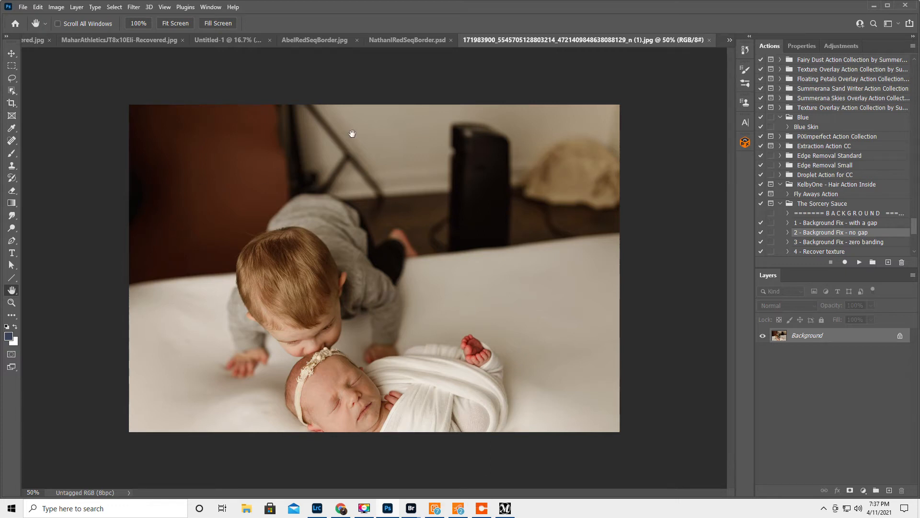
mouse_move(284, 172)
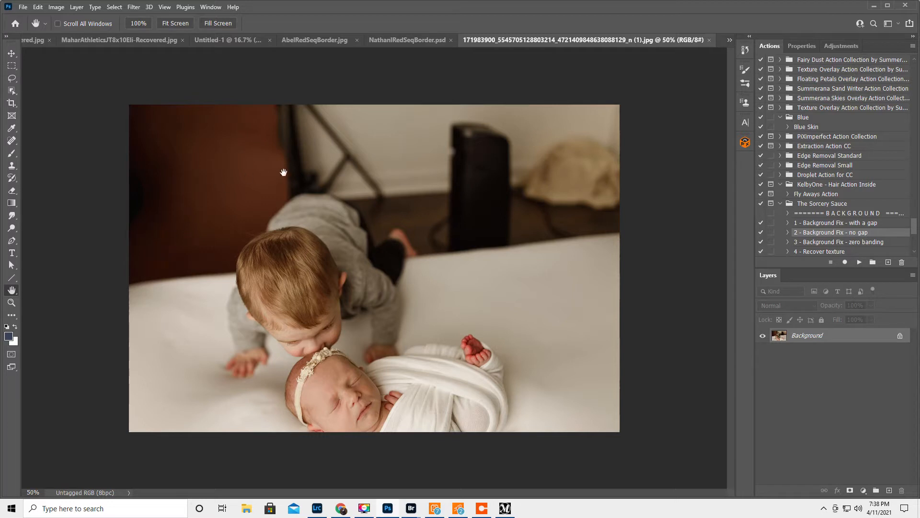
mouse_move(431, 253)
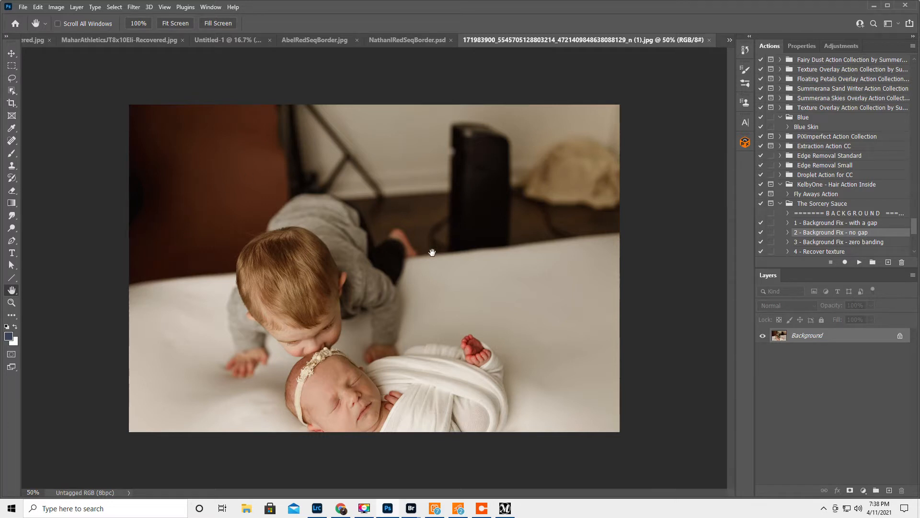
mouse_move(336, 402)
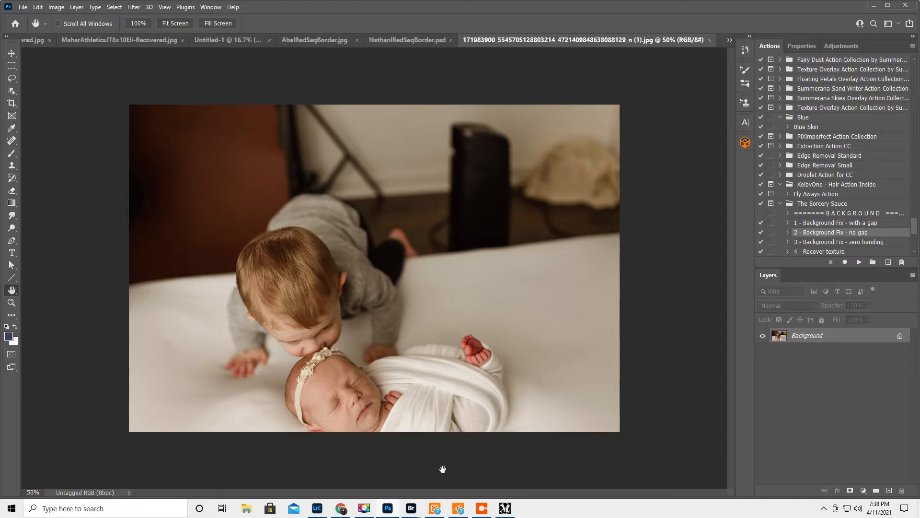
mouse_move(314, 446)
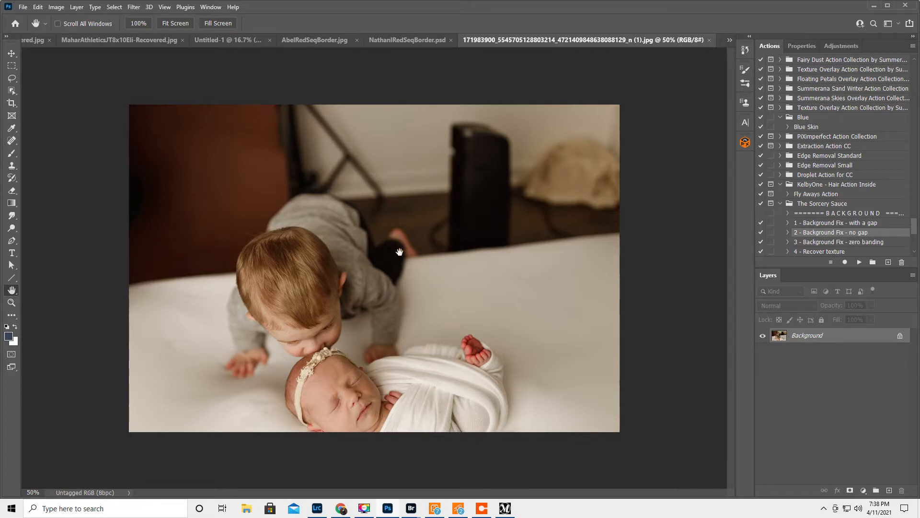
mouse_move(118, 181)
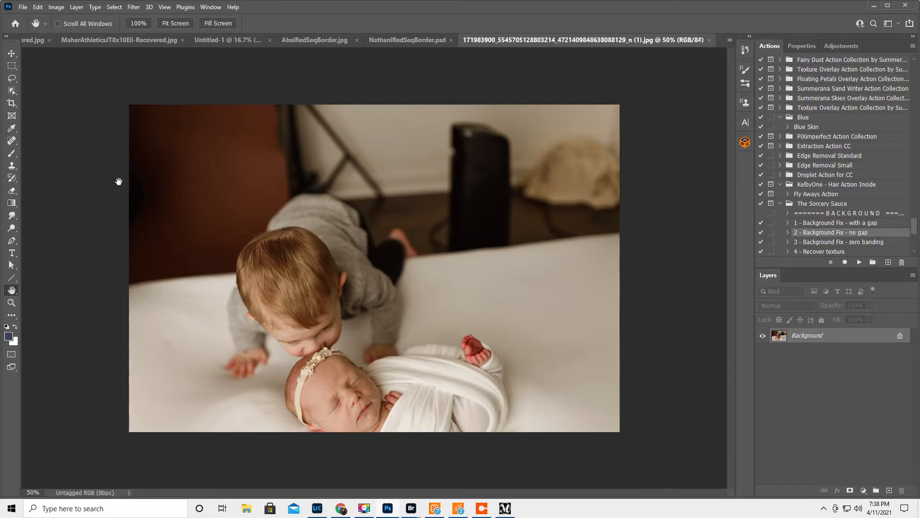
mouse_move(81, 168)
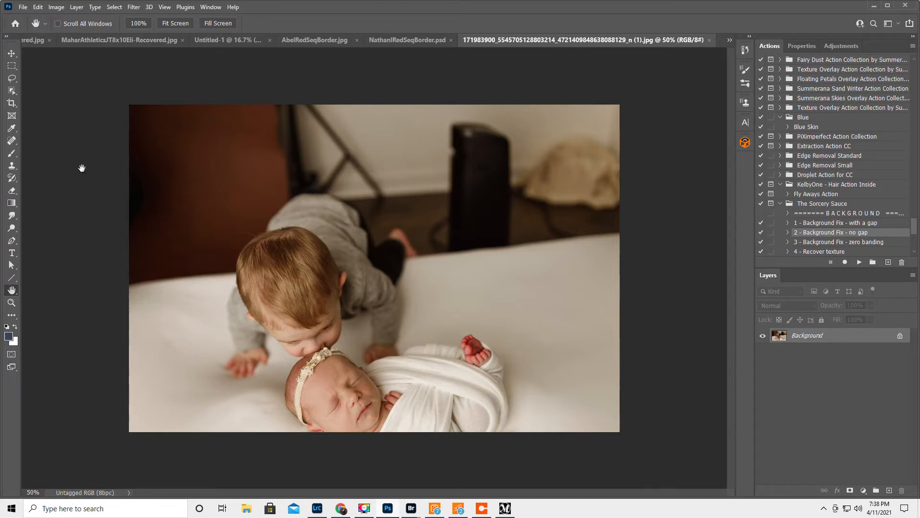
mouse_move(122, 181)
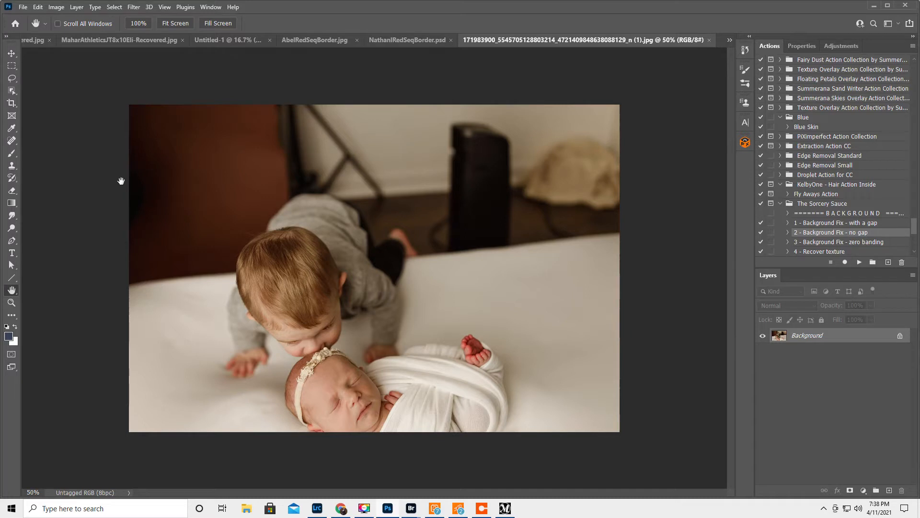
mouse_move(10, 91)
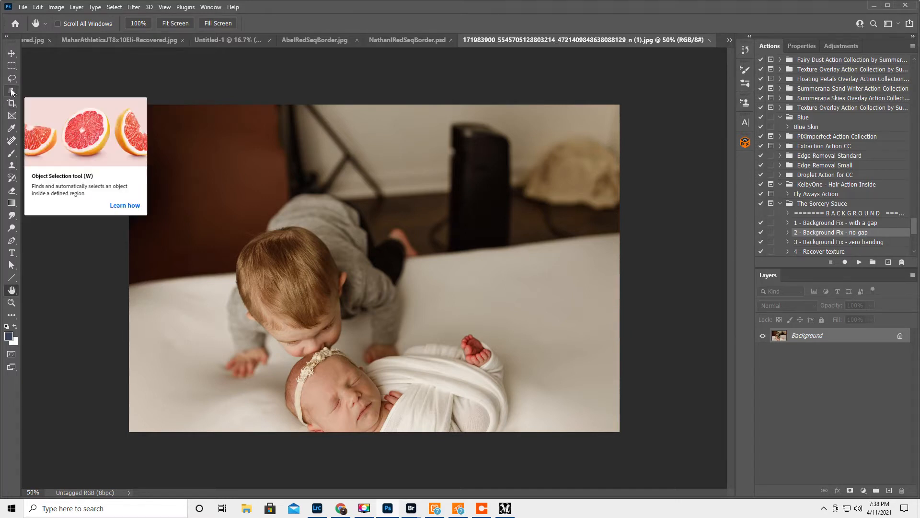
Step: Select the toddler and newborn with automatic subject selection, then switch to the Lasso
left_click(11, 91)
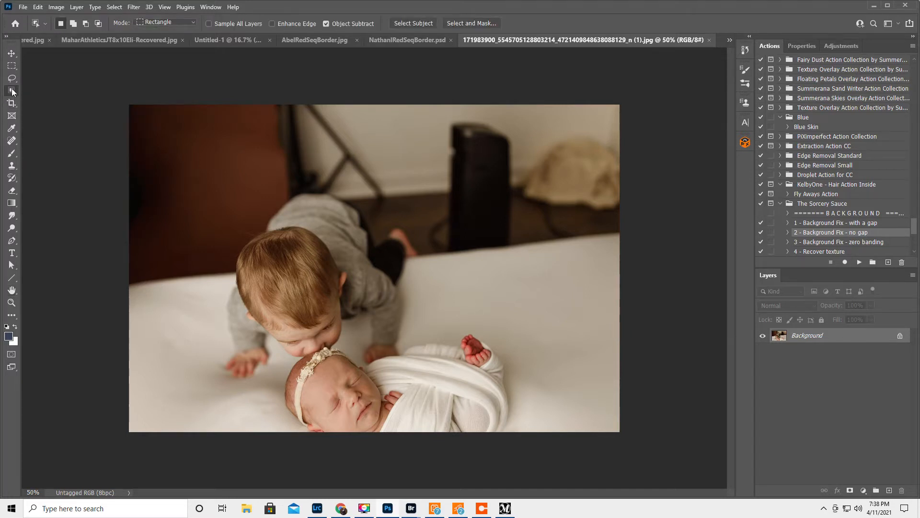
mouse_move(11, 90)
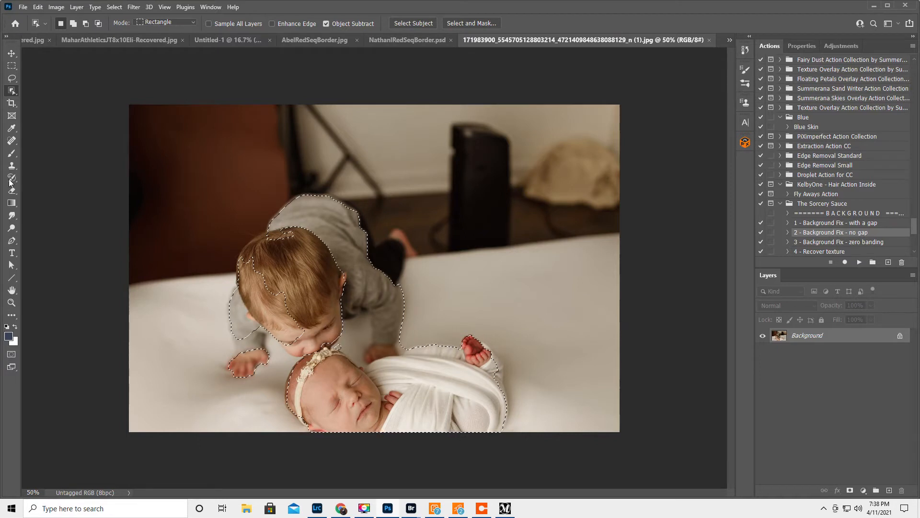
left_click(11, 78)
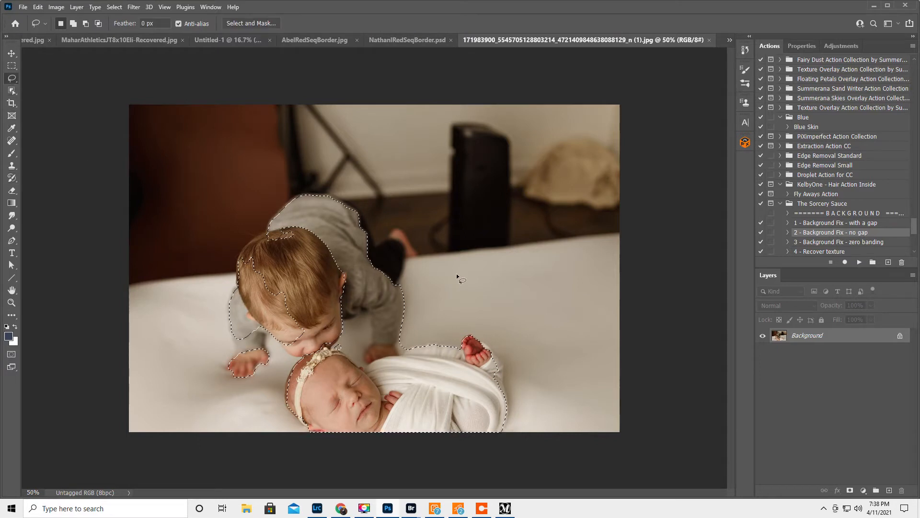
Step: Brush a Quick Selection over the toddler, Alt-subtracting stray backdrop areas
left_click(11, 90)
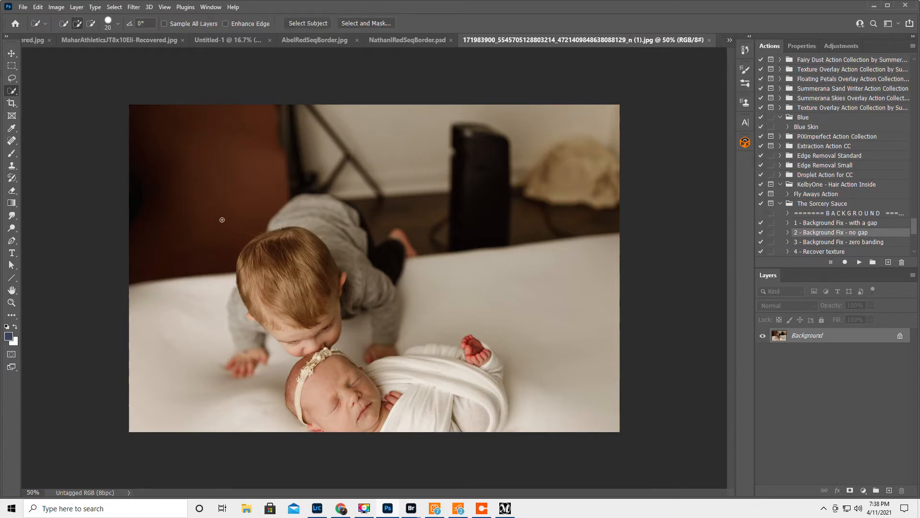
mouse_move(292, 201)
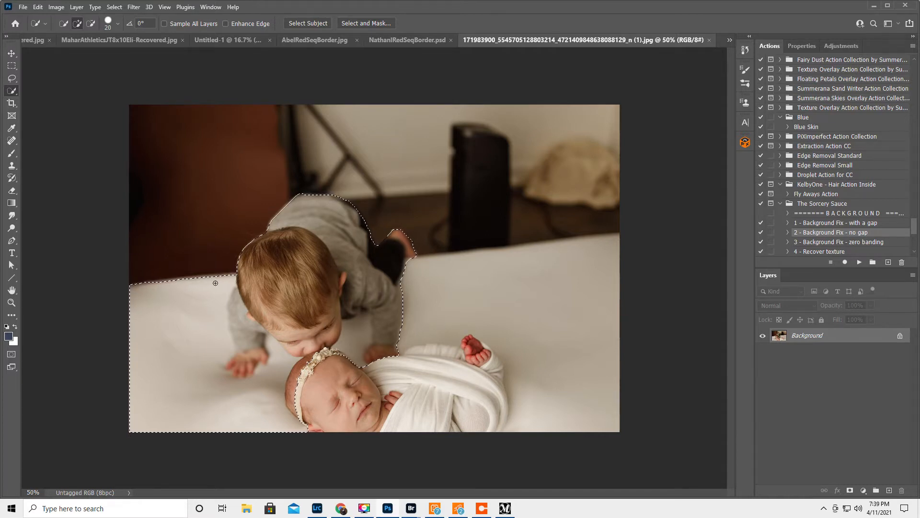
key("alt")
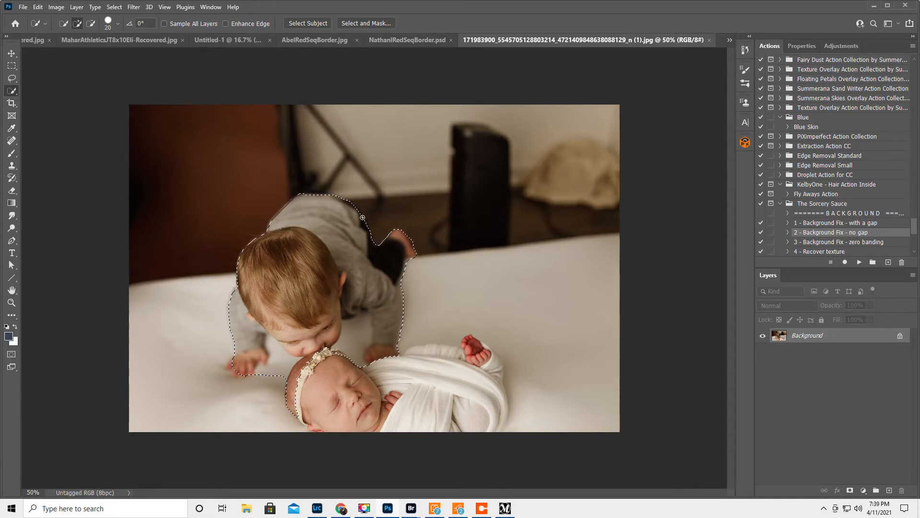
Step: Invert the toddler selection in Select and Mask so the backdrop and newborn are kept
left_click(365, 23)
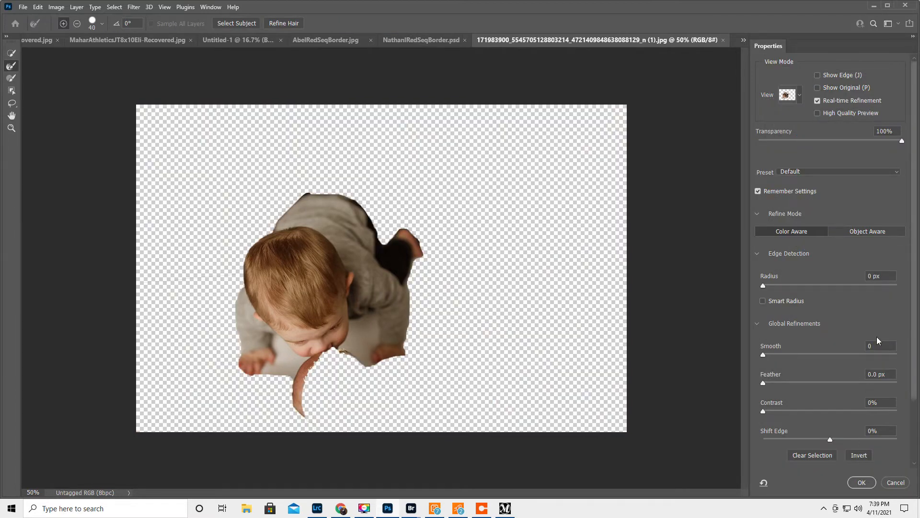
mouse_move(242, 286)
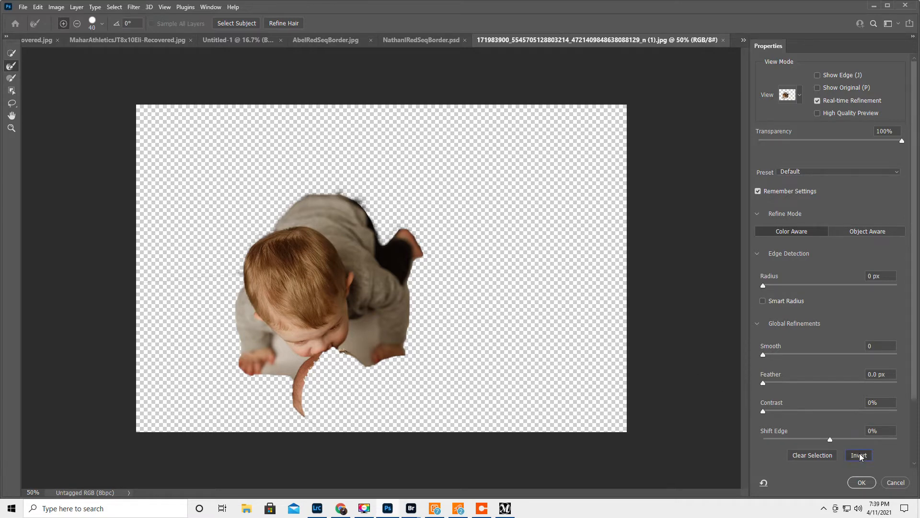
left_click(859, 454)
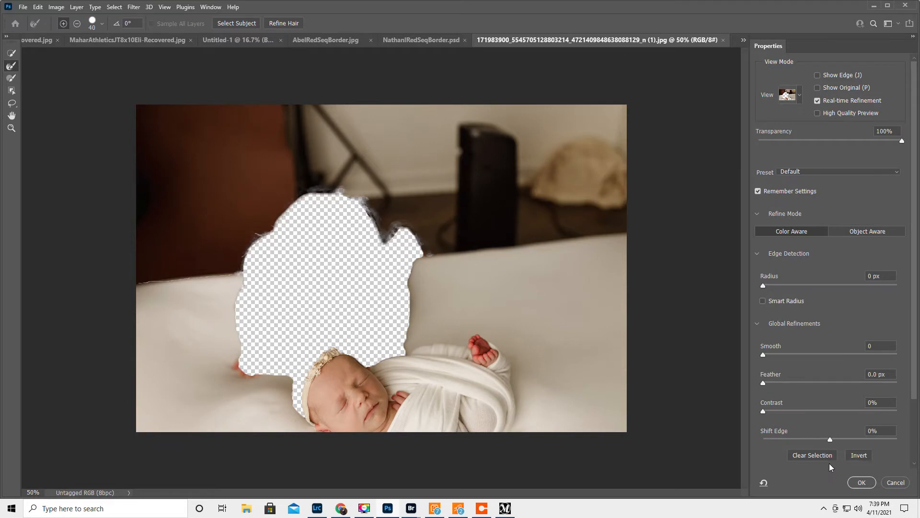
scroll("down", 3)
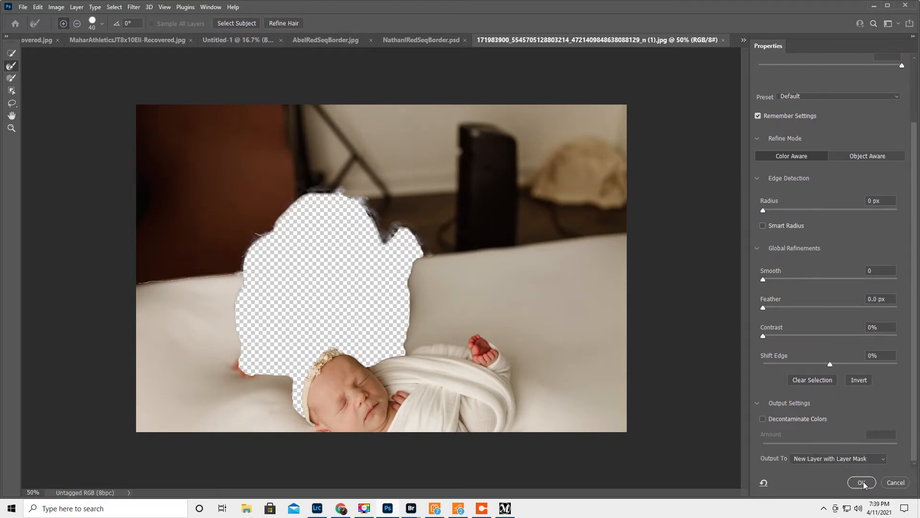
Step: Output the inverted selection as a masked Background copy and make the original Background active
left_click(861, 482)
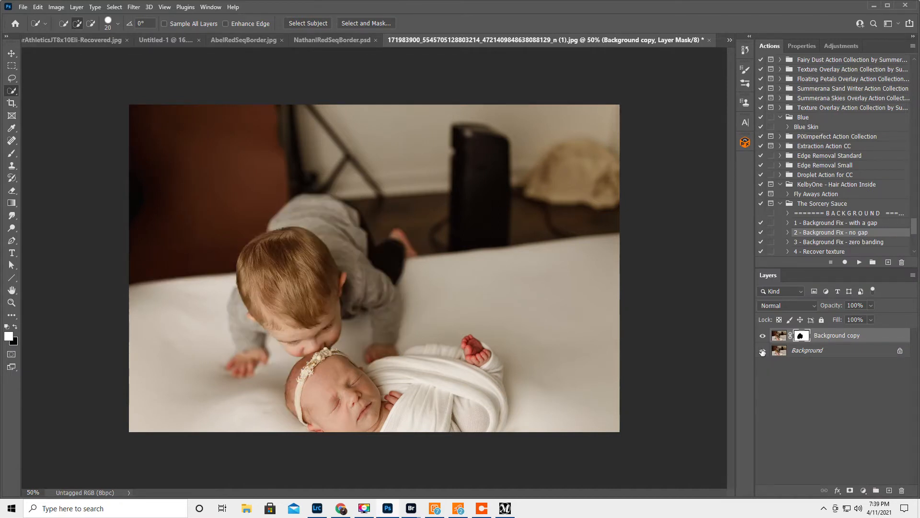
left_click(807, 350)
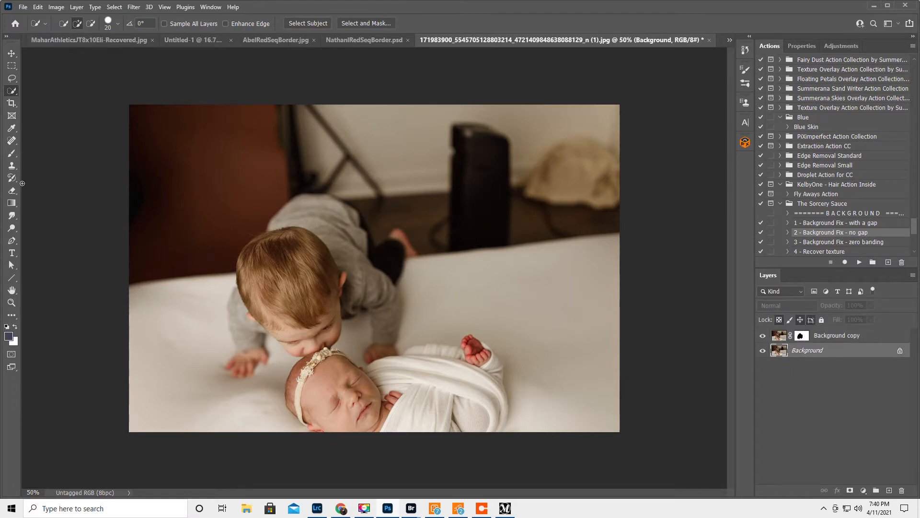
Step: Set up a gradient using two light backdrop tones Alt-sampled from the photo
left_click(10, 202)
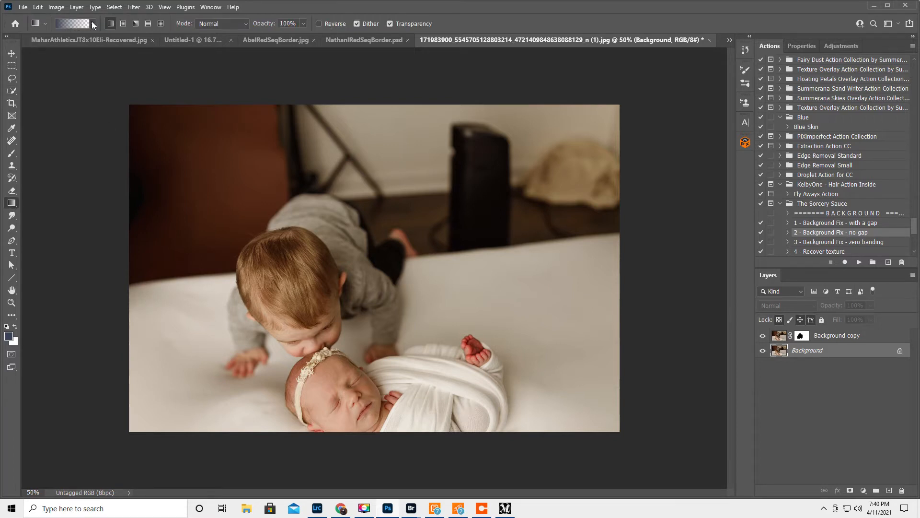
left_click(91, 23)
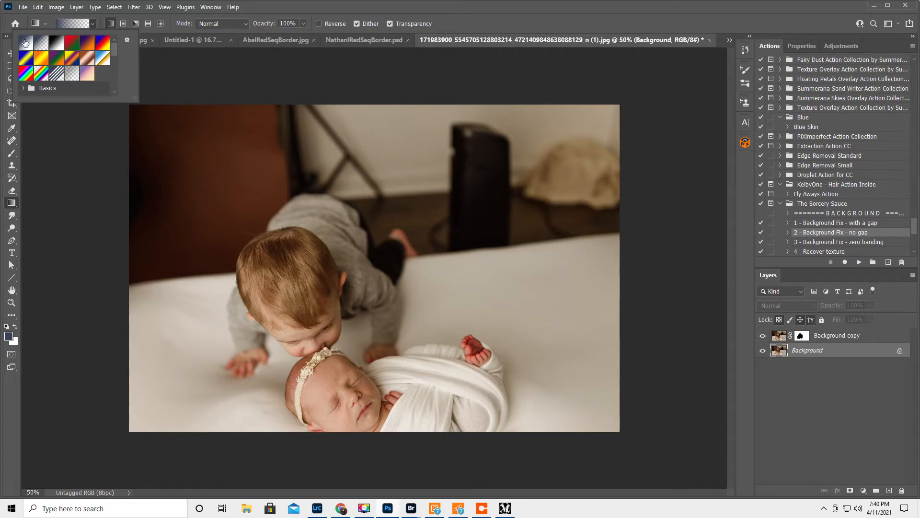
mouse_move(23, 42)
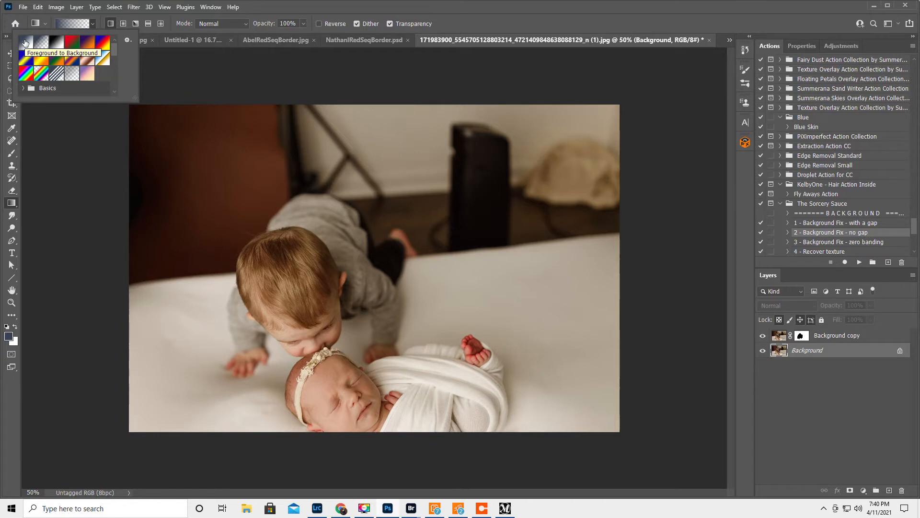
mouse_move(41, 44)
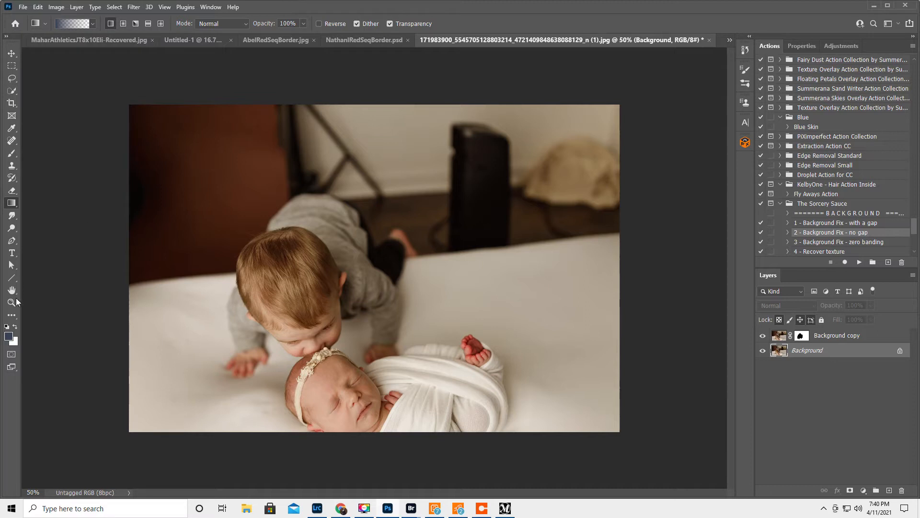
mouse_move(392, 342)
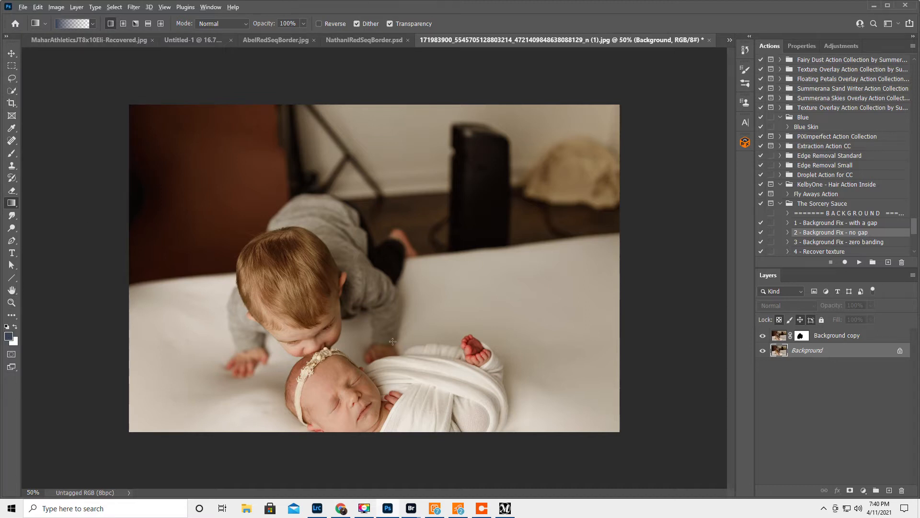
mouse_move(425, 267)
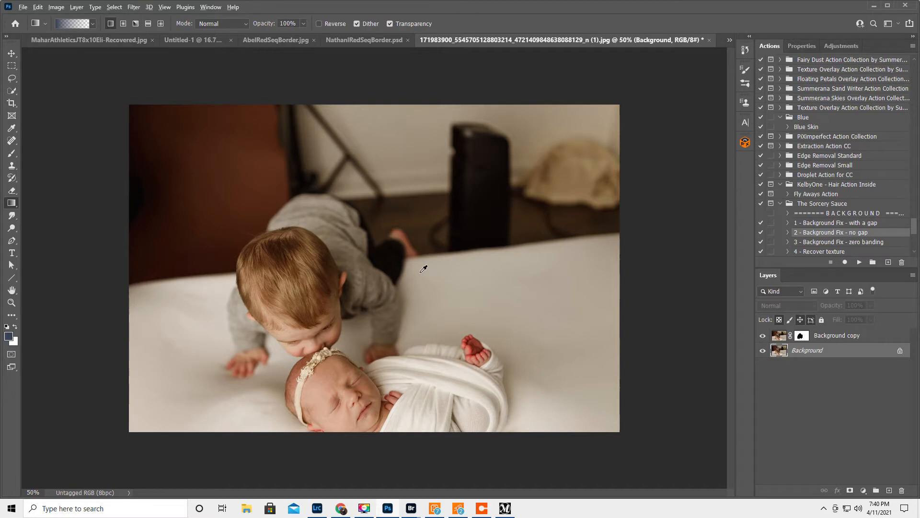
key("alt")
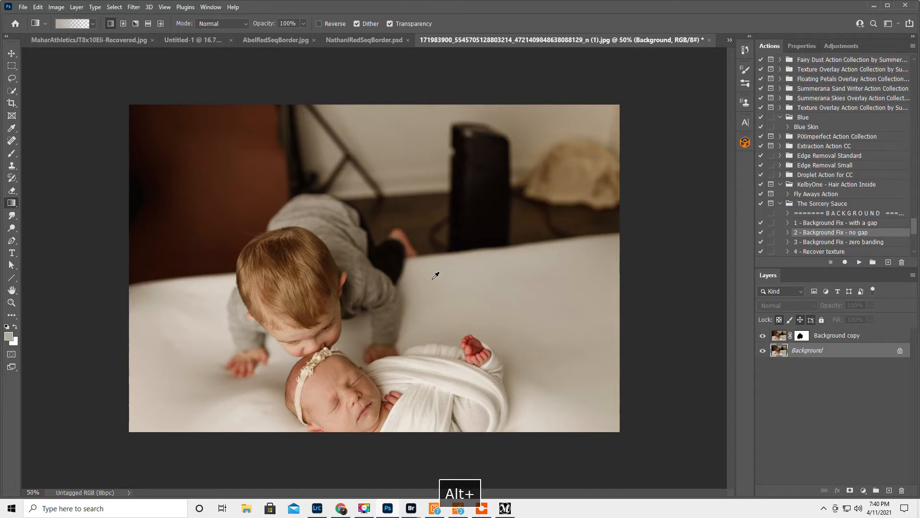
mouse_move(423, 268)
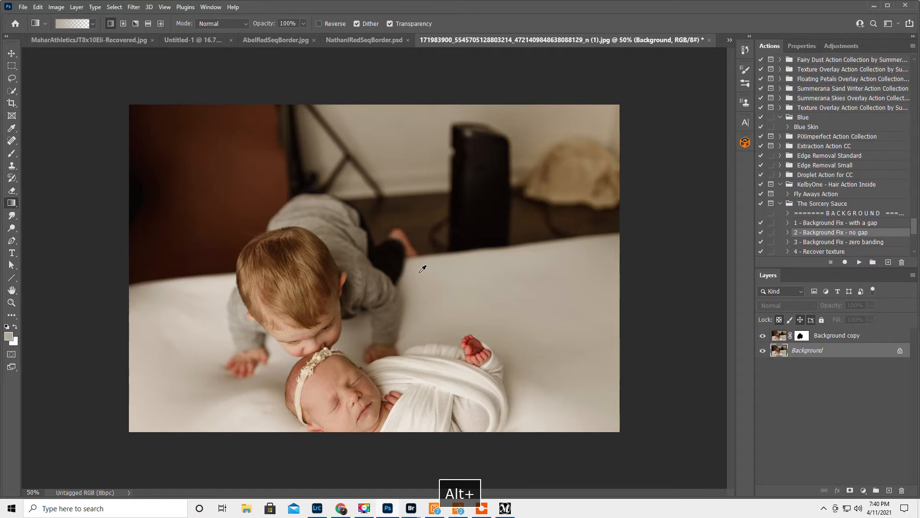
mouse_move(217, 287)
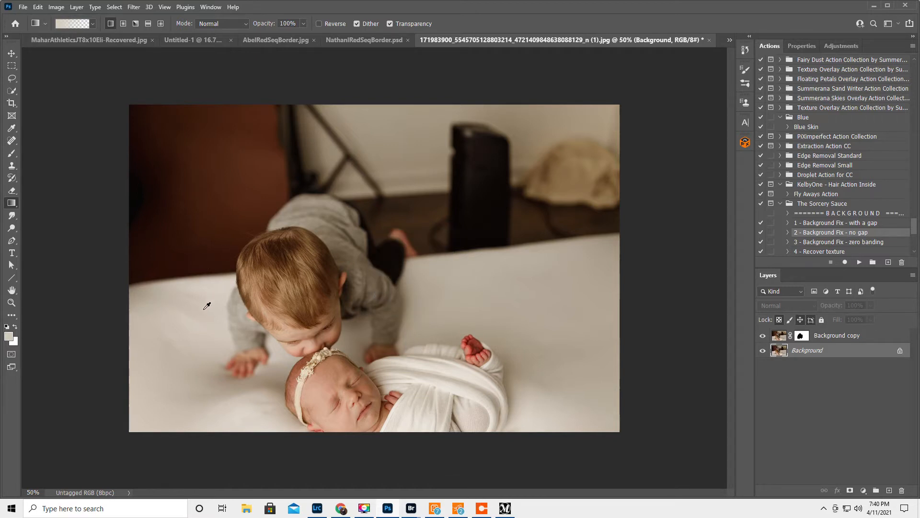
key("alt")
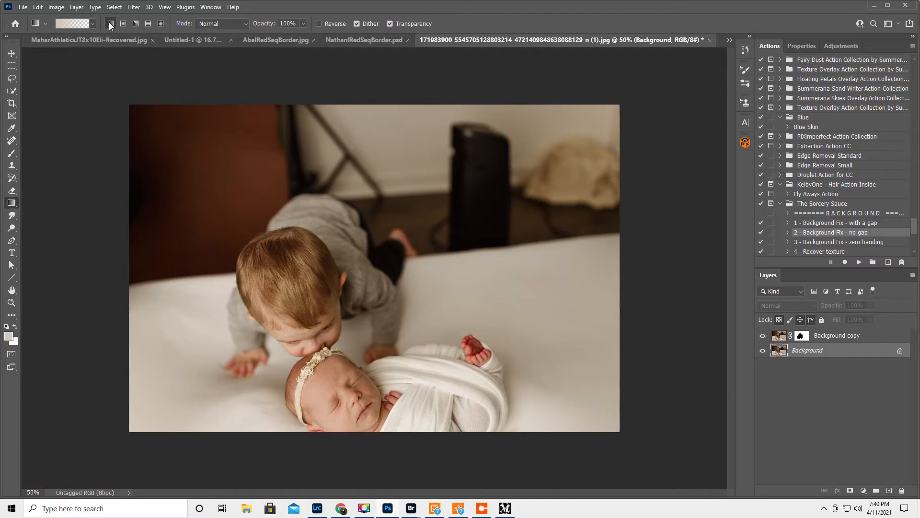
mouse_move(329, 46)
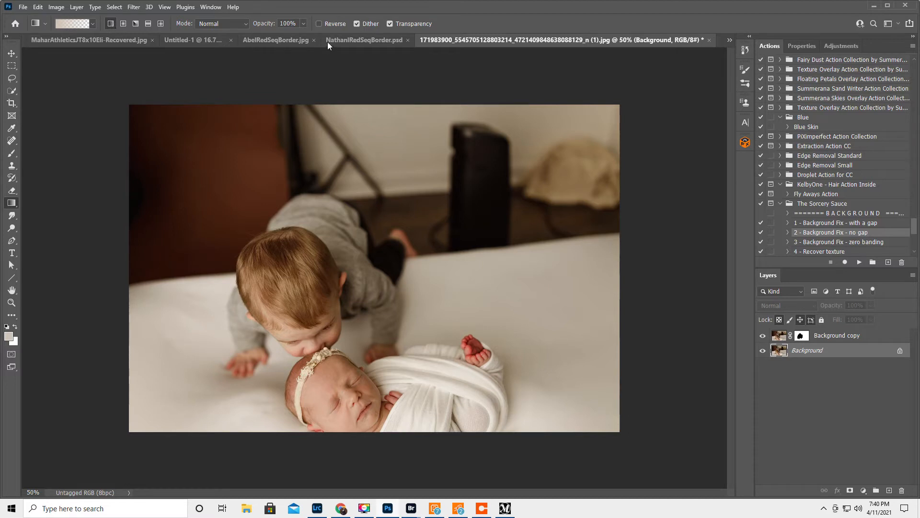
mouse_move(378, 104)
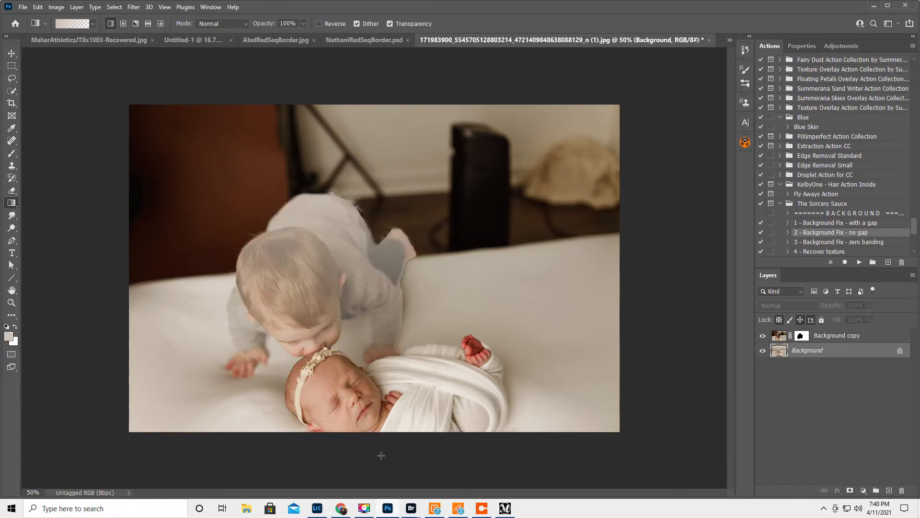
mouse_move(394, 434)
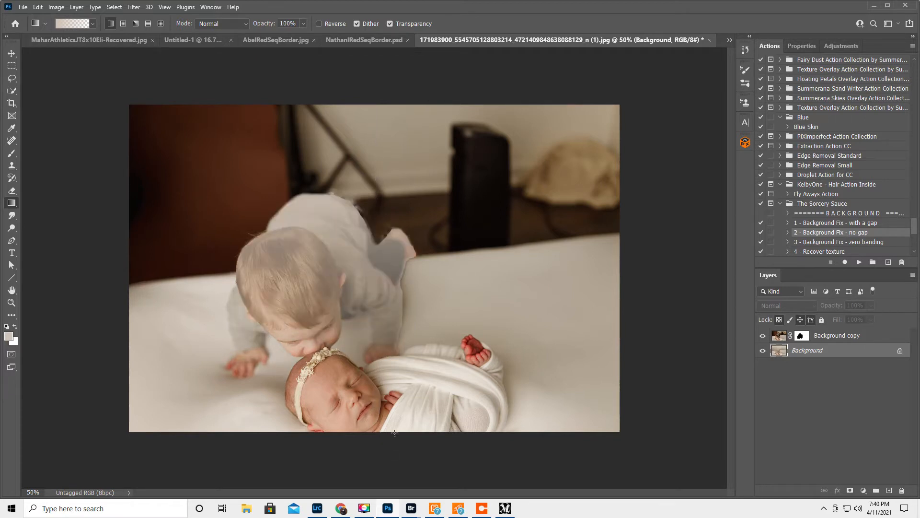
key("ctrl+z")
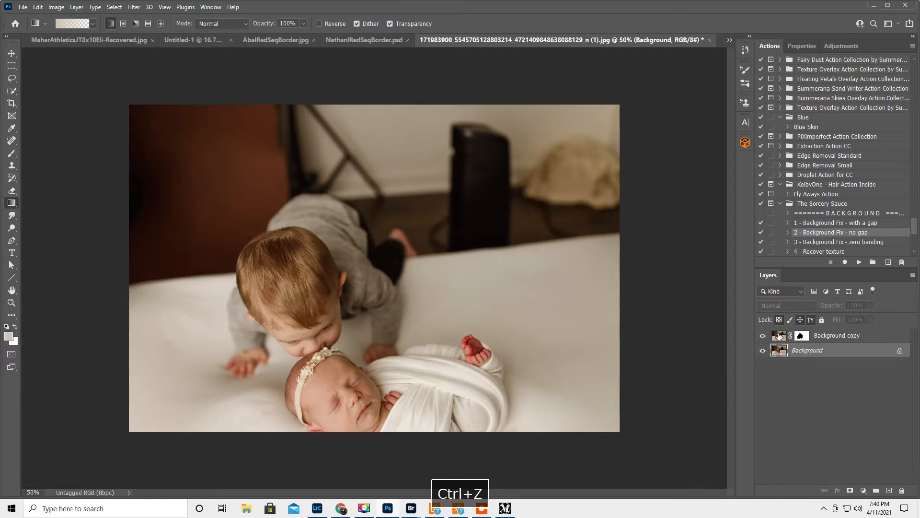
key("ctrl+z")
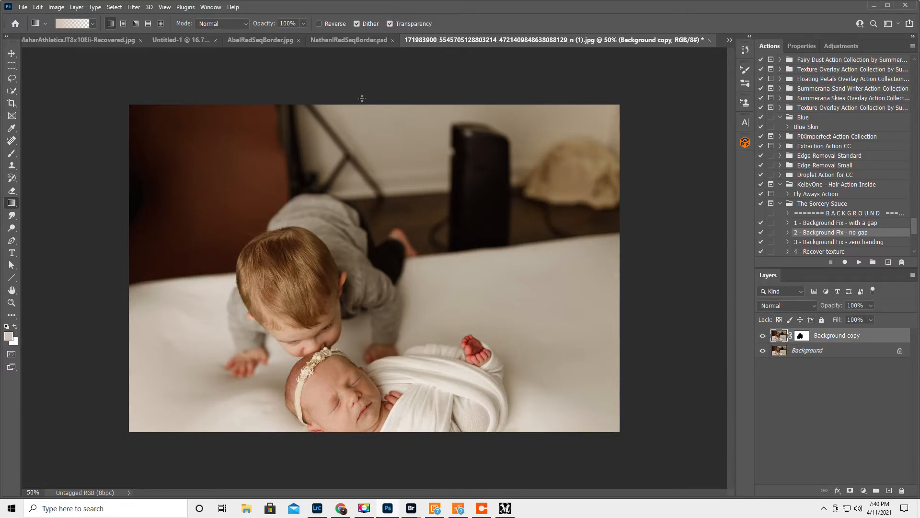
mouse_move(339, 445)
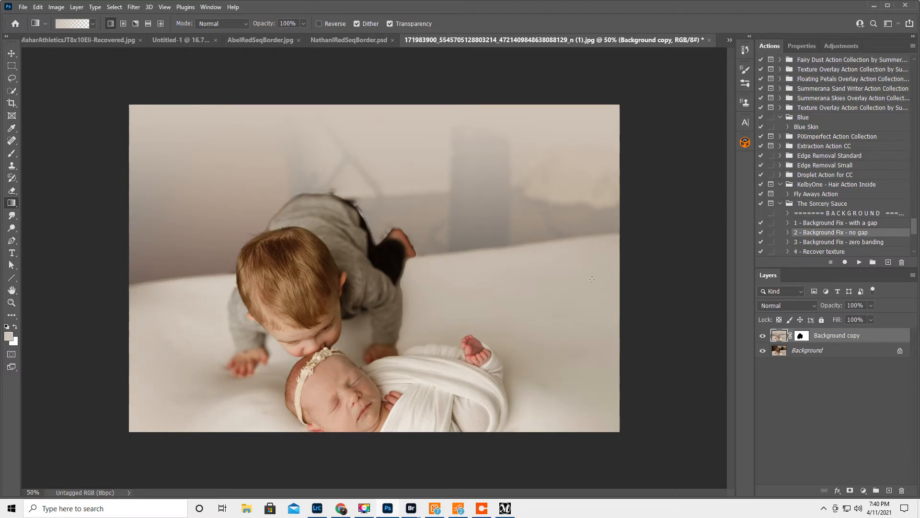
mouse_move(411, 149)
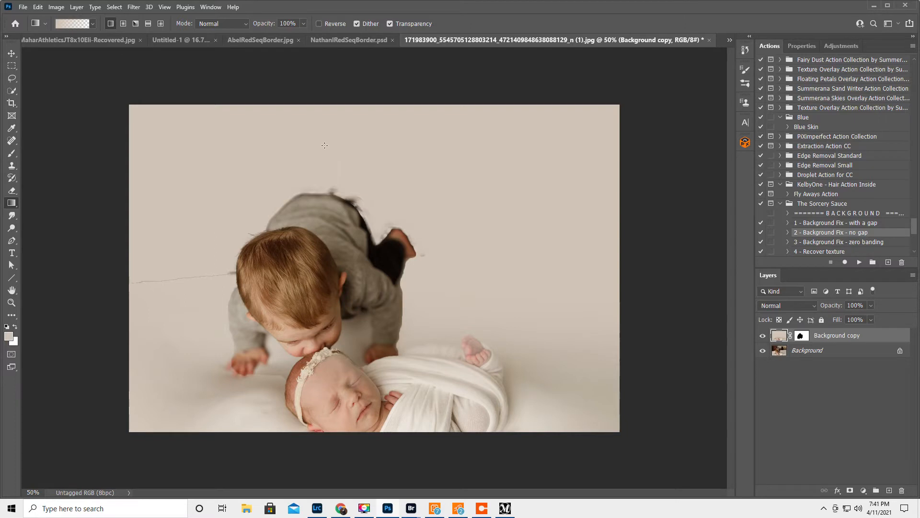
mouse_move(441, 222)
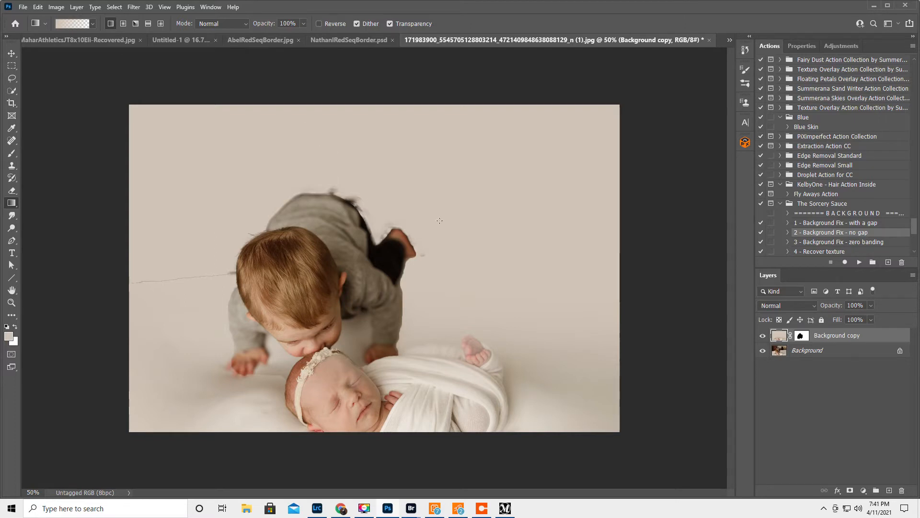
mouse_move(536, 352)
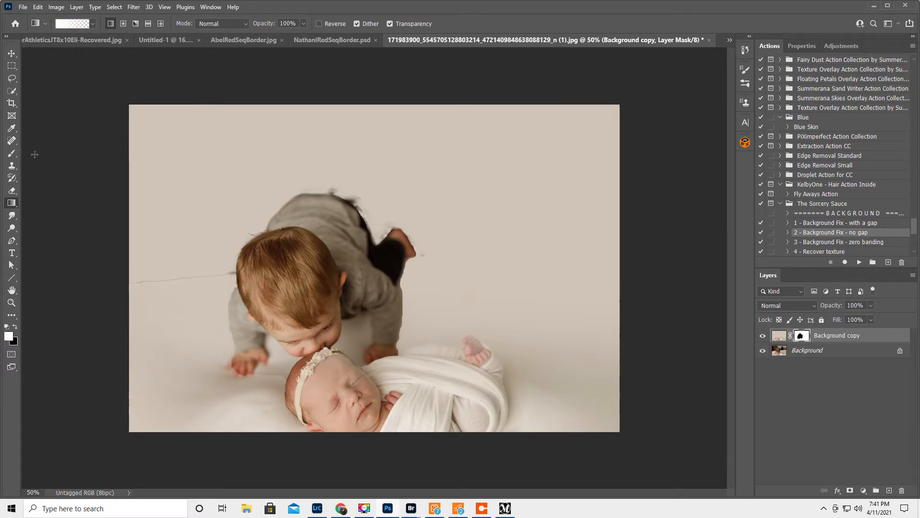
Step: Ready a soft 700 px, 0% hardness brush on the Background copy's mask
left_click(12, 141)
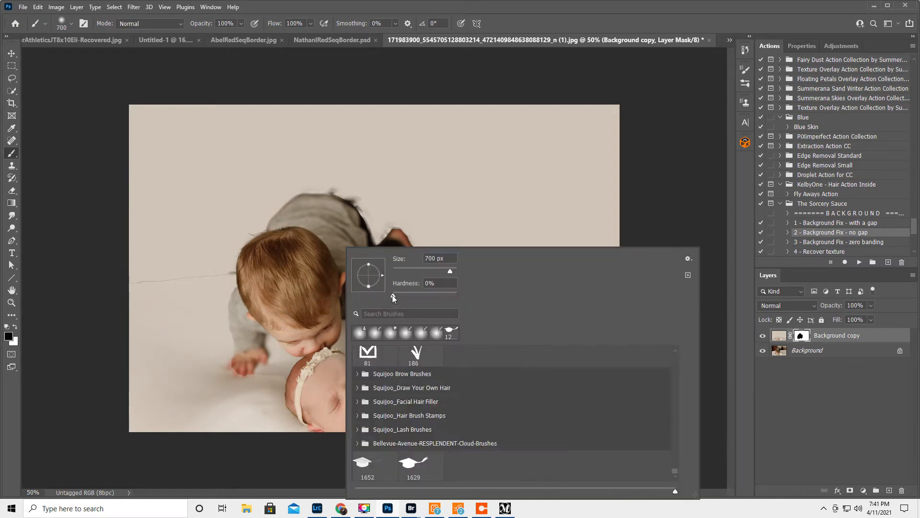
triple_click(440, 283)
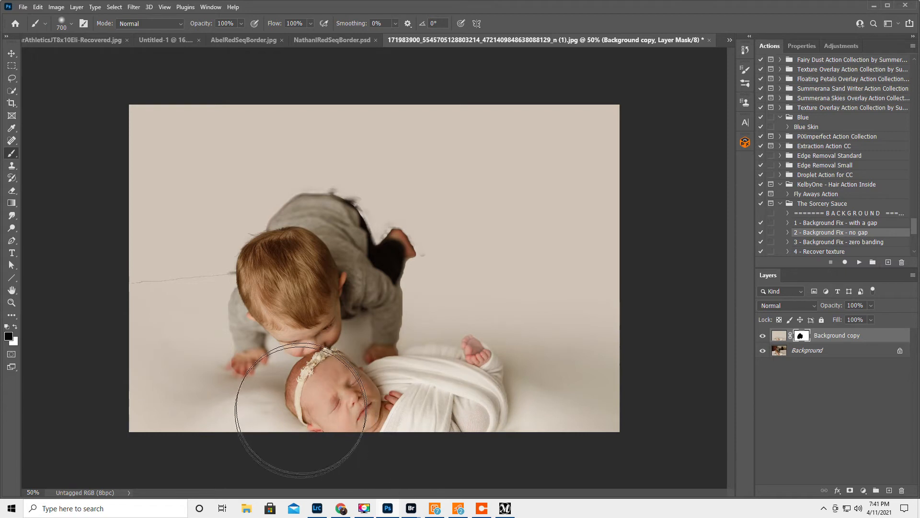
mouse_move(258, 417)
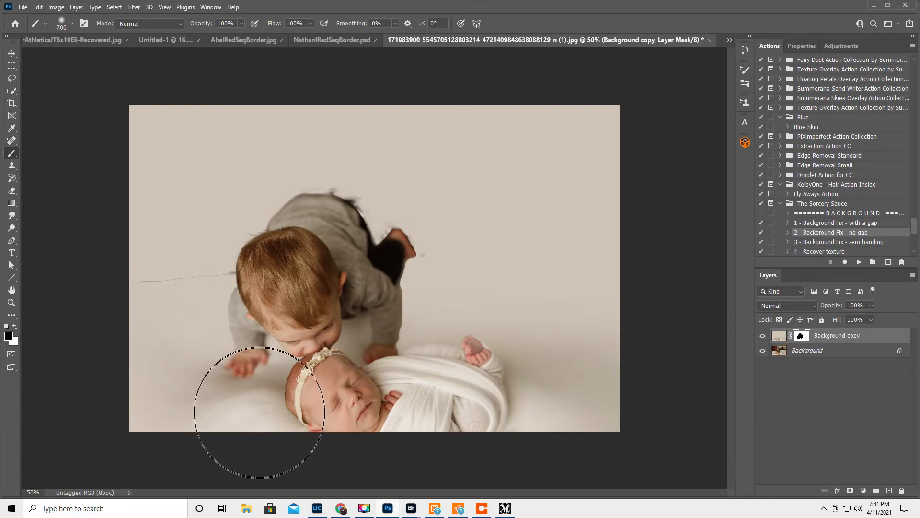
mouse_move(226, 408)
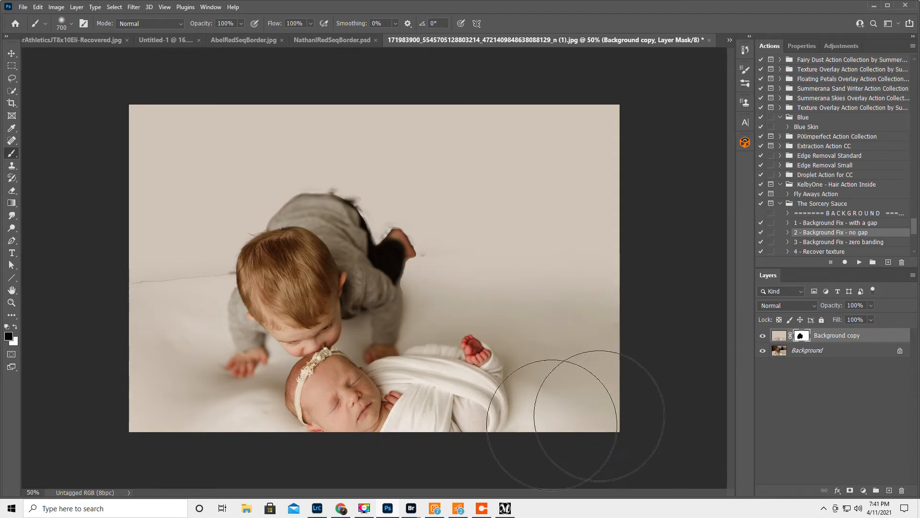
mouse_move(167, 385)
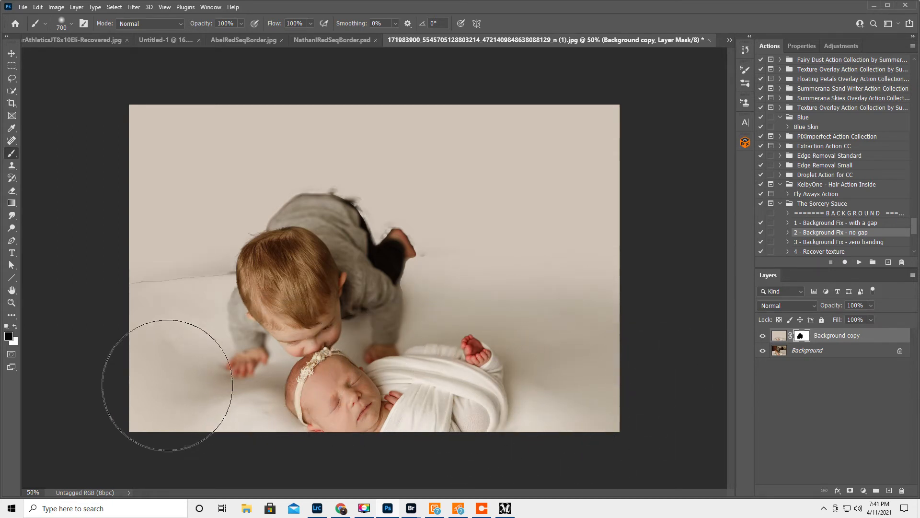
mouse_move(102, 443)
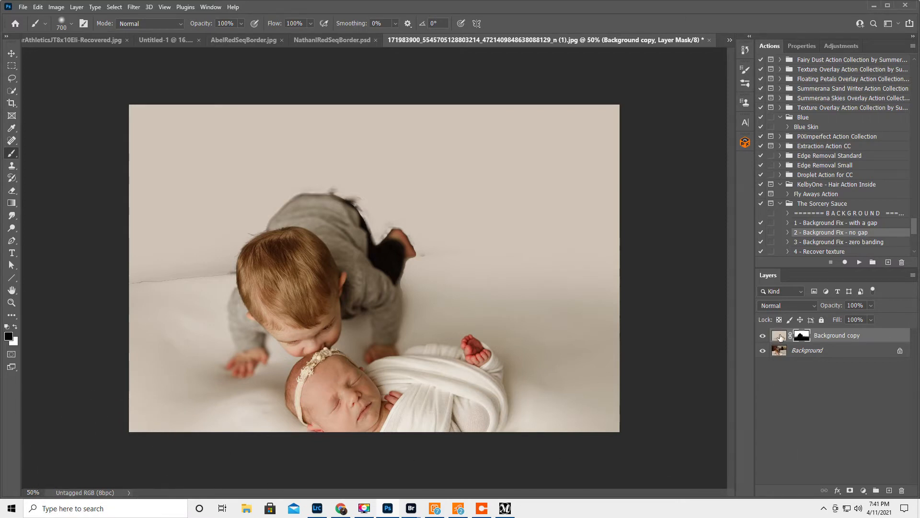
Step: Drag a pale grey gradient over the upper backdrop on the copy layer, then return to its mask
left_click(779, 336)
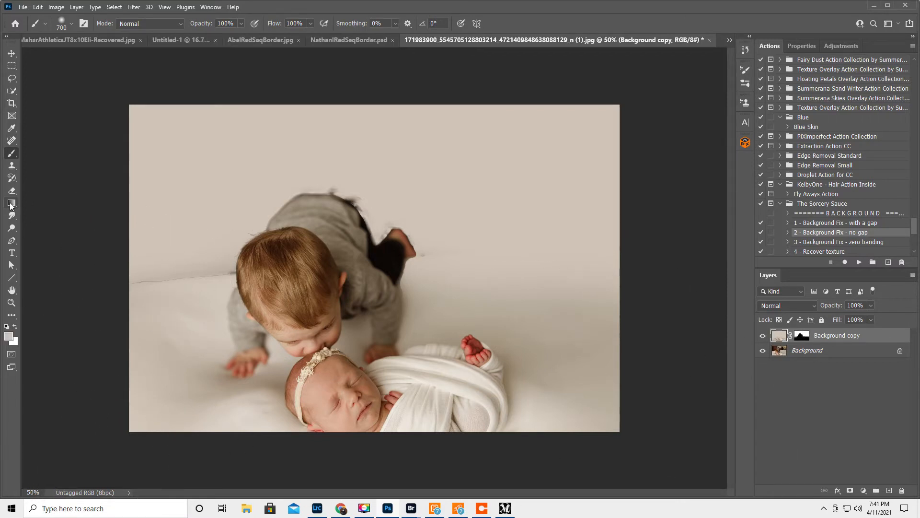
left_click(10, 202)
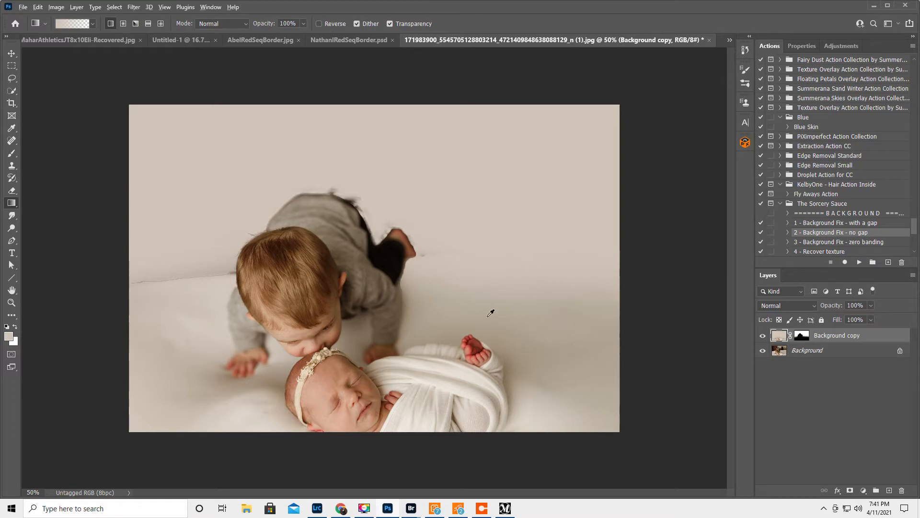
key("alt")
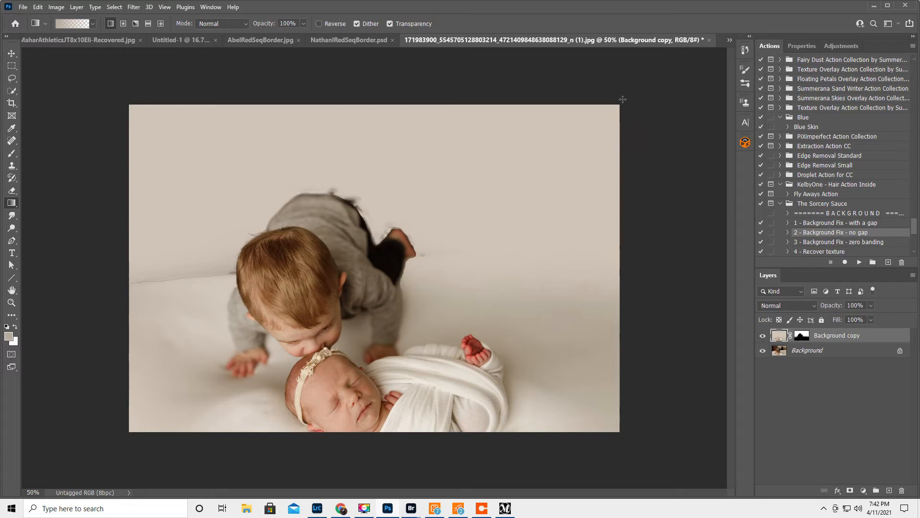
mouse_move(287, 340)
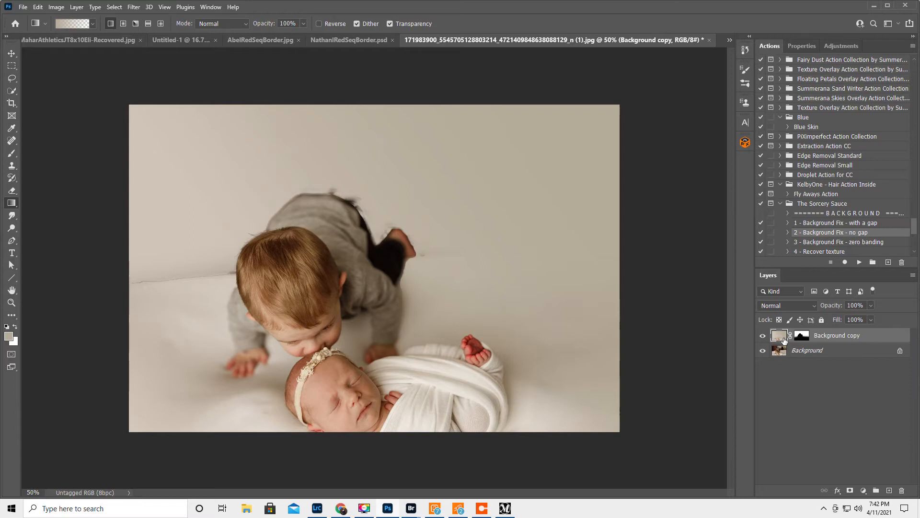
left_click(780, 335)
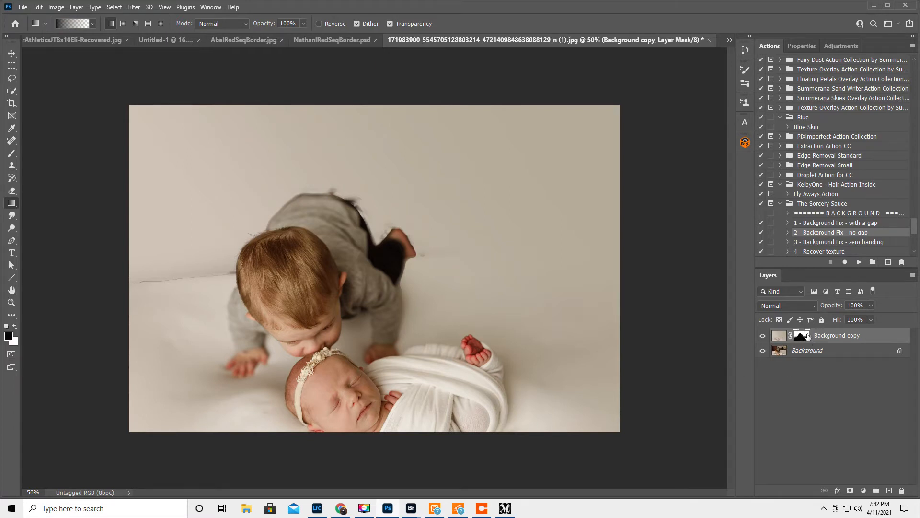
Step: Touch up the copy layer's mask around the toddler's back and legs with the Brush
left_click(12, 154)
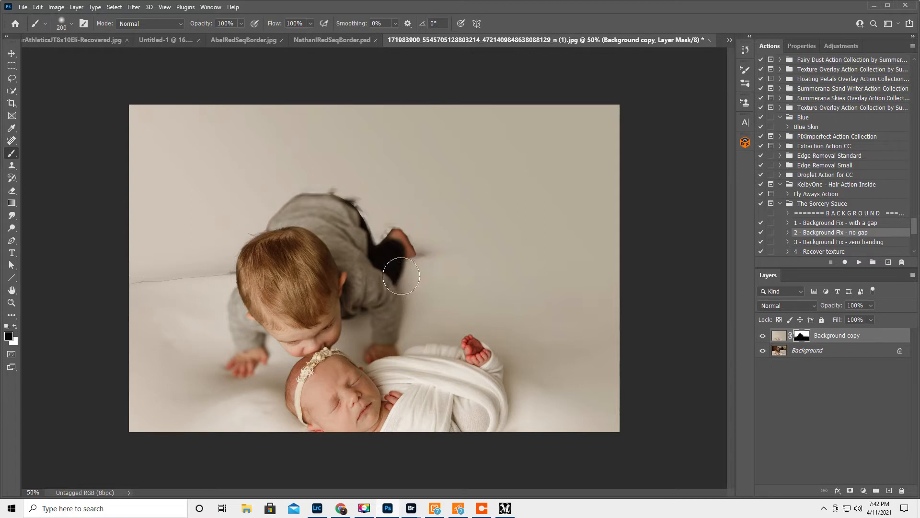
mouse_move(422, 286)
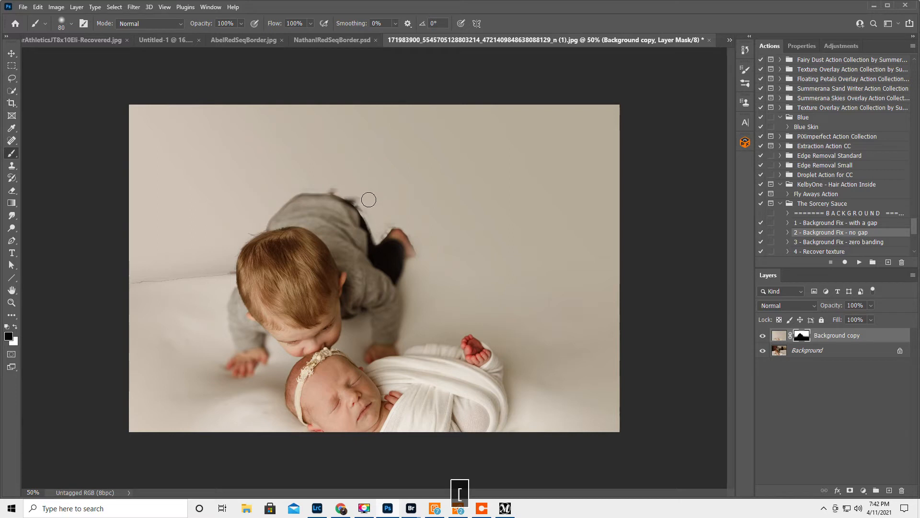
mouse_move(369, 202)
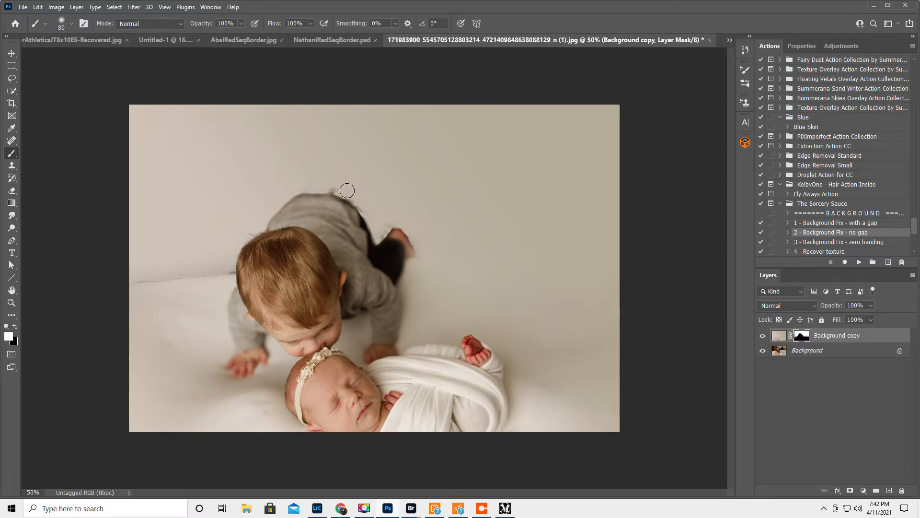
mouse_move(342, 190)
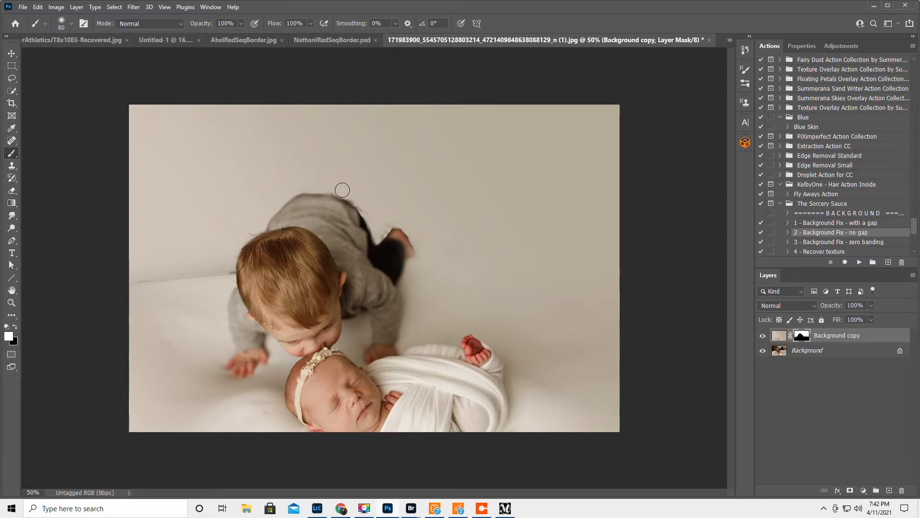
mouse_move(336, 192)
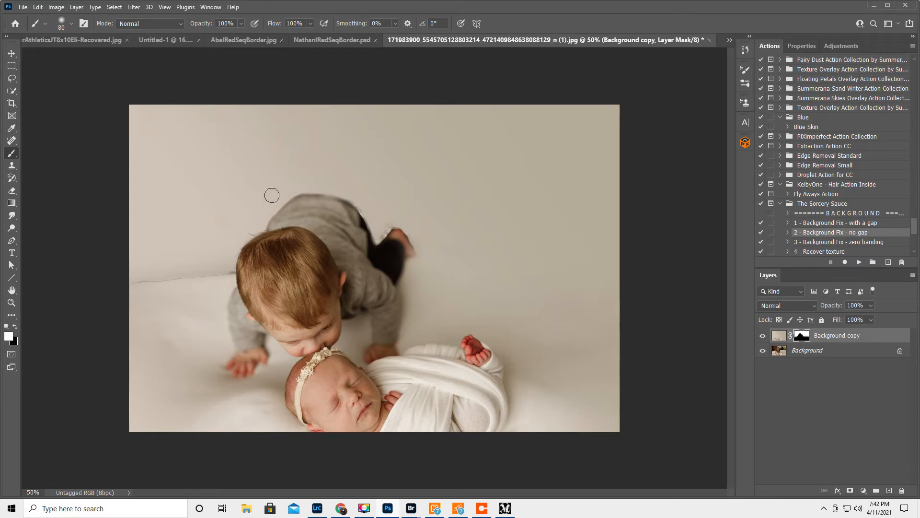
mouse_move(228, 273)
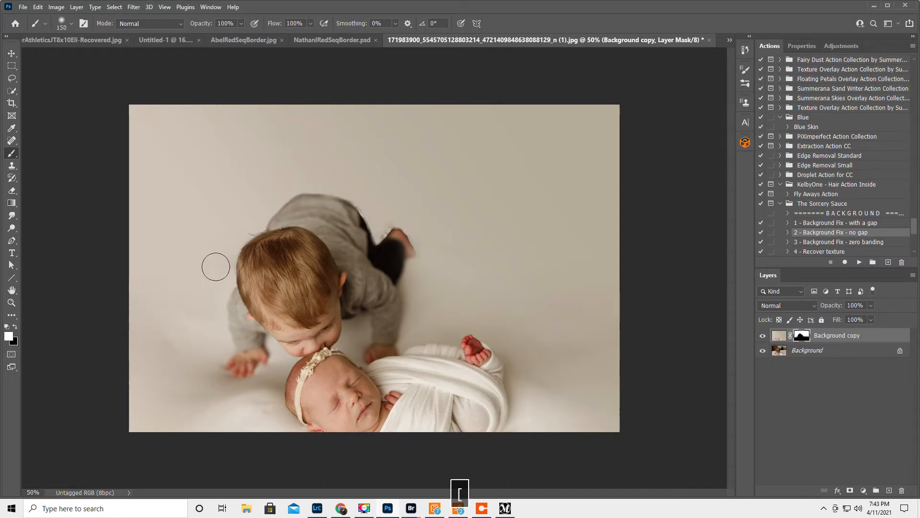
mouse_move(181, 275)
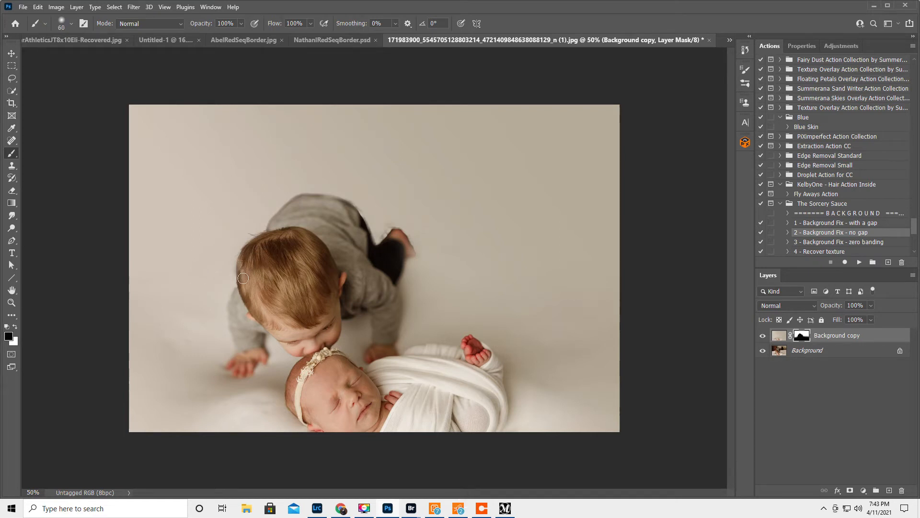
mouse_move(213, 297)
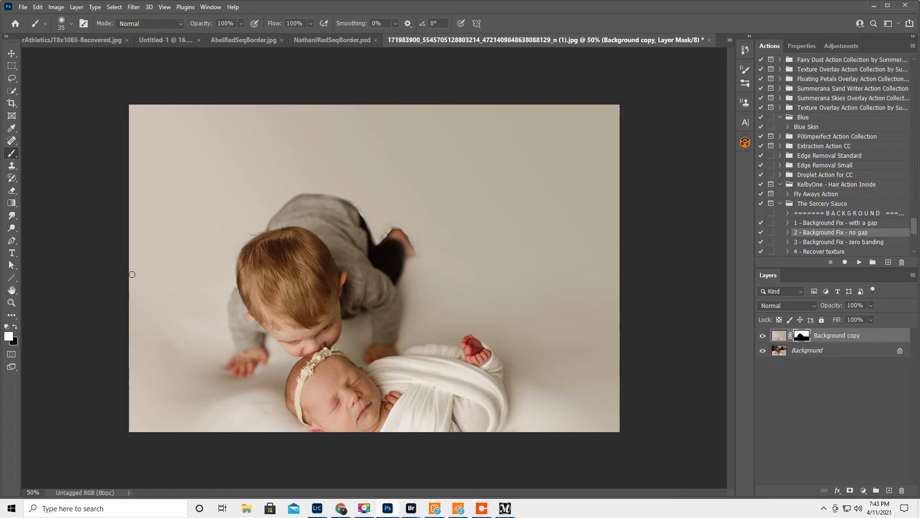
mouse_move(378, 240)
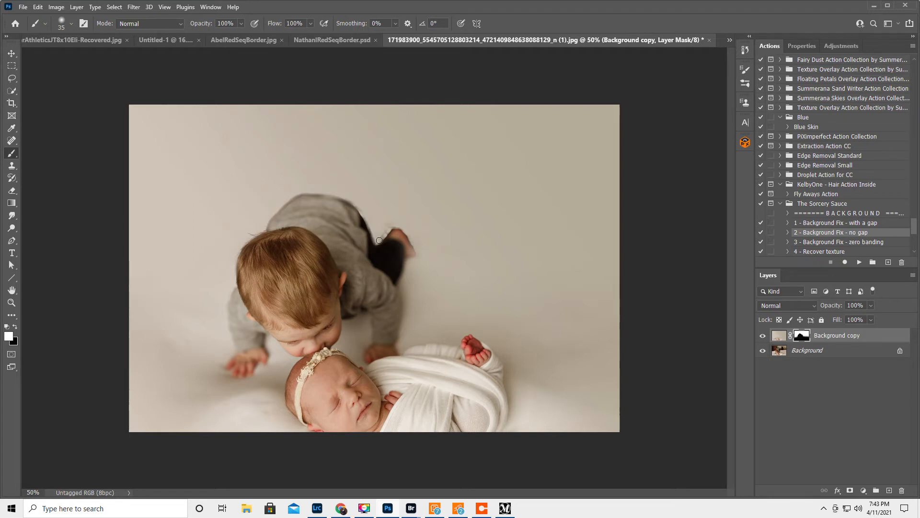
mouse_move(353, 200)
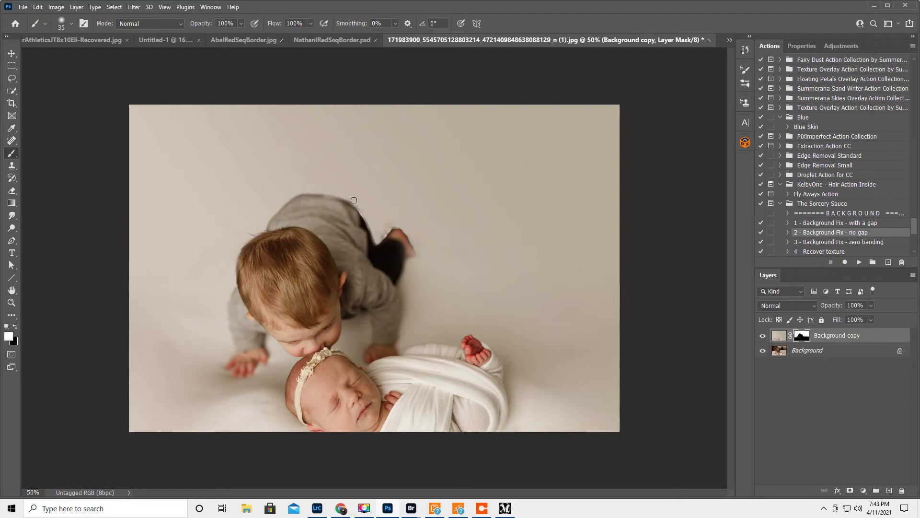
mouse_move(370, 225)
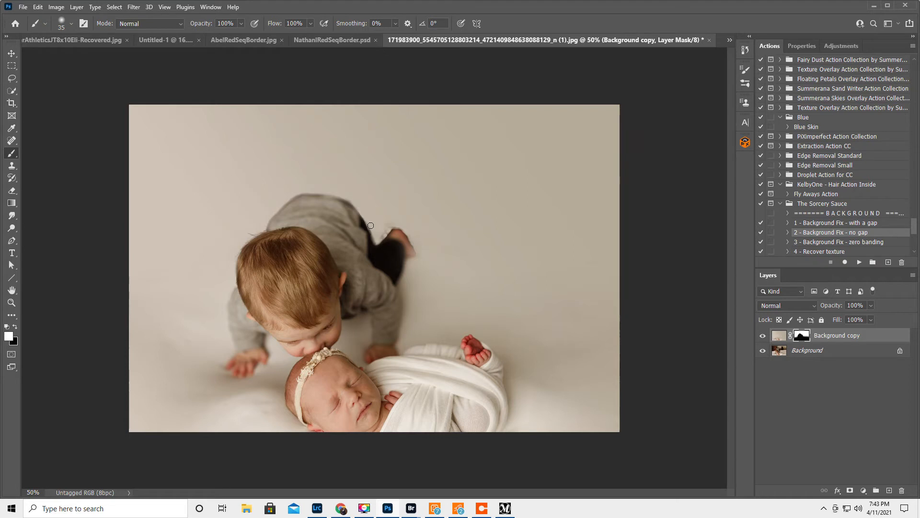
mouse_move(380, 237)
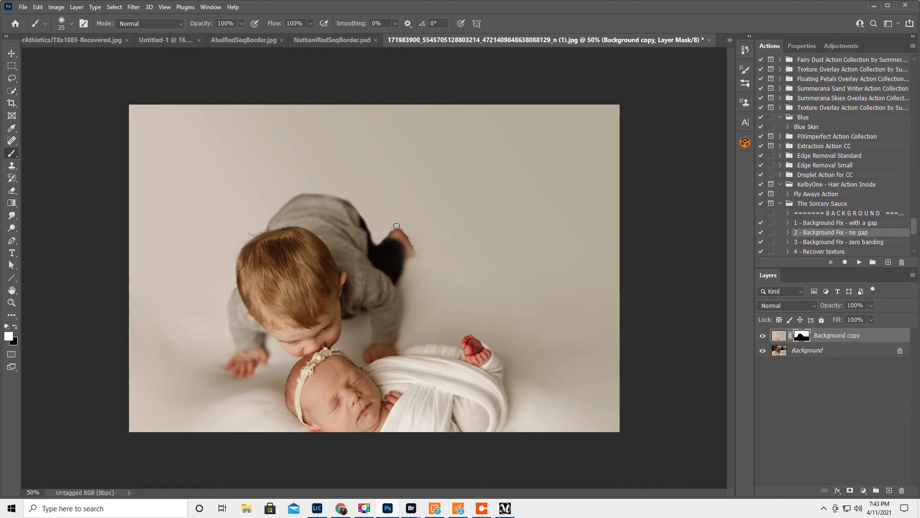
mouse_move(411, 236)
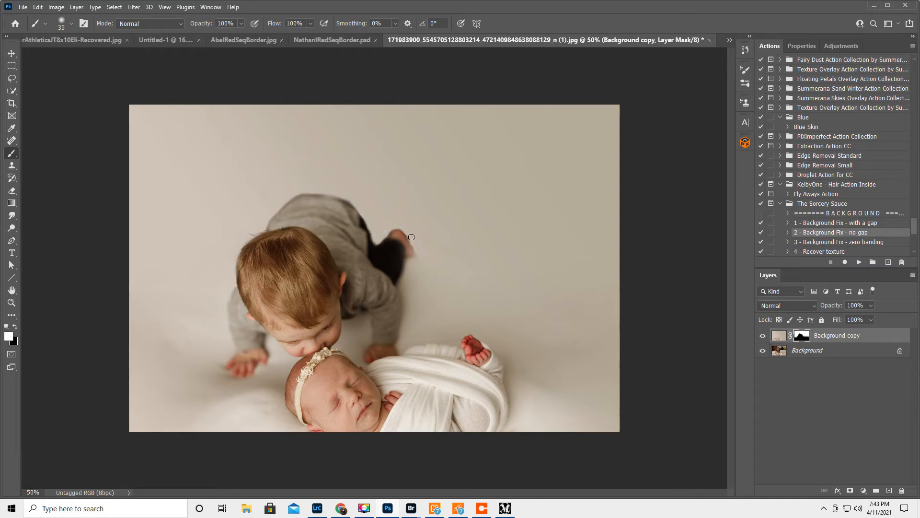
mouse_move(417, 253)
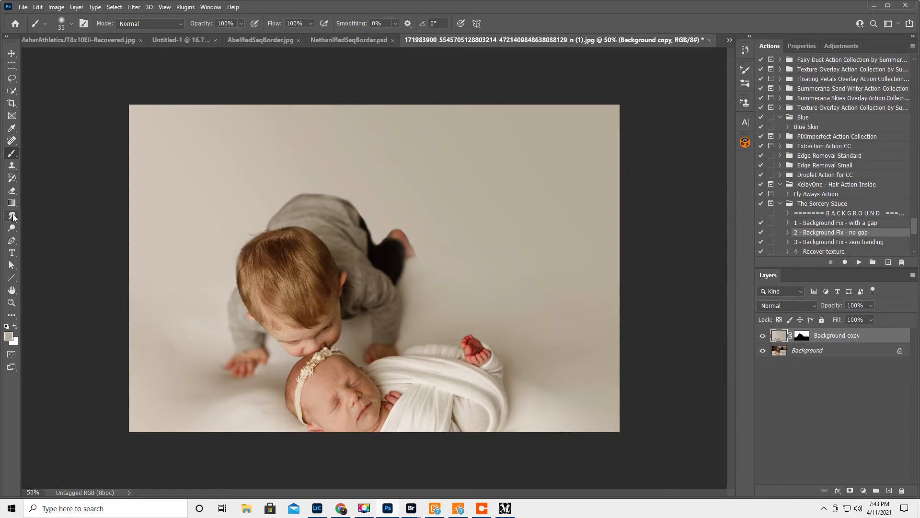
Step: Set the Smudge brush to 150 px and make the original Background layer active
right_click(12, 216)
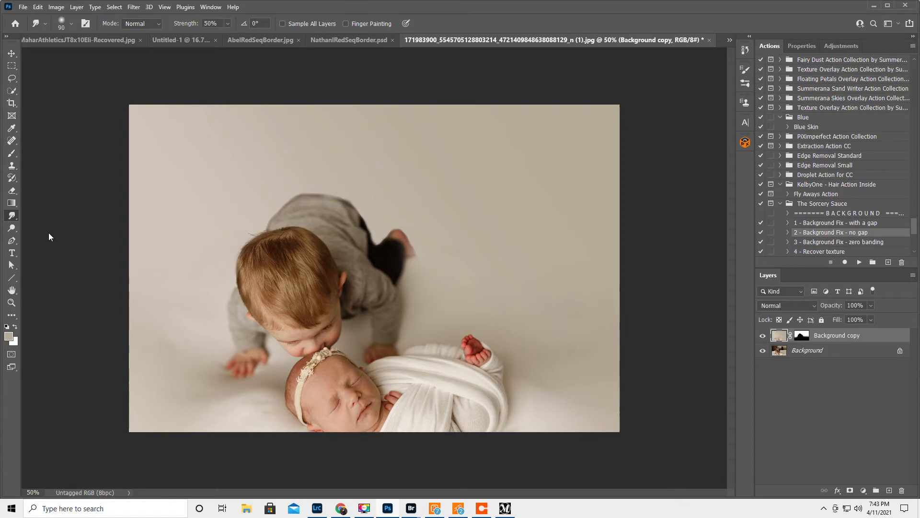
mouse_move(269, 224)
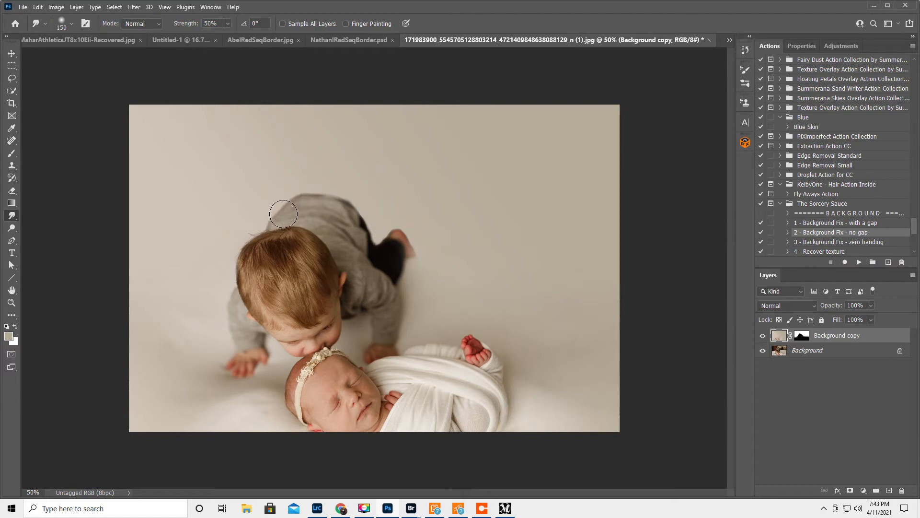
mouse_move(718, 342)
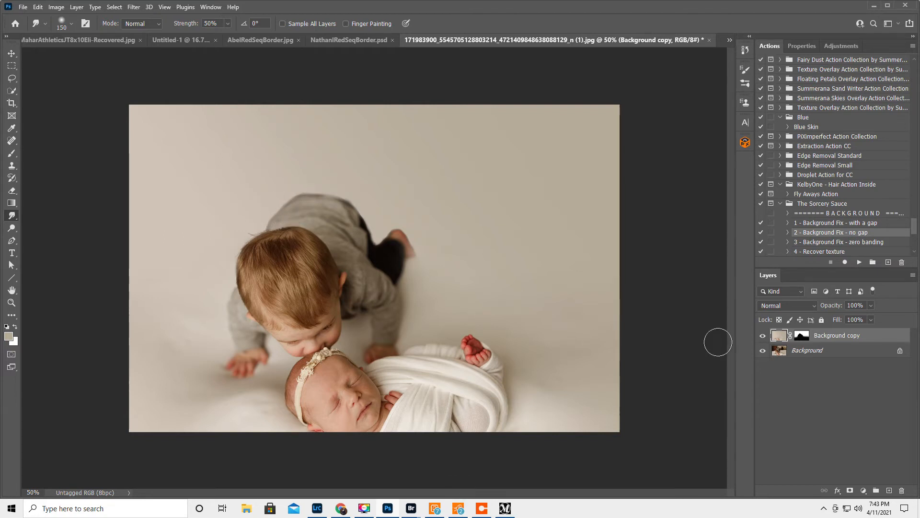
left_click(808, 350)
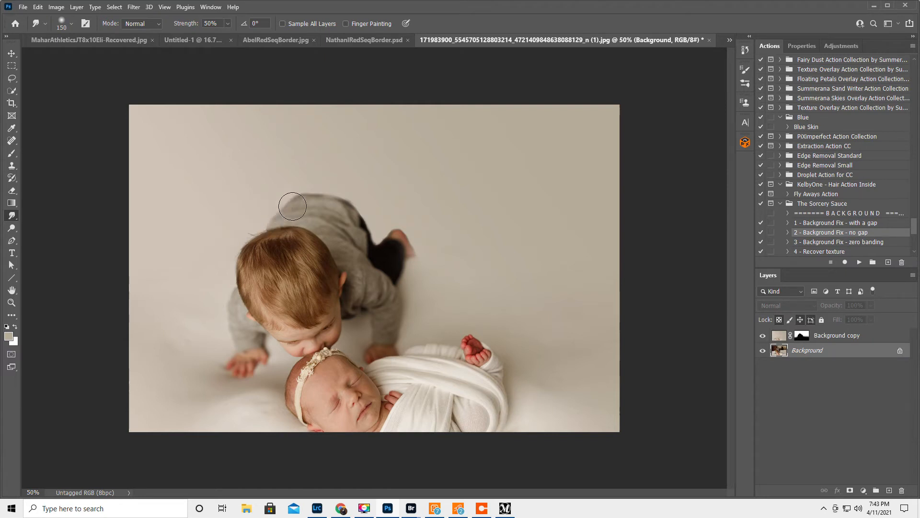
mouse_move(326, 200)
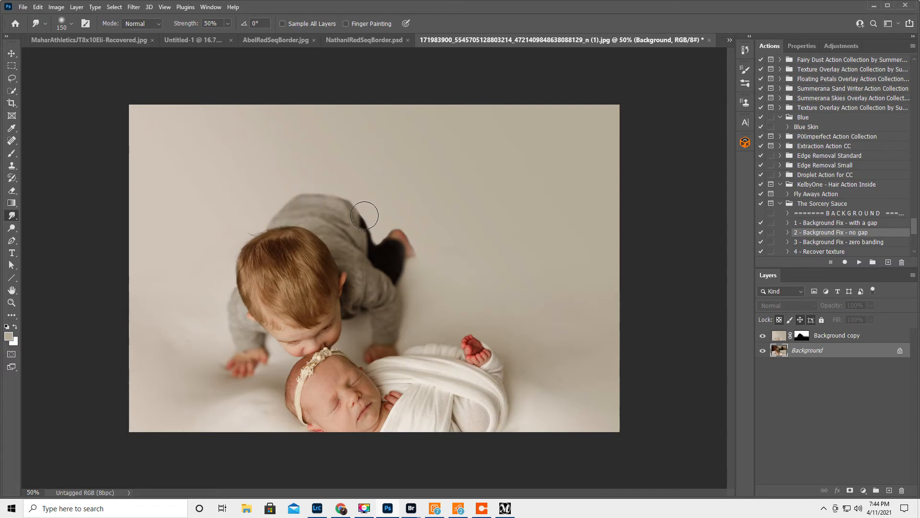
mouse_move(383, 230)
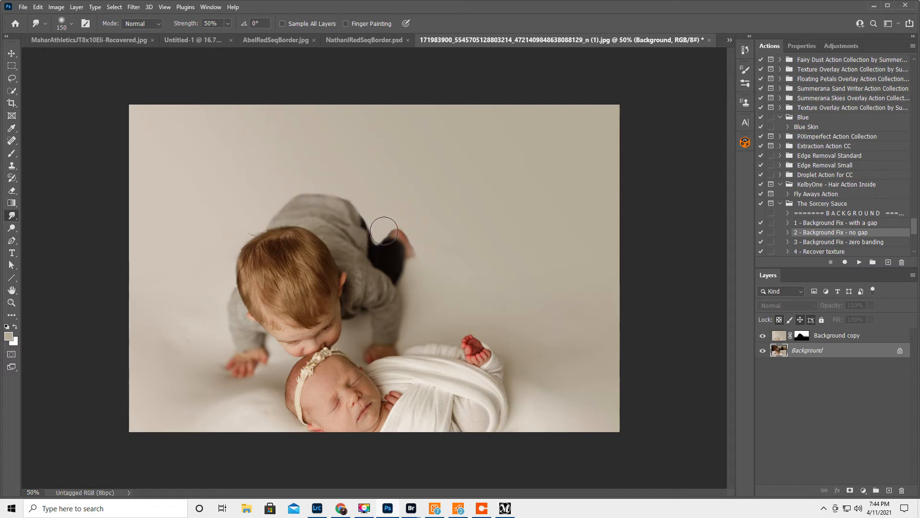
mouse_move(419, 245)
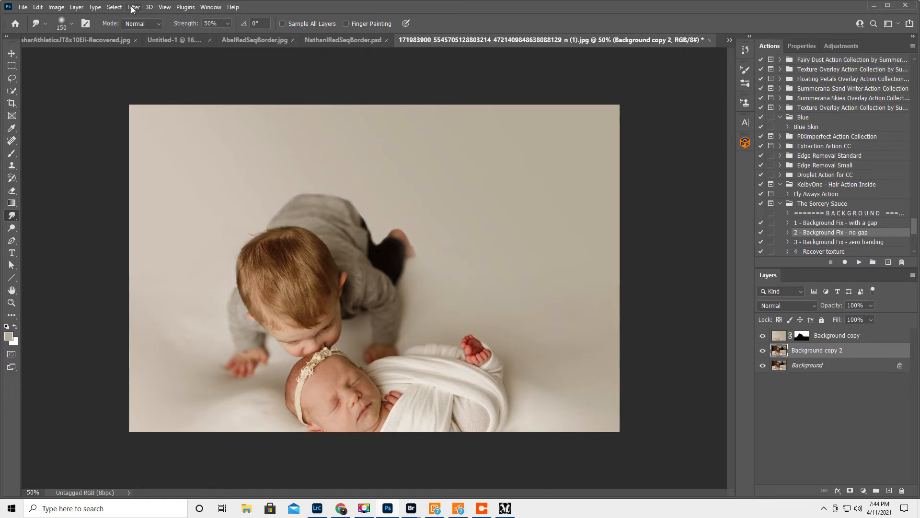
Step: Apply a 9.0-pixel Gaussian Blur to the duplicated background layer
left_click(133, 6)
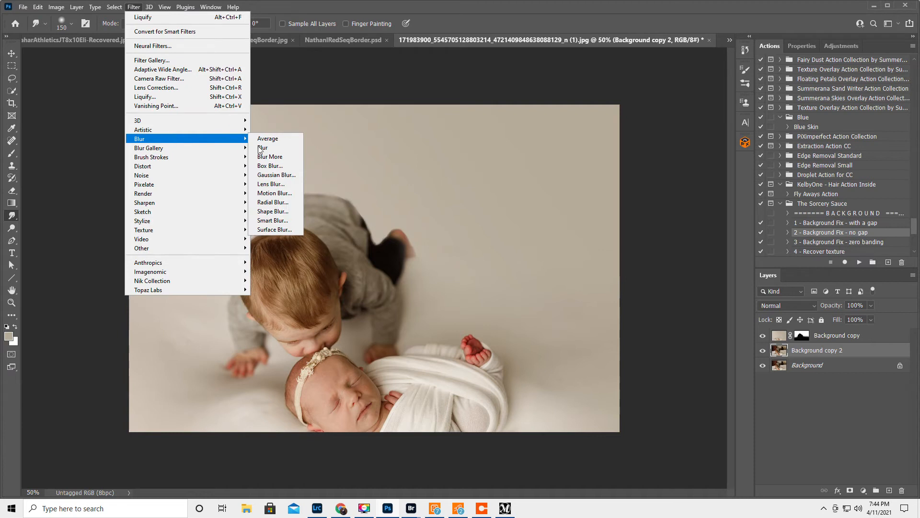
left_click(276, 174)
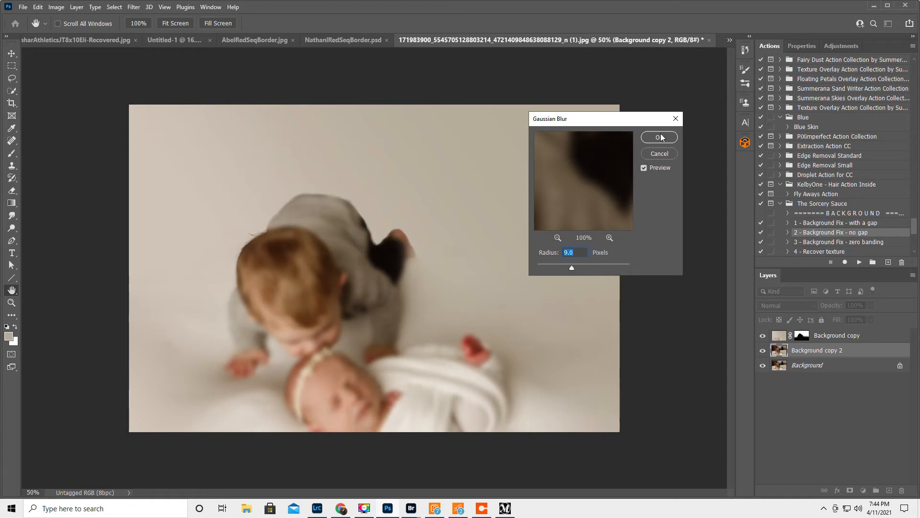
left_click(659, 137)
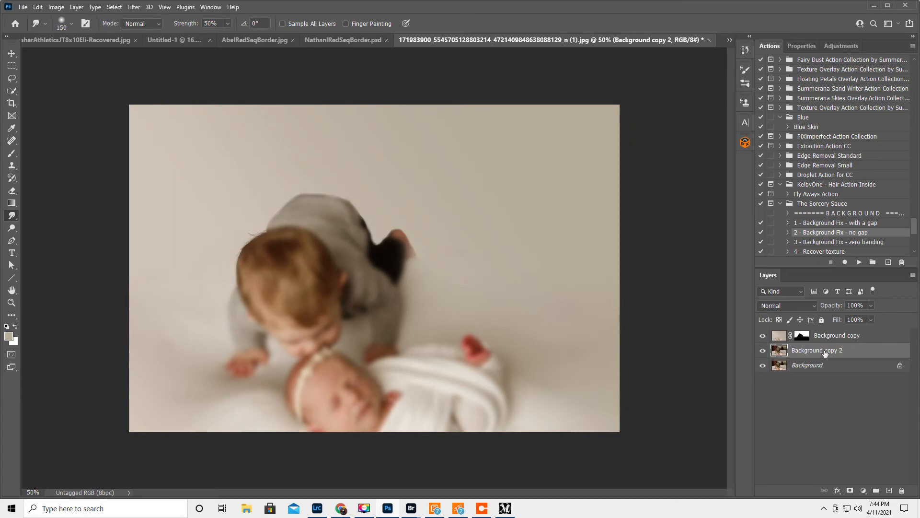
Step: Mask Background copy 2 in black and brush white over the outer edges so blur shows only there
left_click(851, 490)
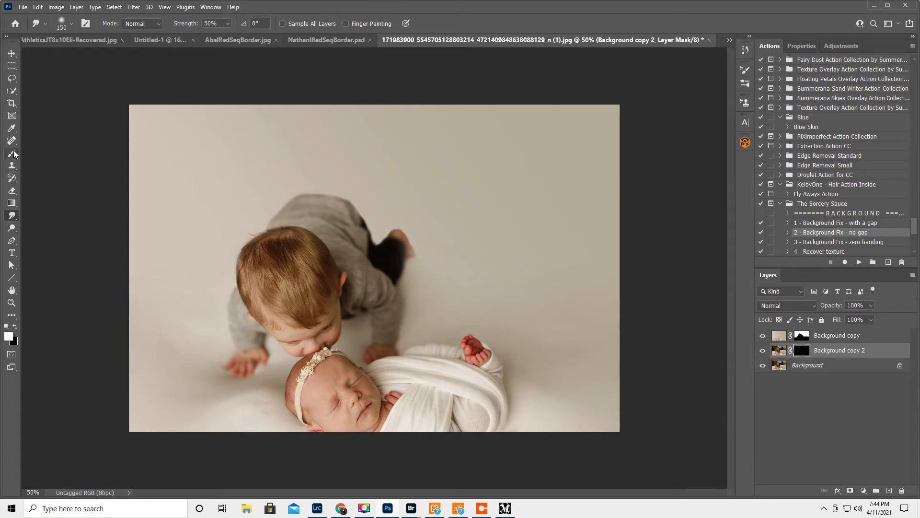
left_click(12, 153)
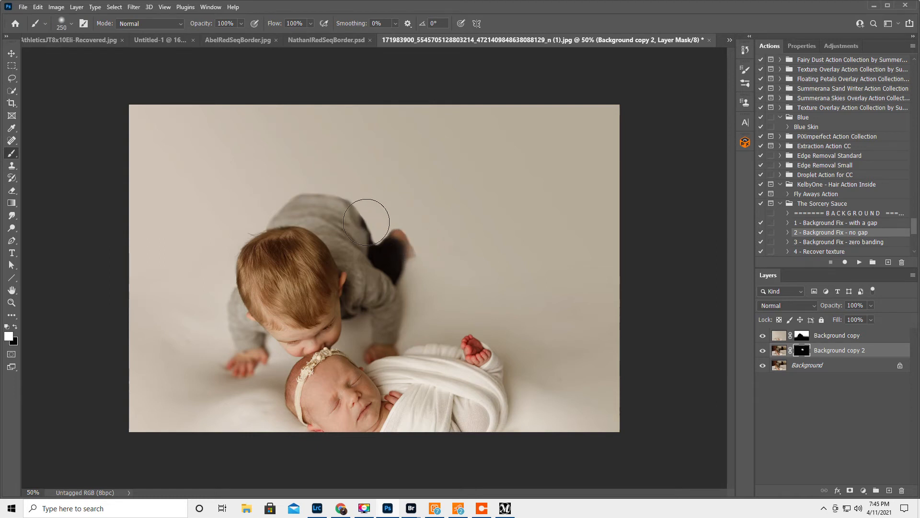
mouse_move(279, 194)
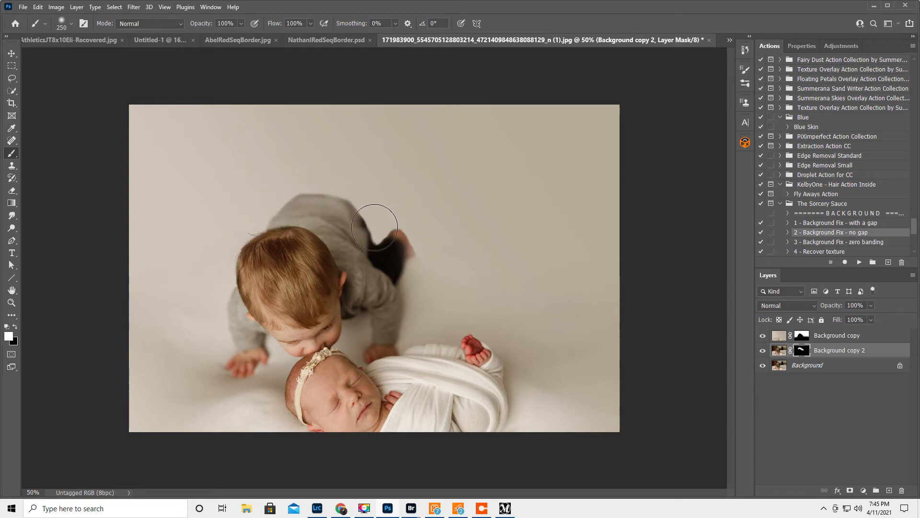
mouse_move(420, 265)
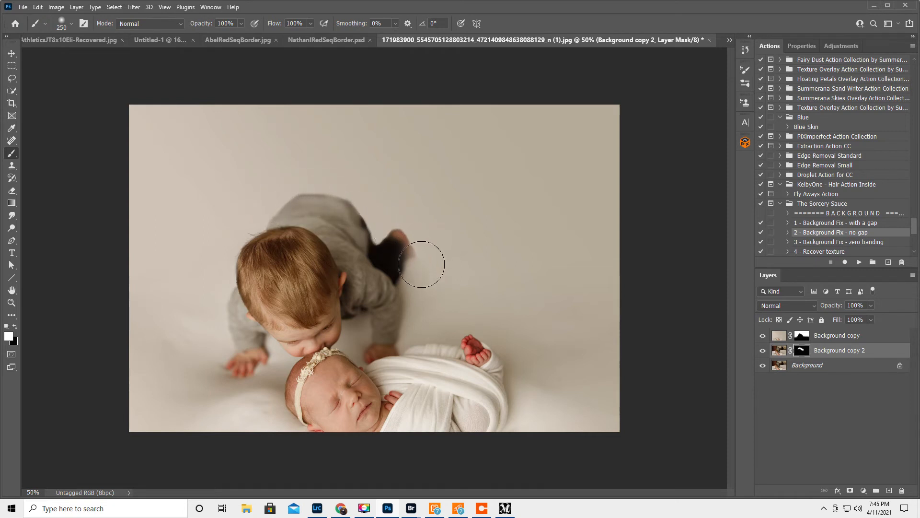
mouse_move(424, 245)
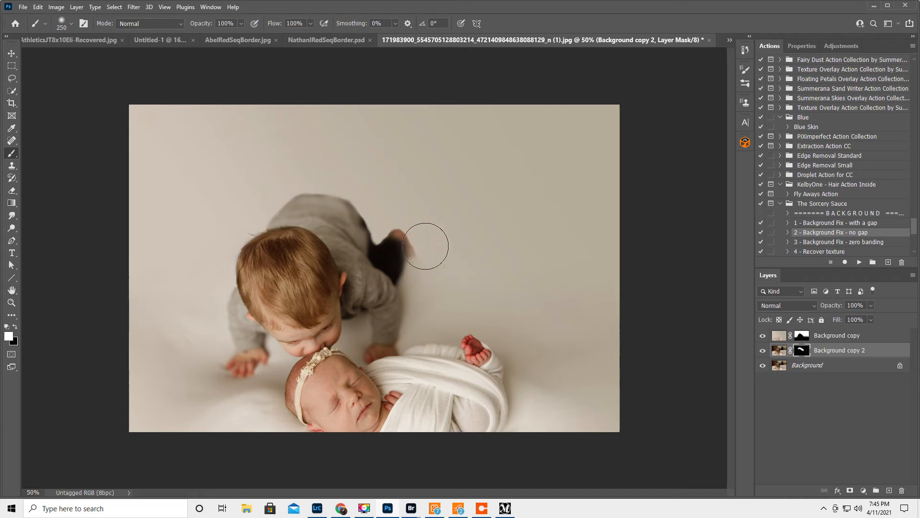
mouse_move(371, 207)
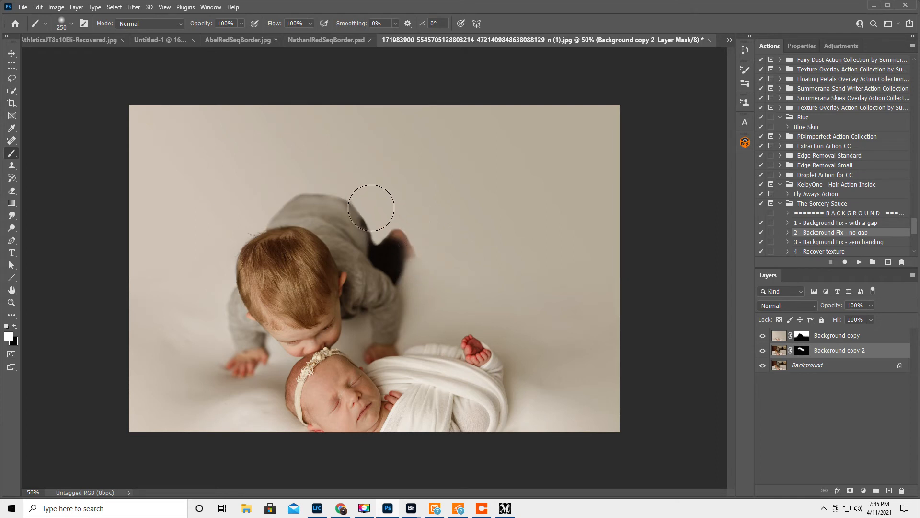
mouse_move(177, 344)
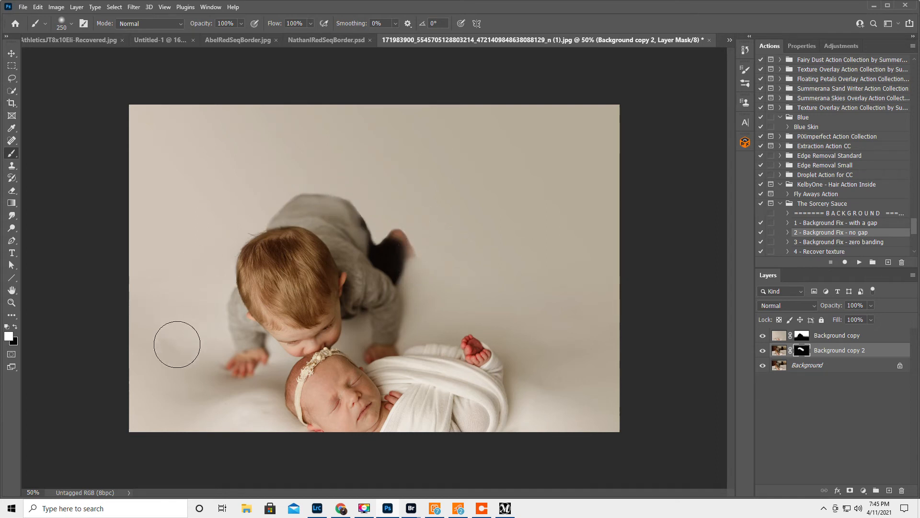
mouse_move(169, 411)
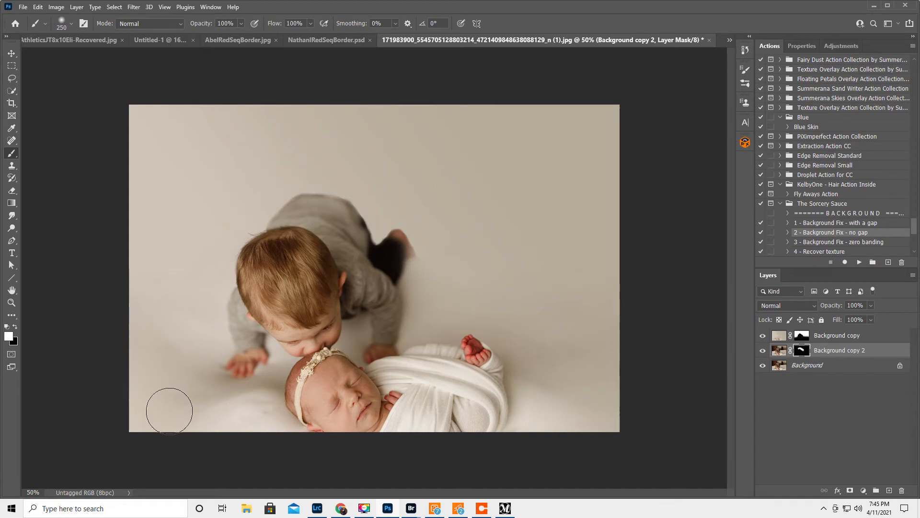
mouse_move(257, 415)
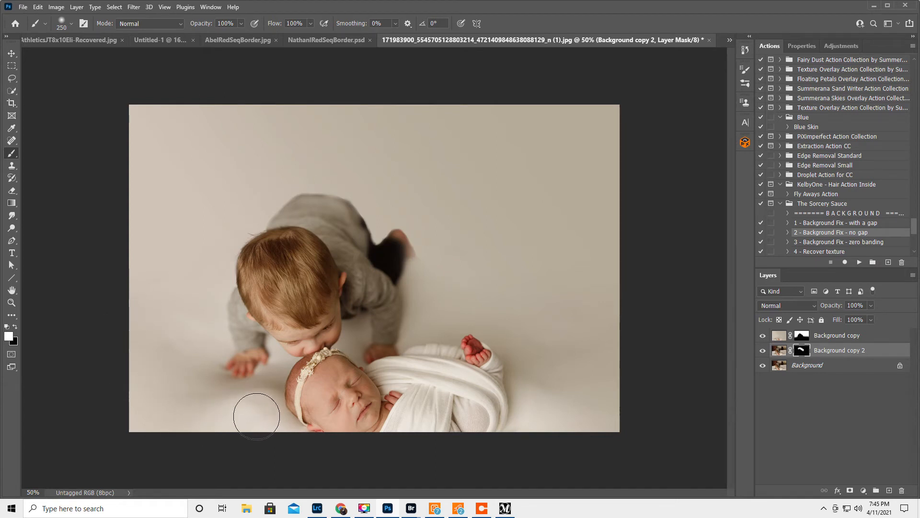
mouse_move(183, 406)
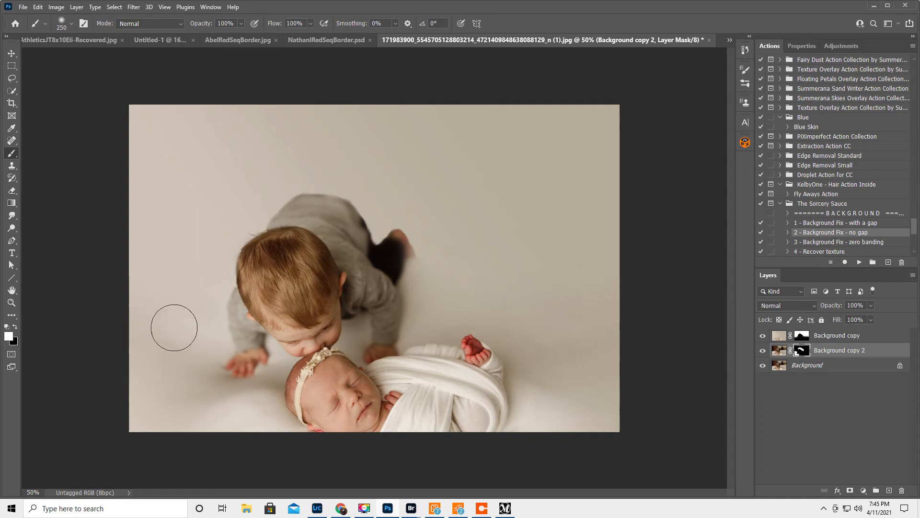
mouse_move(600, 354)
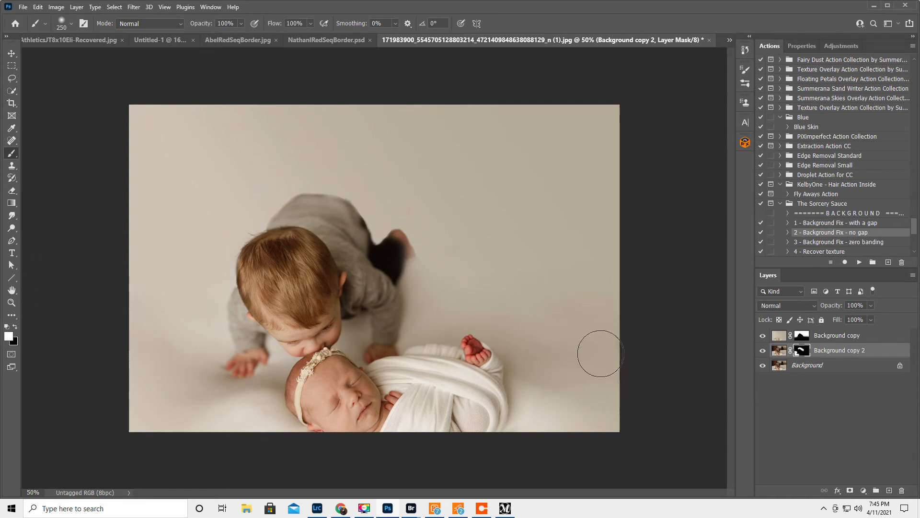
mouse_move(548, 378)
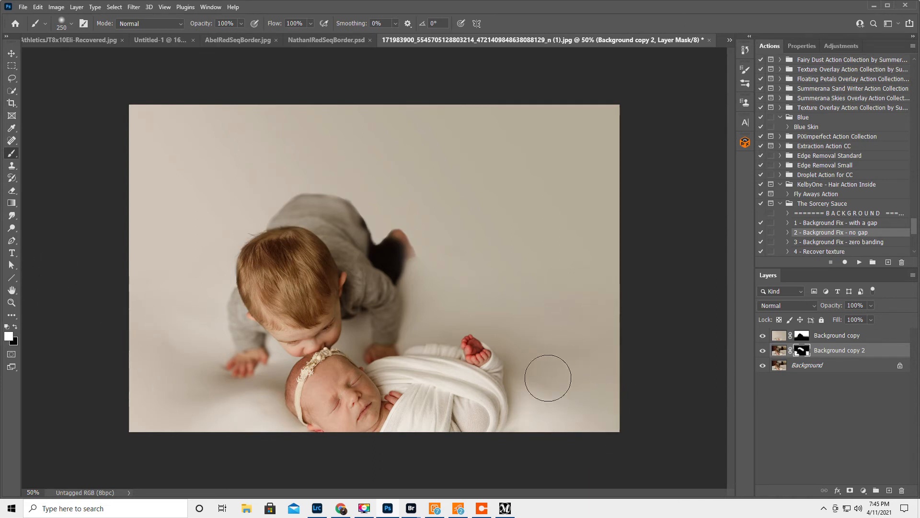
mouse_move(606, 327)
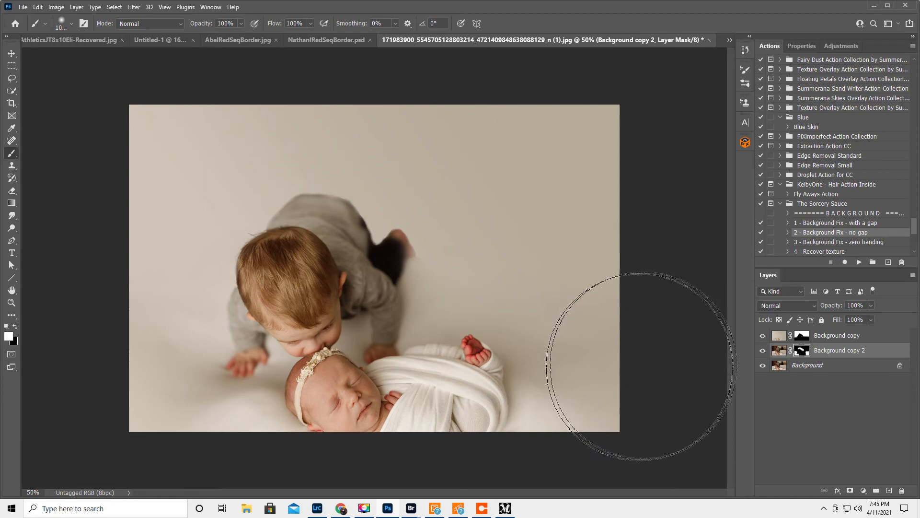
mouse_move(648, 396)
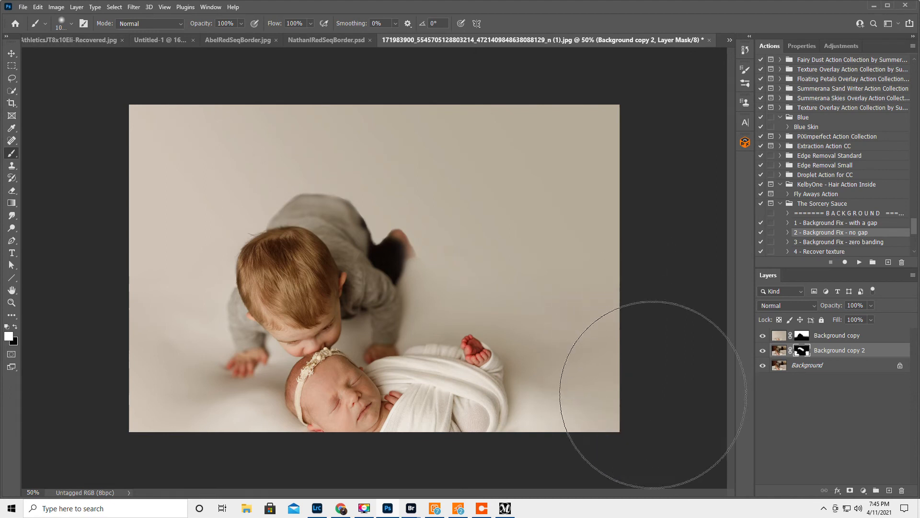
mouse_move(525, 279)
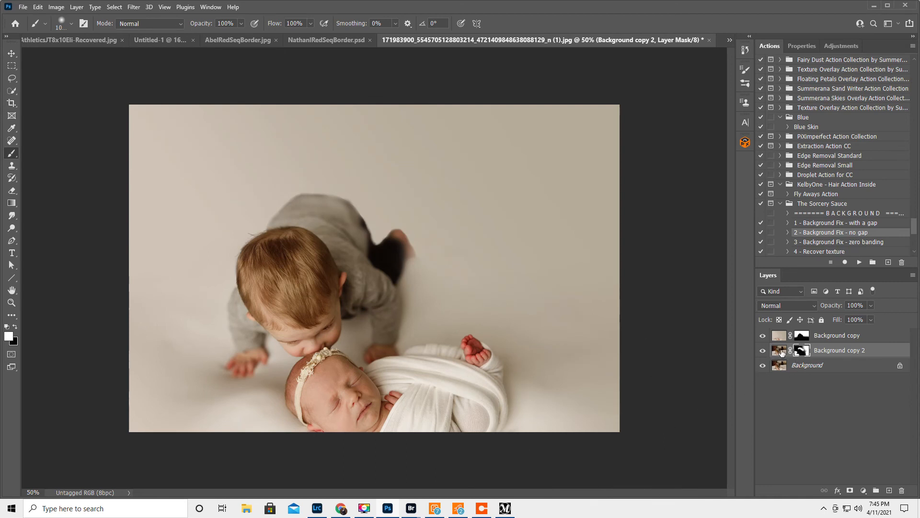
left_click(778, 335)
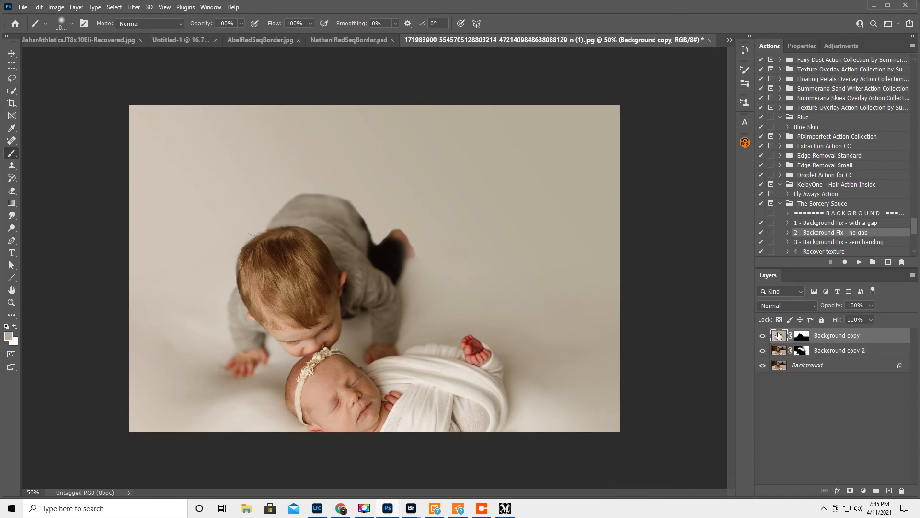
mouse_move(779, 336)
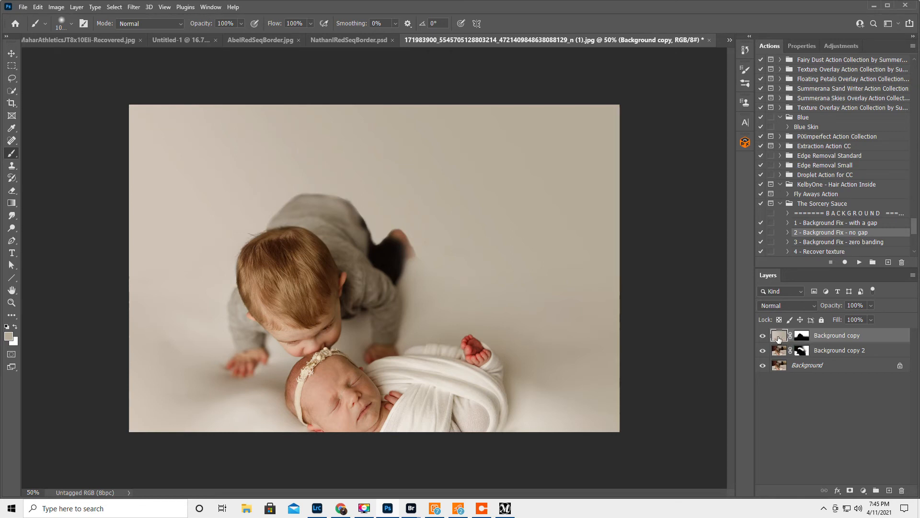
Step: Toggle the smoothed backdrop off and on to compare, then start Liquify on Background copy 2
left_click(763, 336)
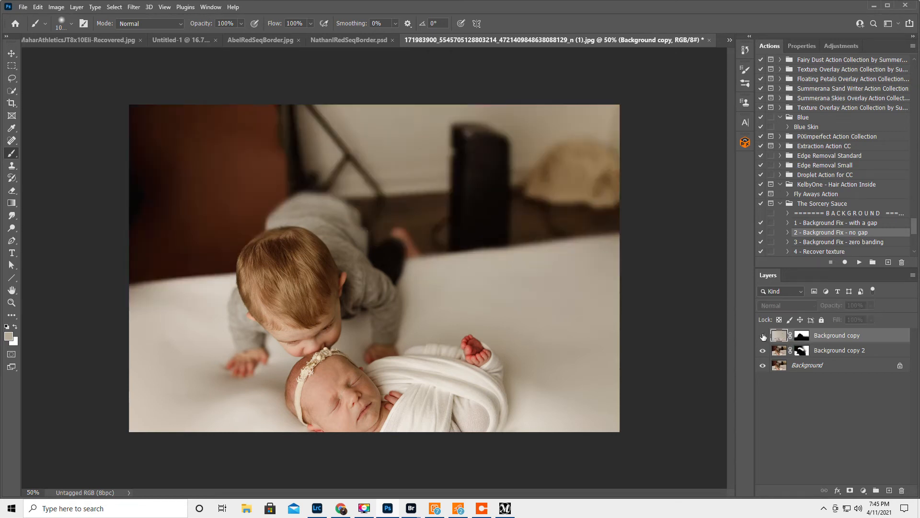
left_click(763, 336)
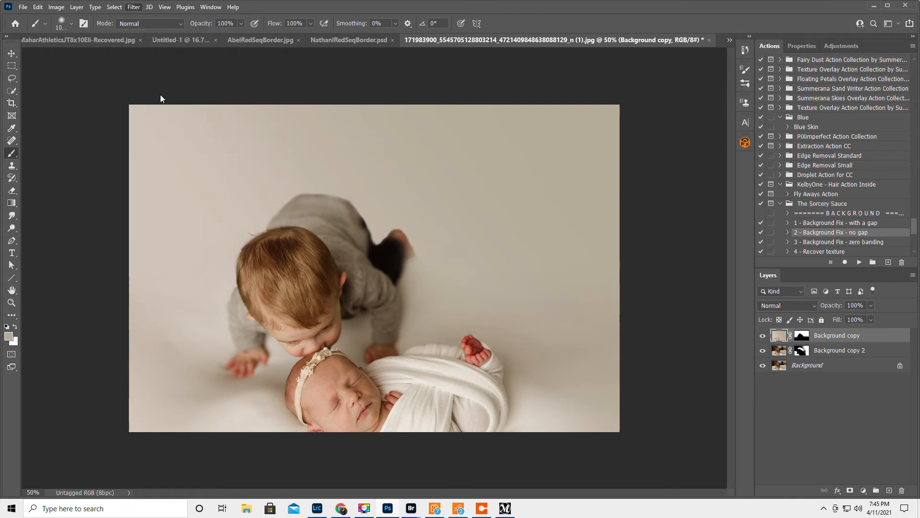
left_click(133, 7)
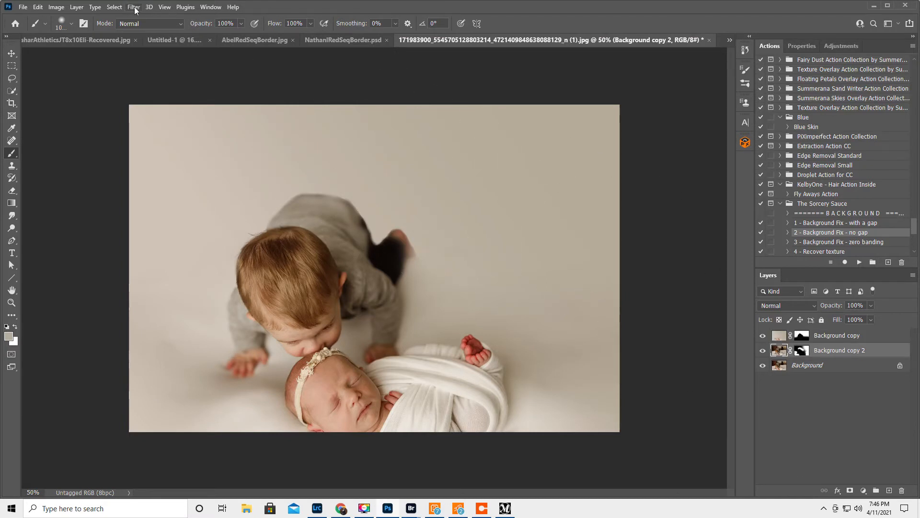
left_click(133, 7)
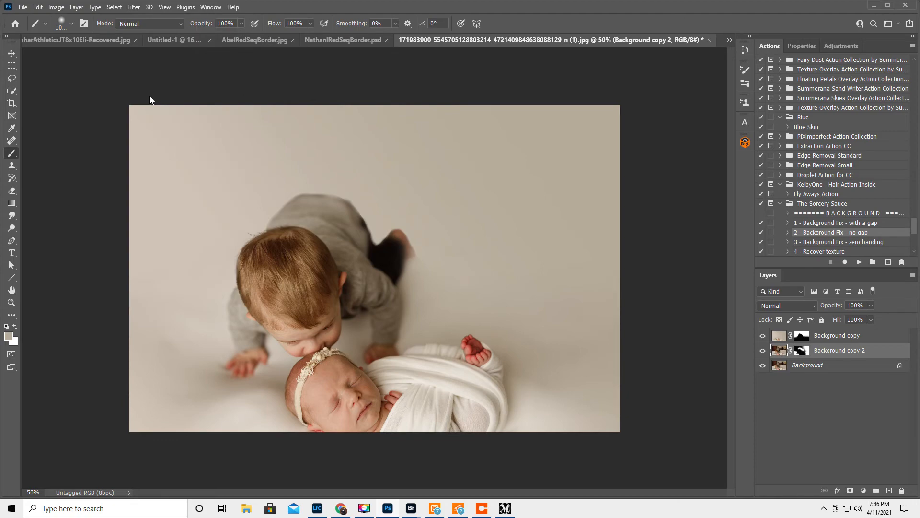
left_click(134, 7)
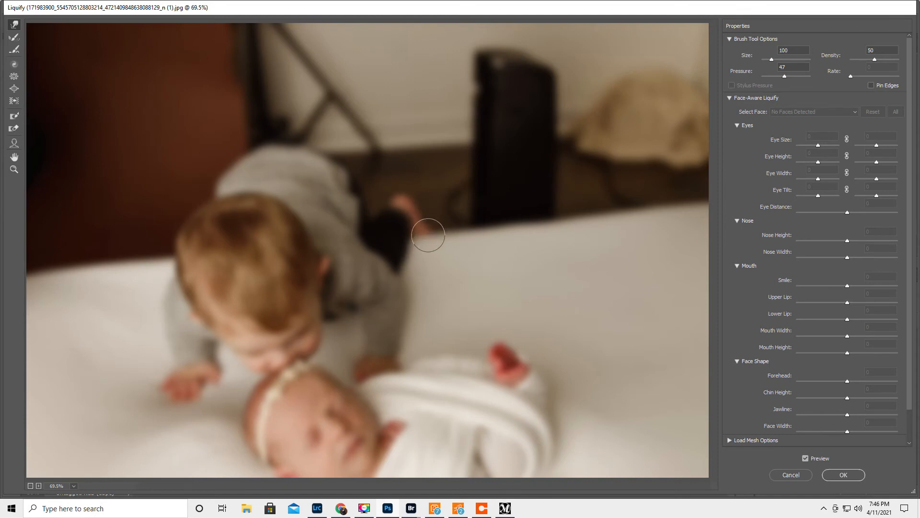
mouse_move(433, 240)
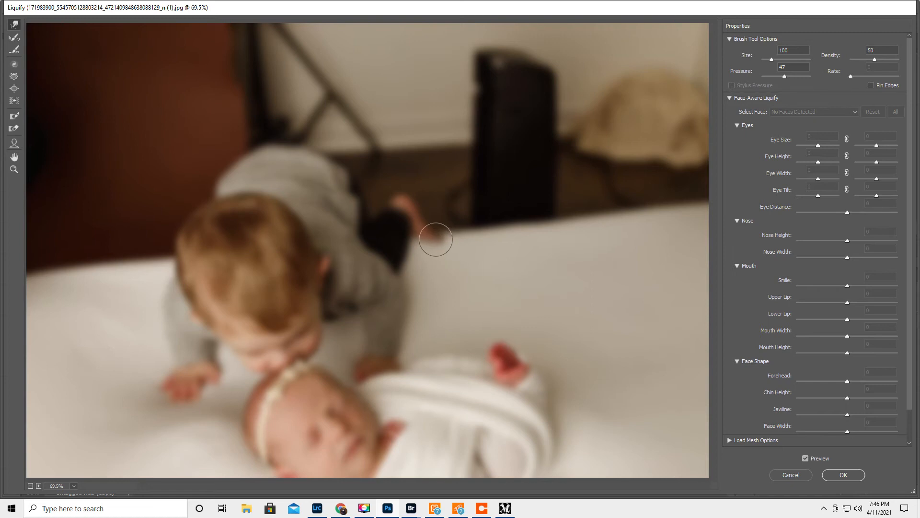
mouse_move(423, 219)
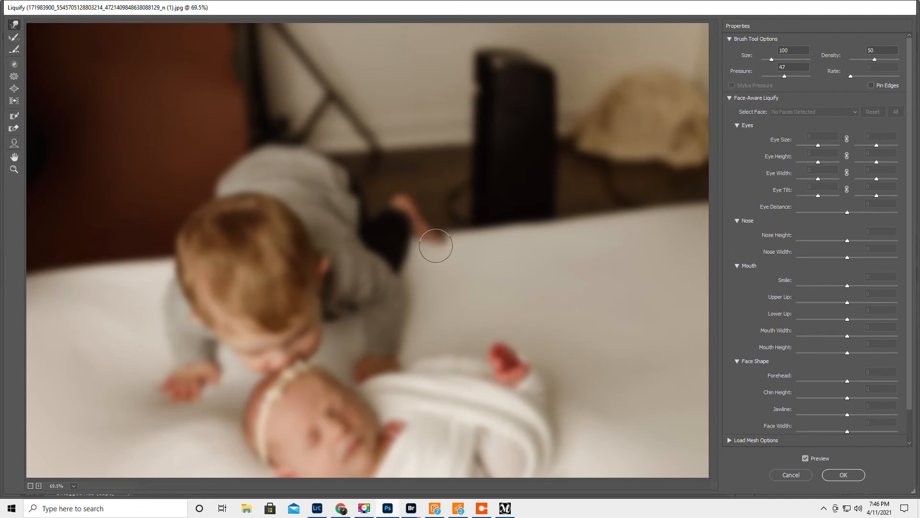
mouse_move(457, 251)
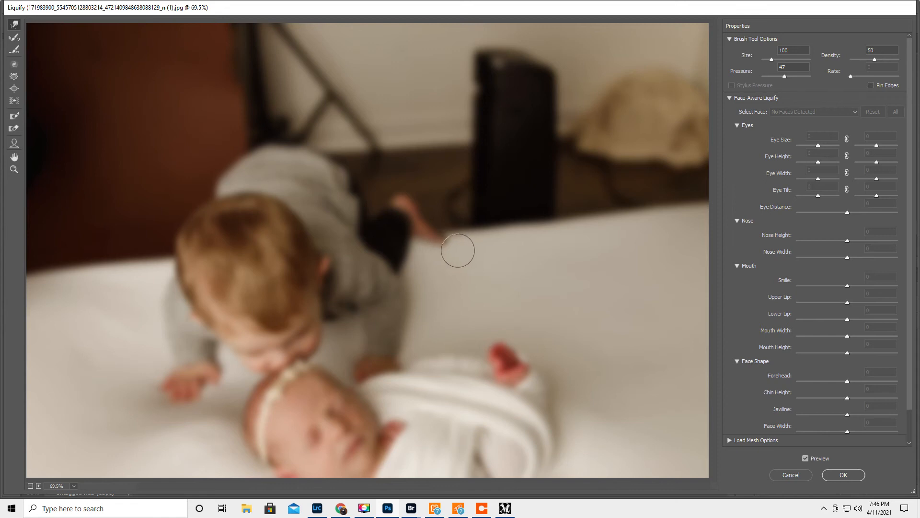
Step: Commit the Forward Warp push near the toddler's raised foot with OK
left_click(842, 475)
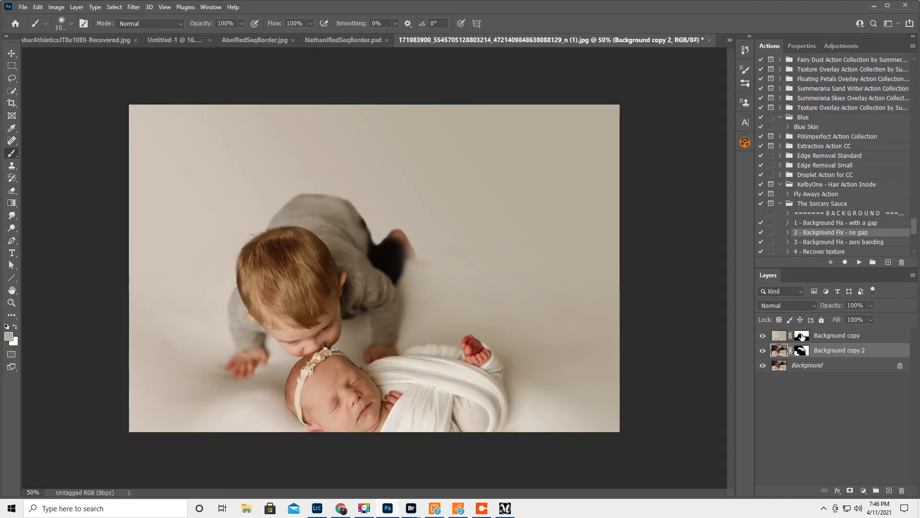
Step: Paint the Background copy mask around the toddler's raised foot with a soft brush for a gentle blend
left_click(762, 336)
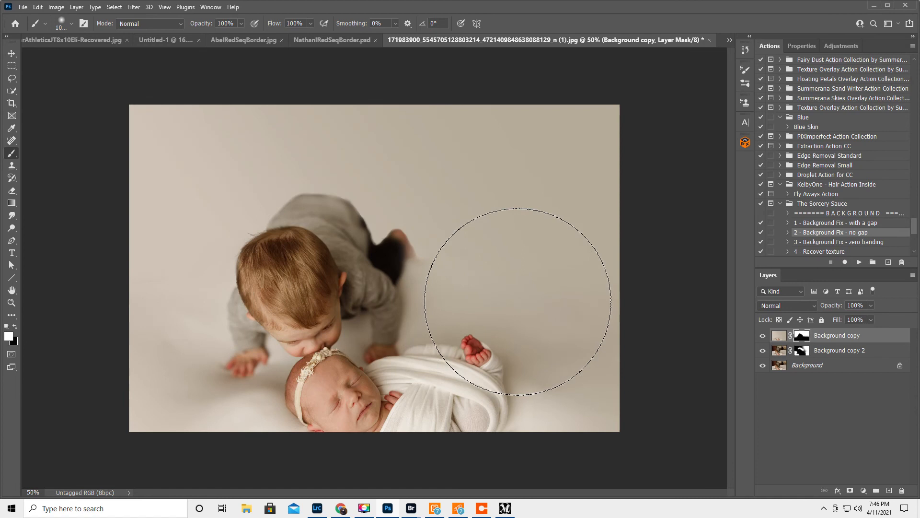
mouse_move(525, 302)
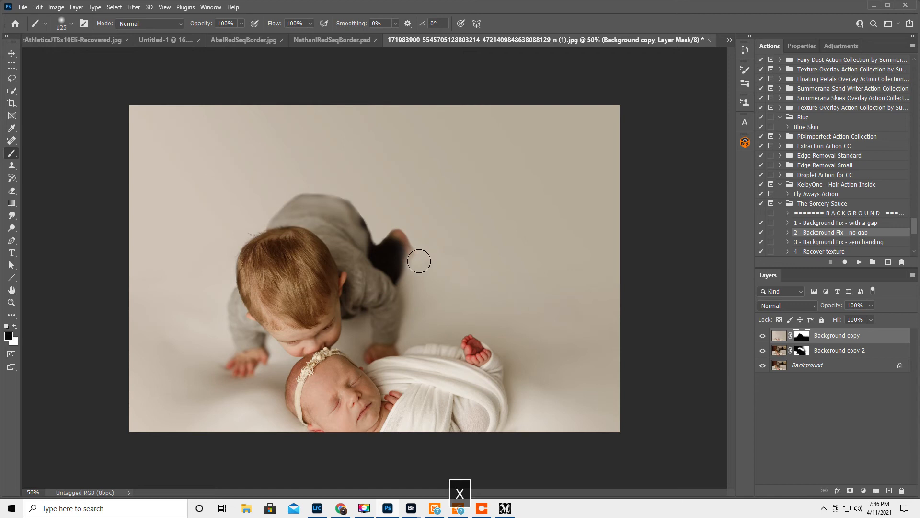
mouse_move(419, 267)
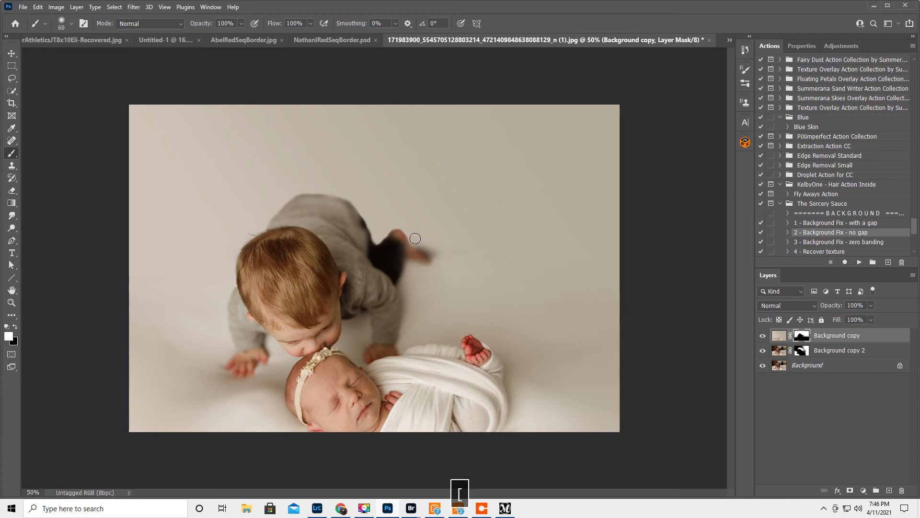
mouse_move(433, 258)
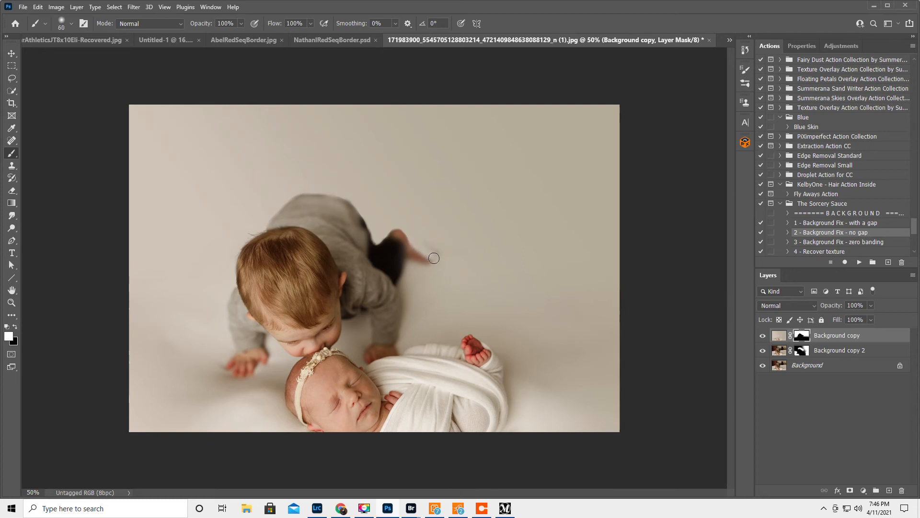
mouse_move(433, 248)
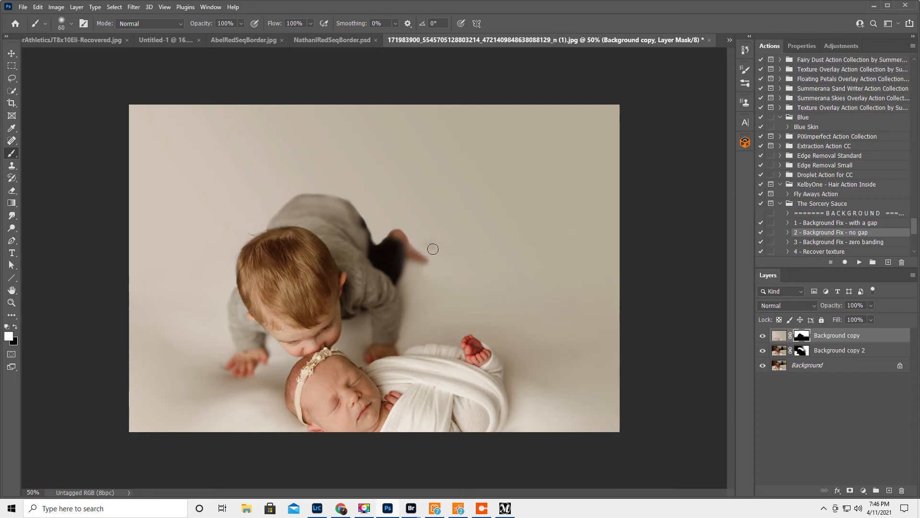
mouse_move(442, 288)
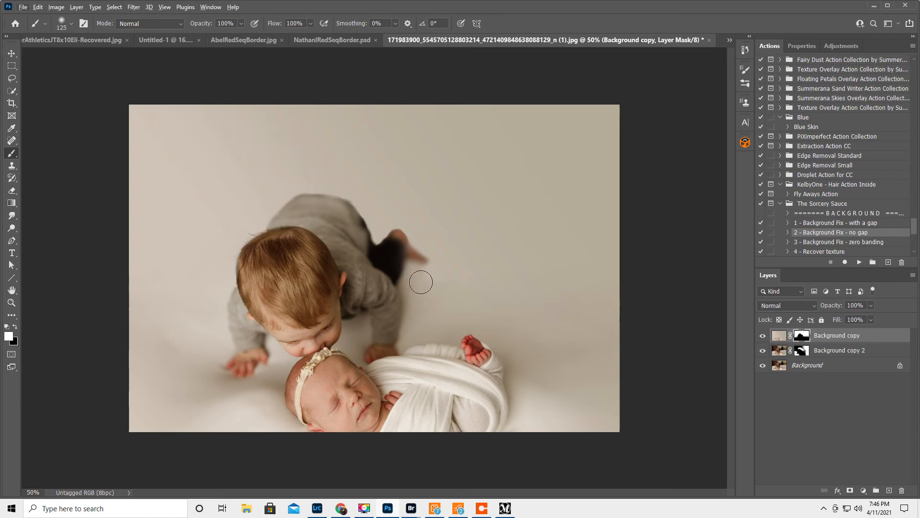
mouse_move(471, 297)
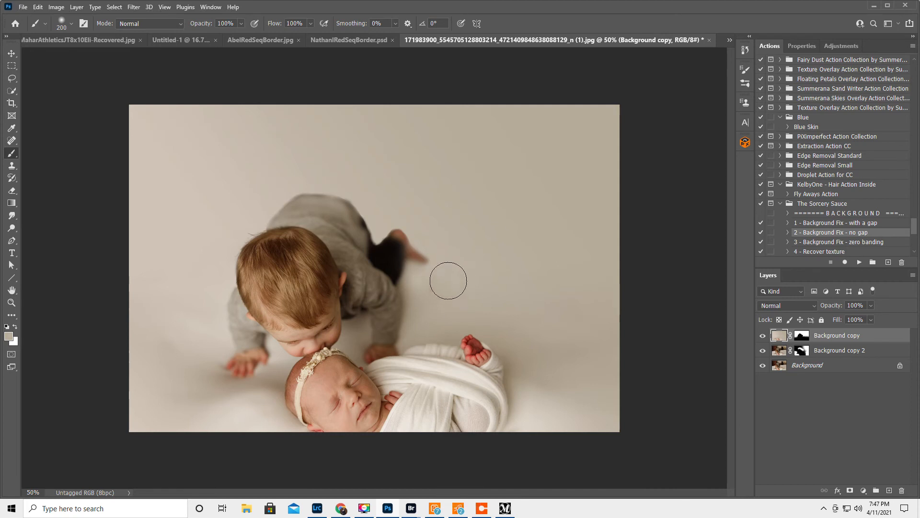
mouse_move(480, 276)
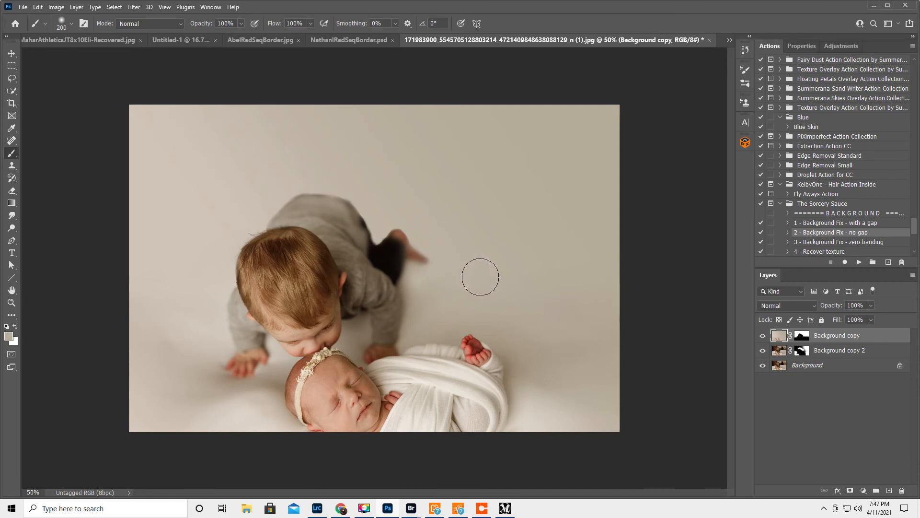
mouse_move(596, 288)
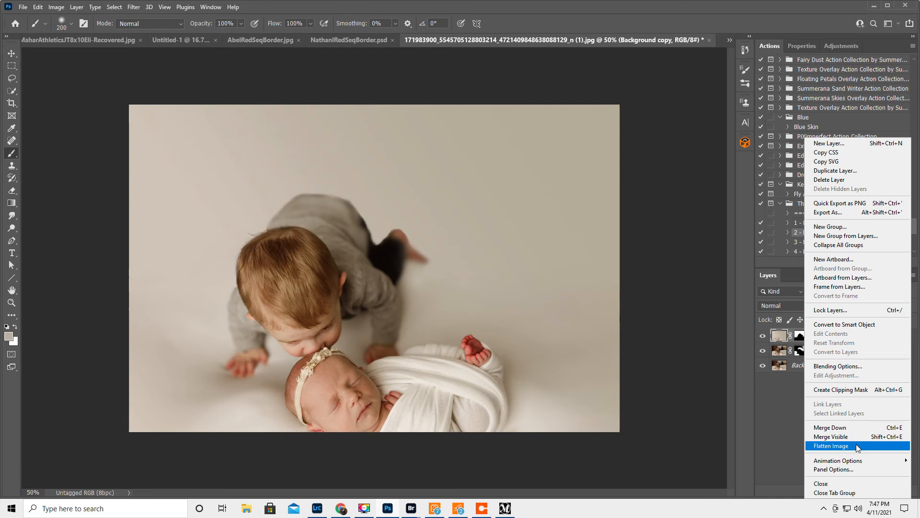
Step: Flatten all layers into one and smudge along the toddler's back and foot edges
left_click(831, 446)
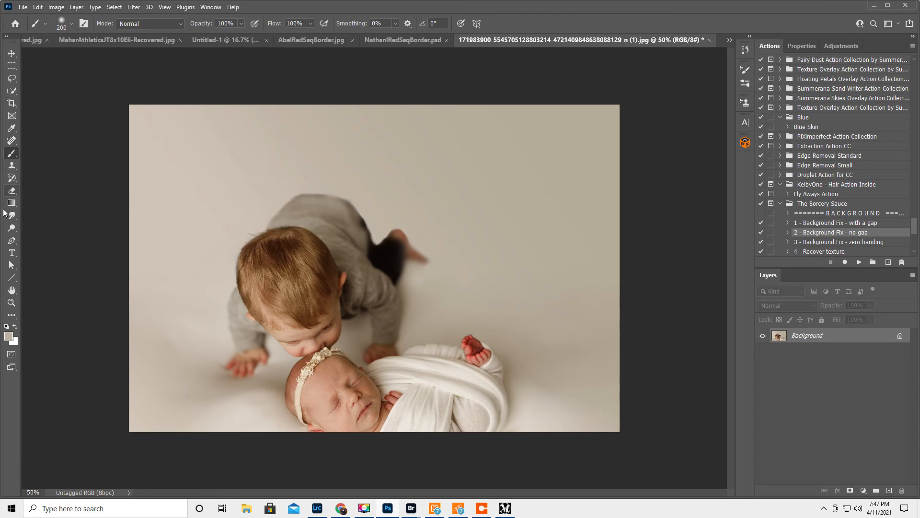
left_click(11, 215)
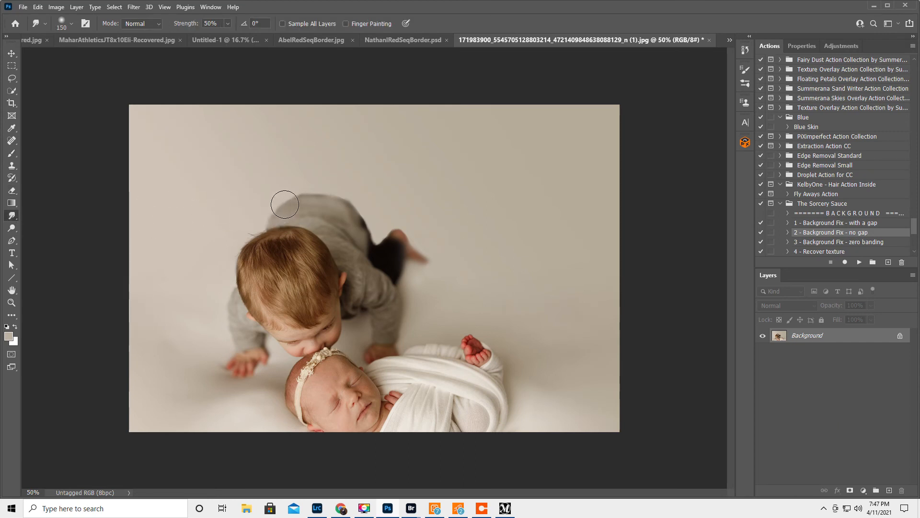
mouse_move(327, 200)
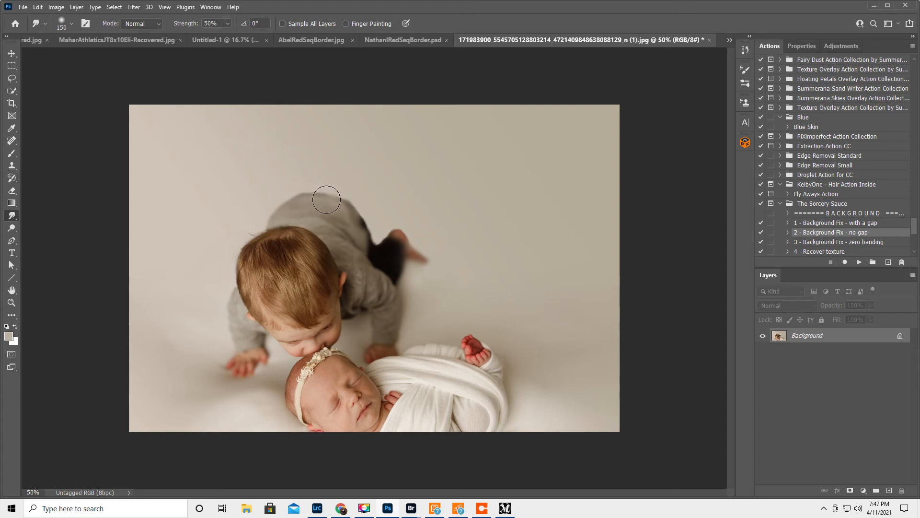
mouse_move(352, 213)
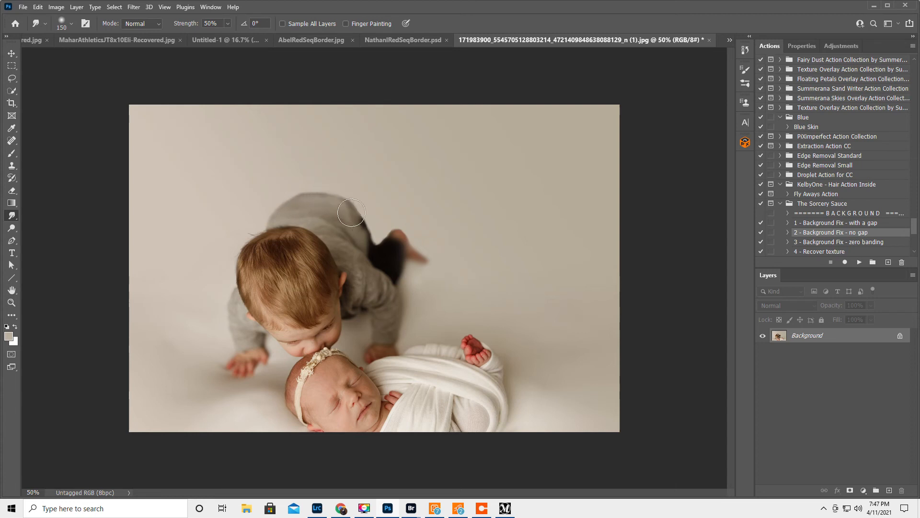
mouse_move(367, 235)
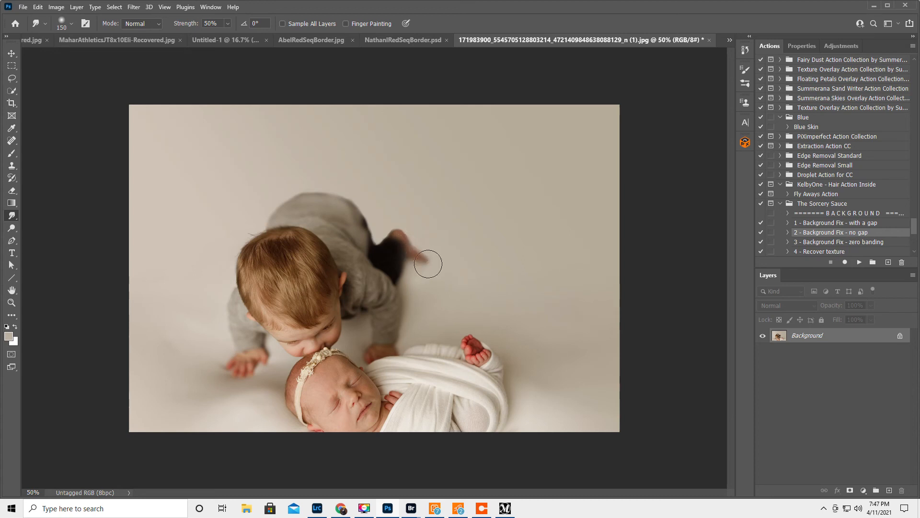
mouse_move(399, 231)
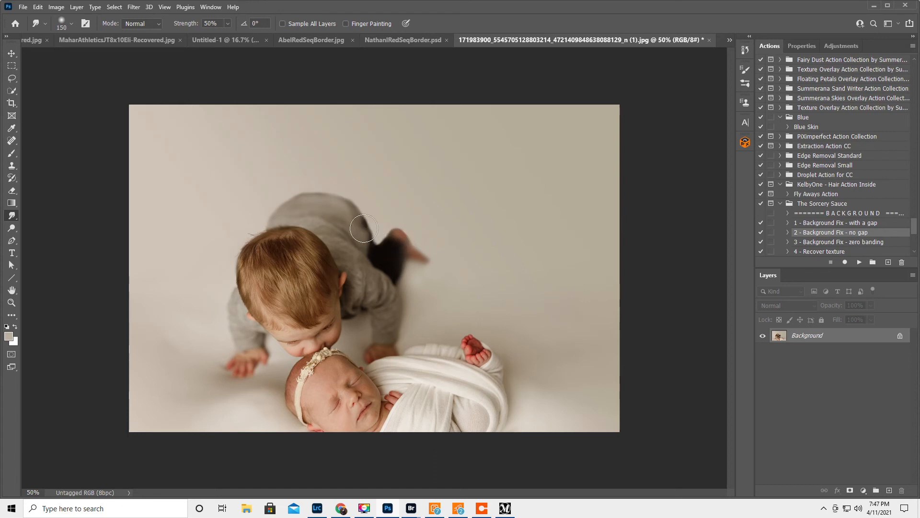
mouse_move(512, 229)
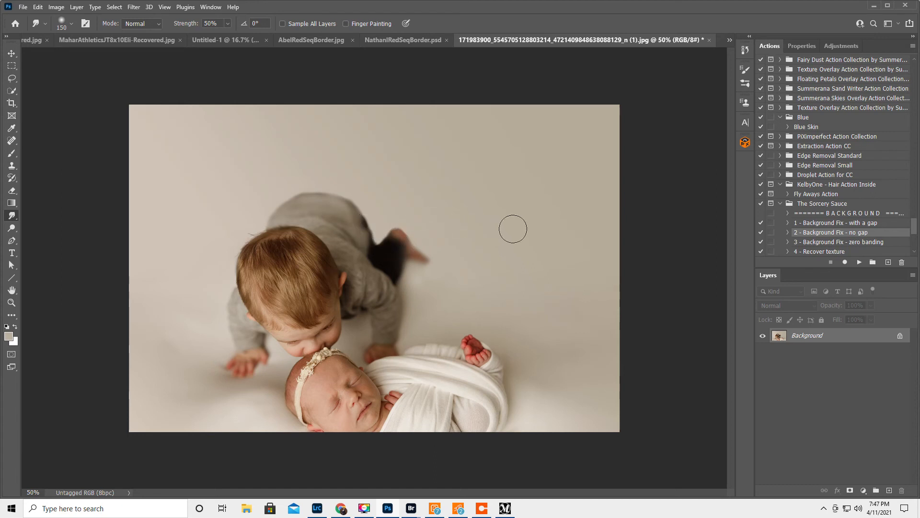
mouse_move(468, 269)
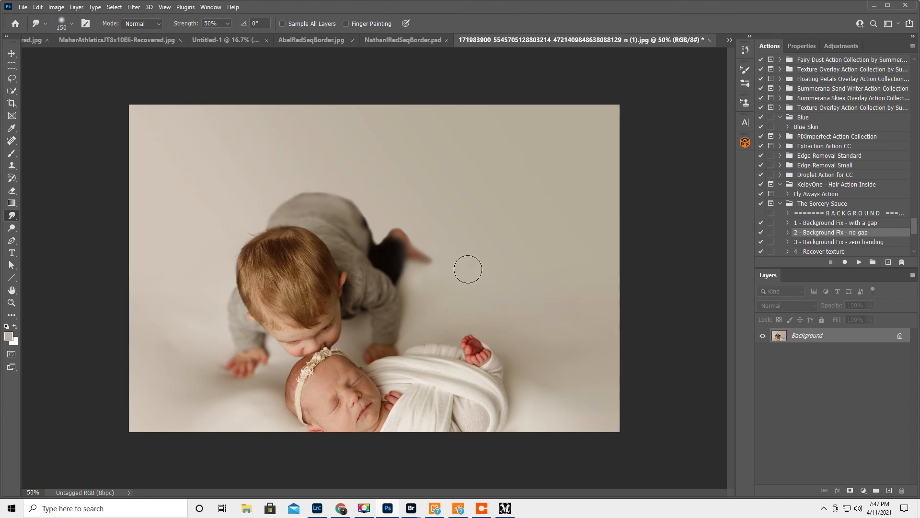
mouse_move(805, 334)
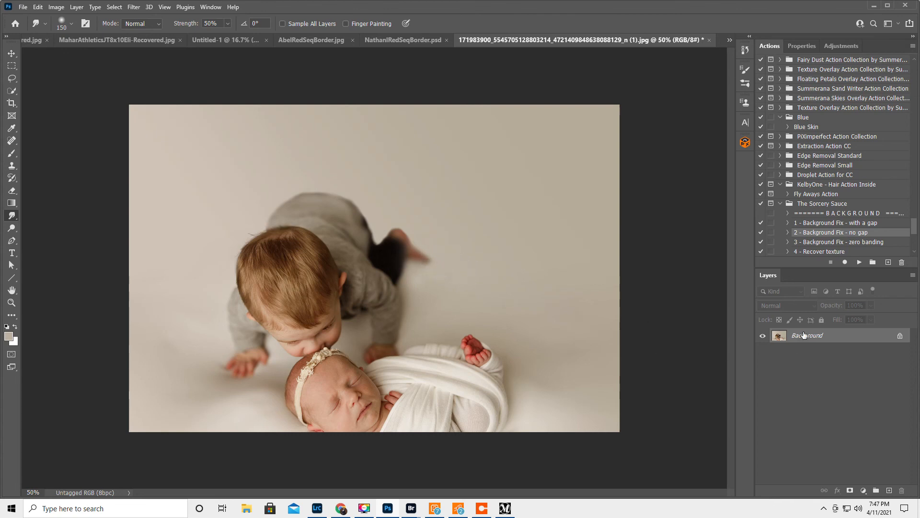
Step: Duplicate the flattened photo with Ctrl+J and Gaussian-blur it at 12.5 pixels
key("ctrl+j")
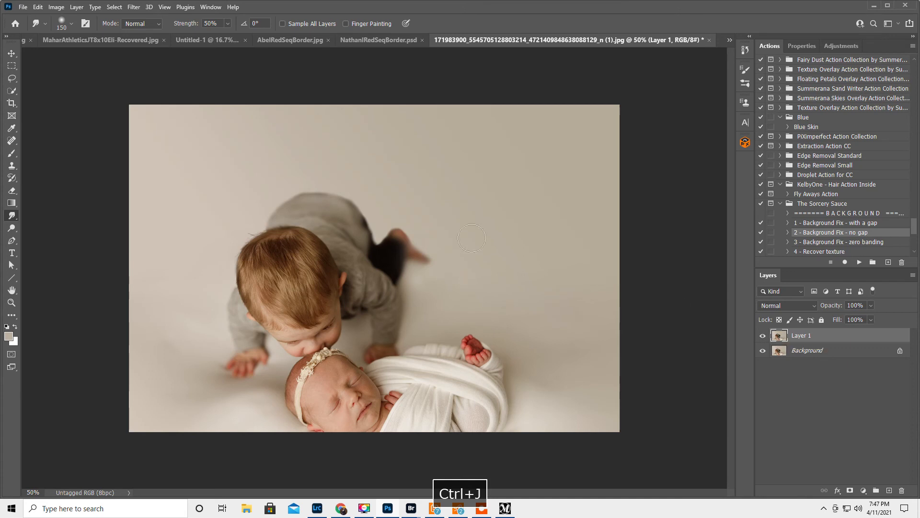
left_click(133, 7)
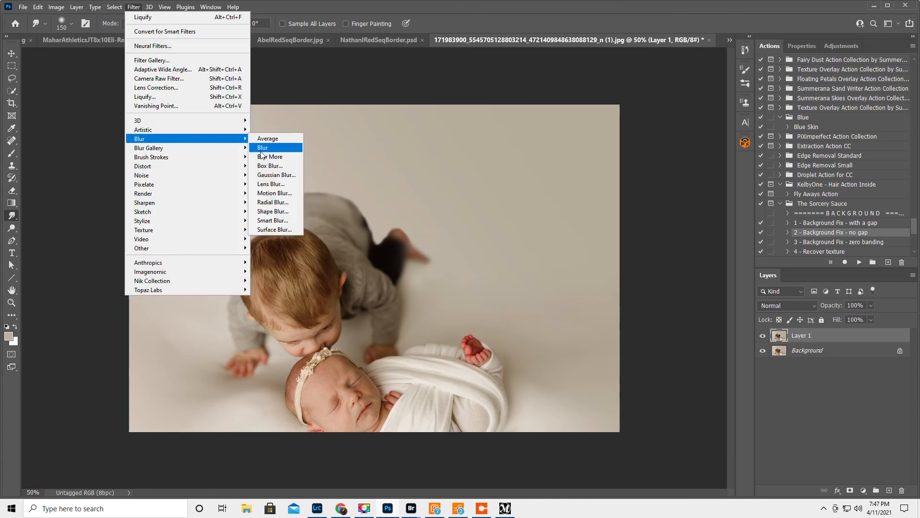
left_click(276, 175)
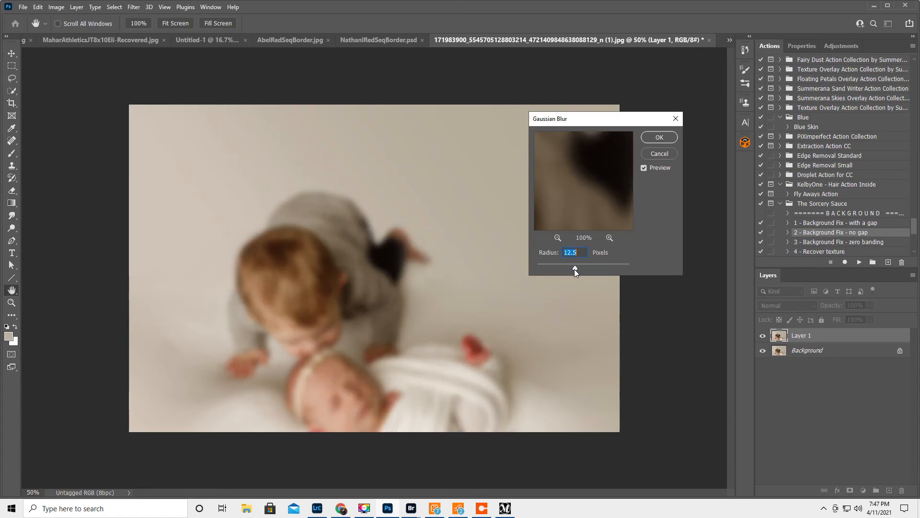
mouse_move(657, 138)
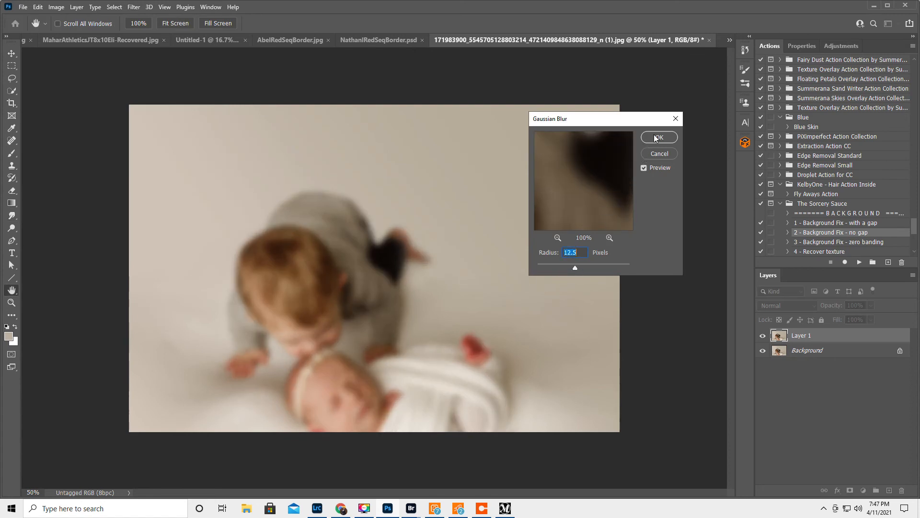
left_click(657, 137)
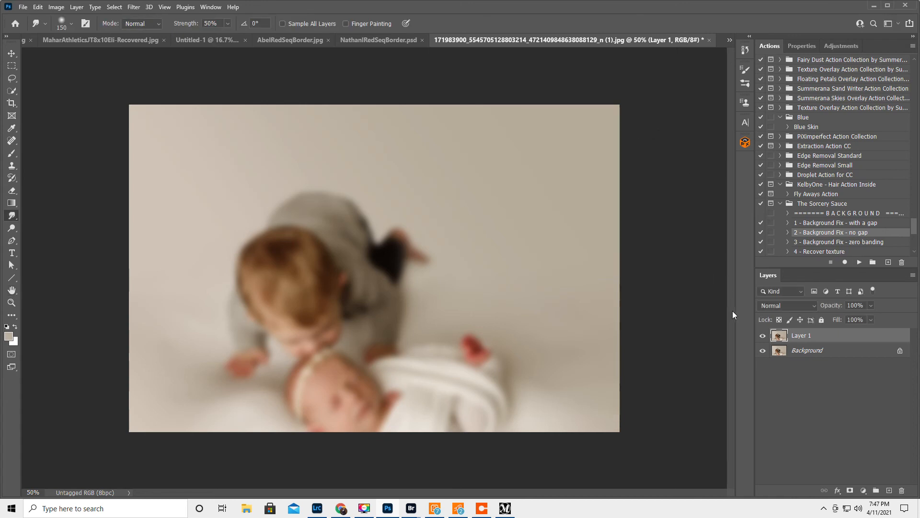
mouse_move(851, 495)
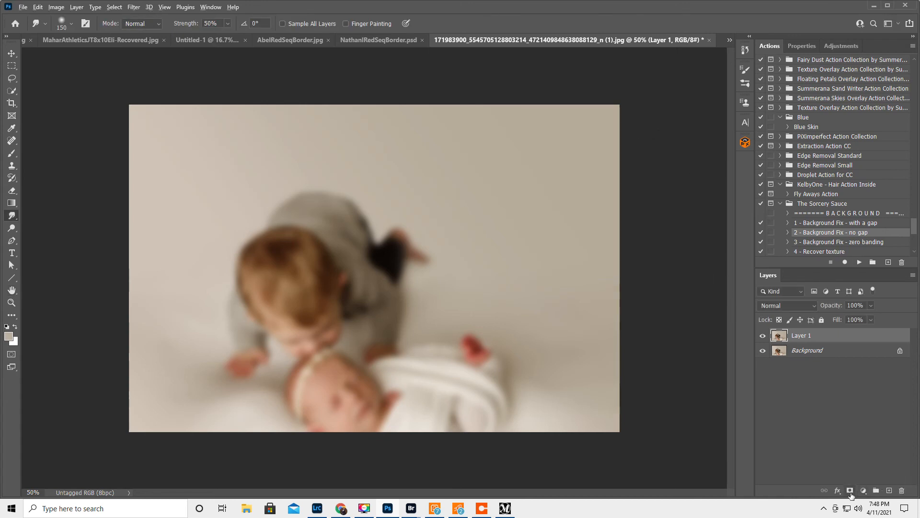
Step: Hide the blurred duplicate behind a black mask and brush white over the backdrop and edges
left_click(850, 490)
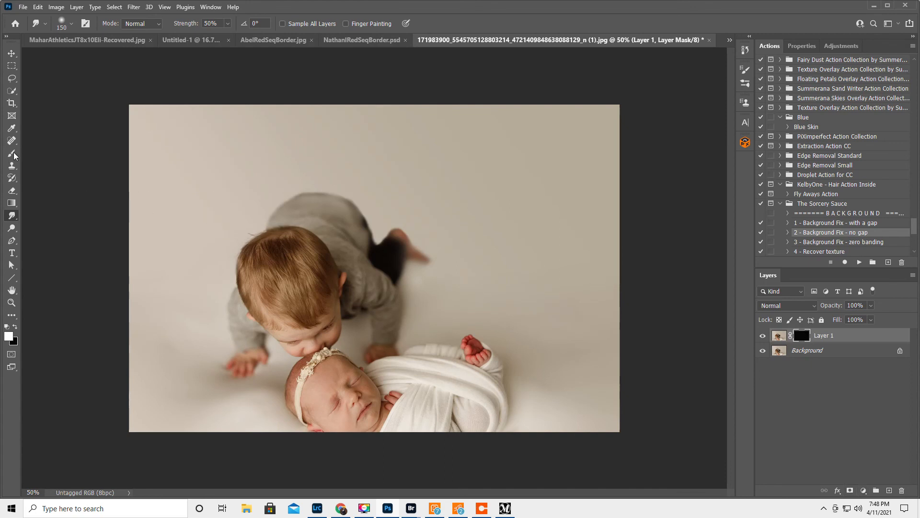
left_click(12, 154)
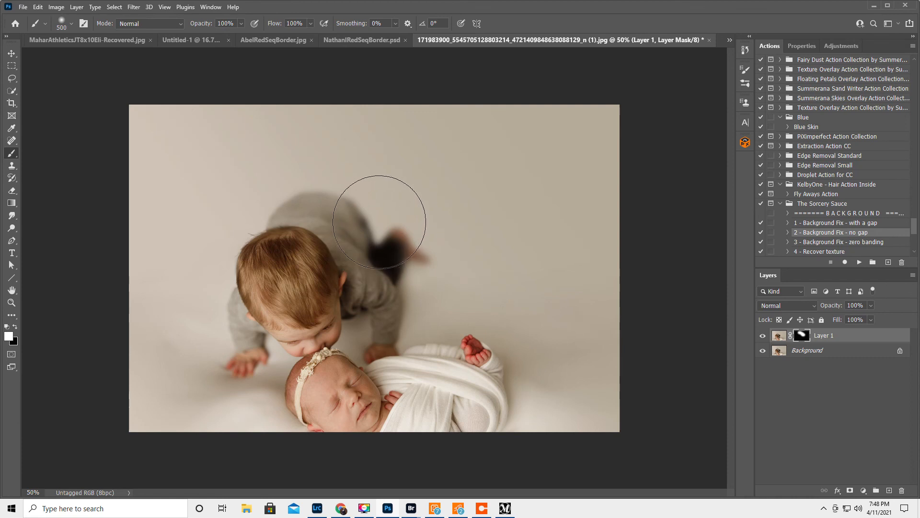
mouse_move(448, 225)
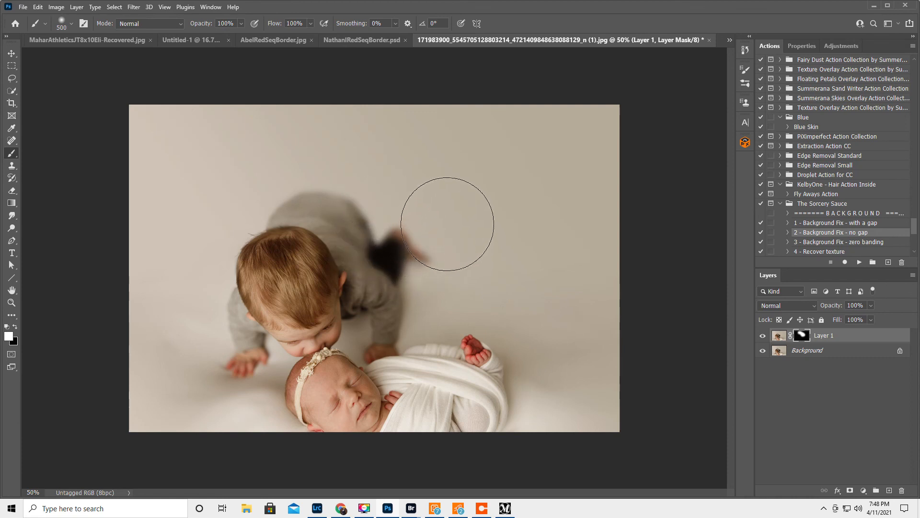
mouse_move(253, 167)
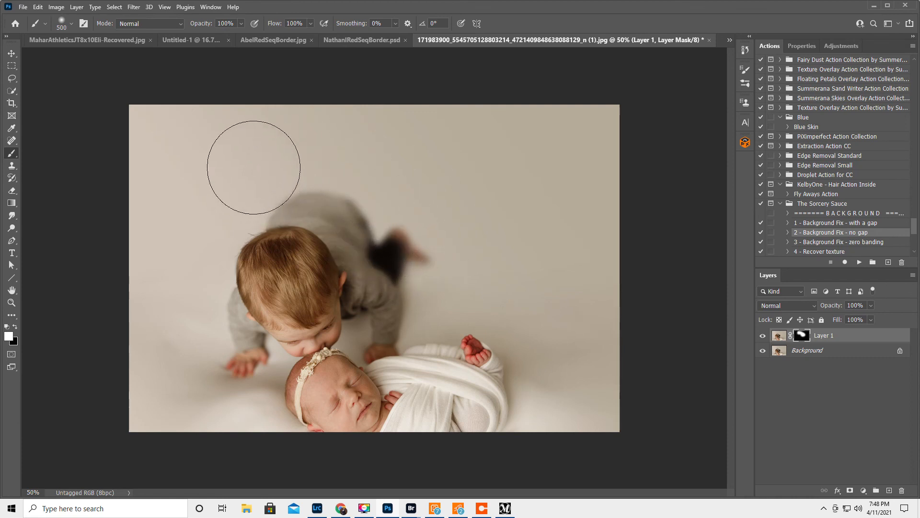
mouse_move(433, 238)
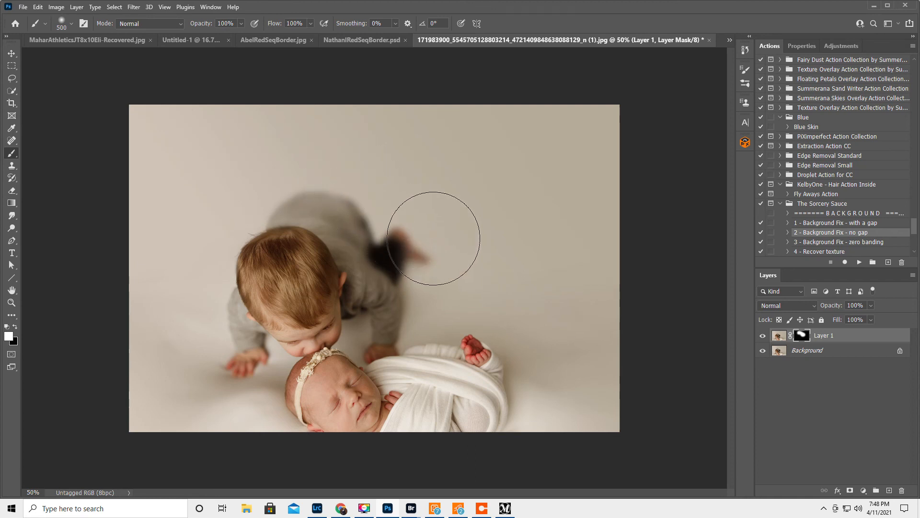
mouse_move(540, 263)
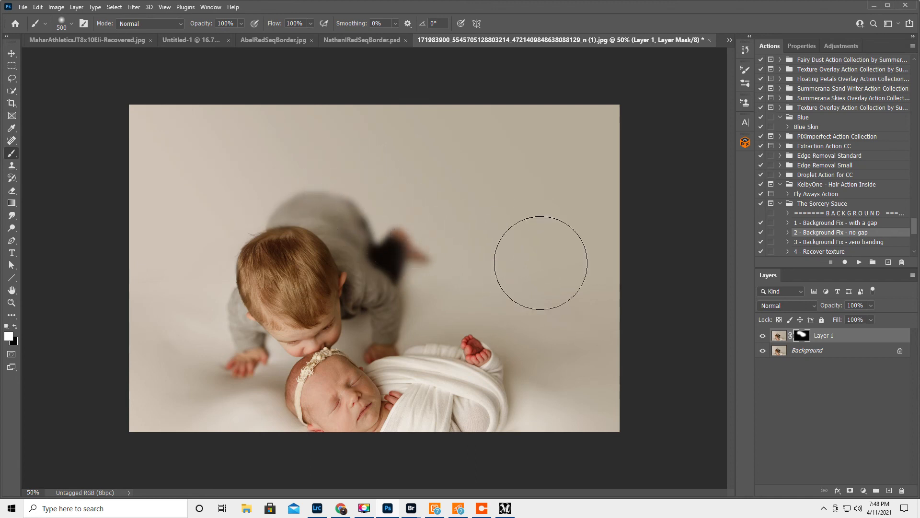
mouse_move(401, 436)
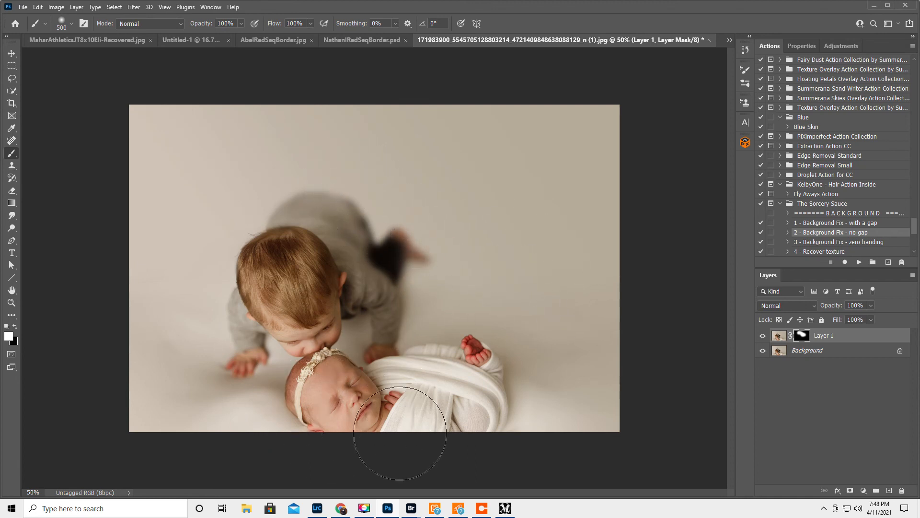
mouse_move(279, 162)
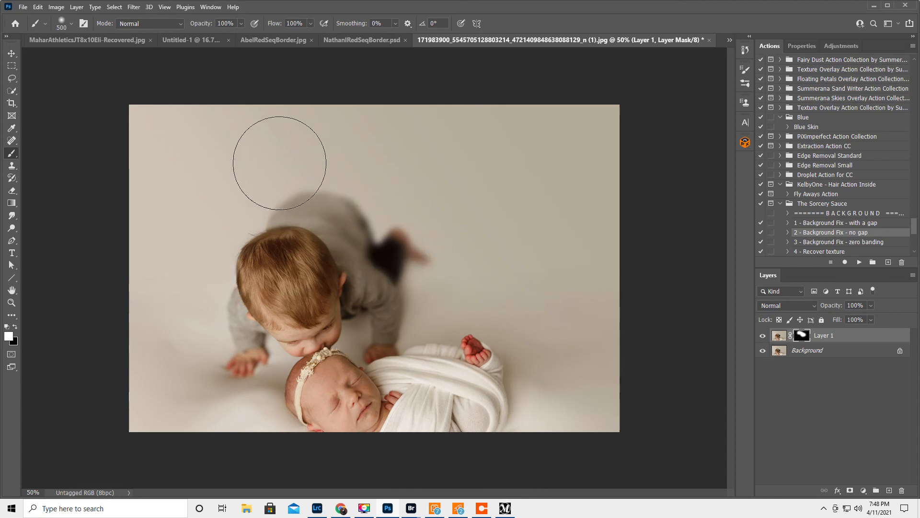
mouse_move(140, 376)
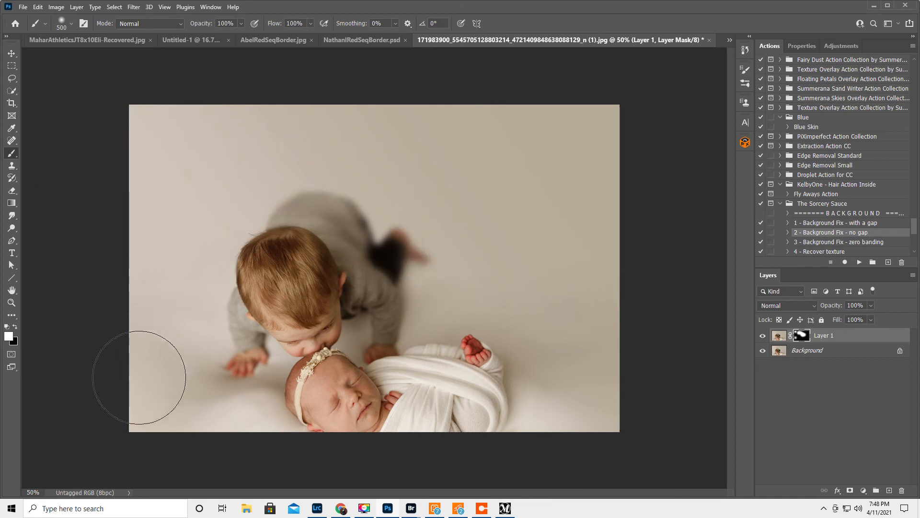
mouse_move(469, 492)
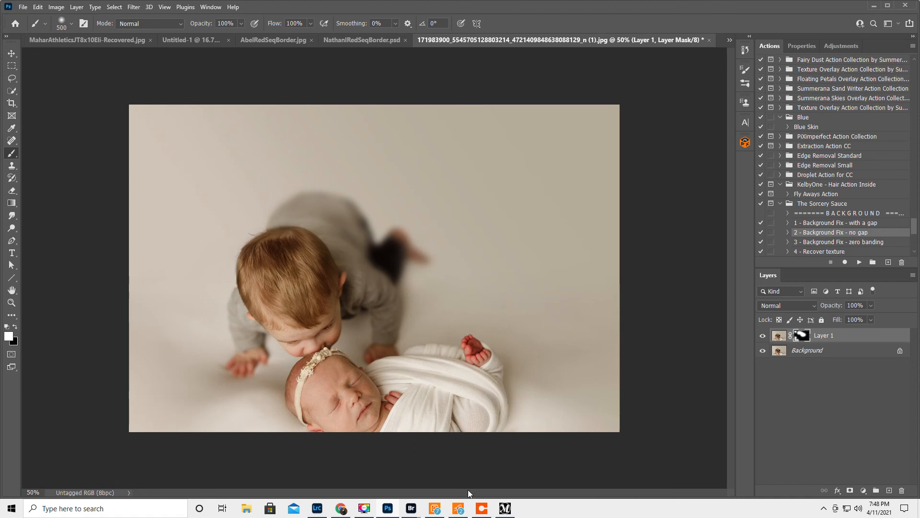
mouse_move(606, 334)
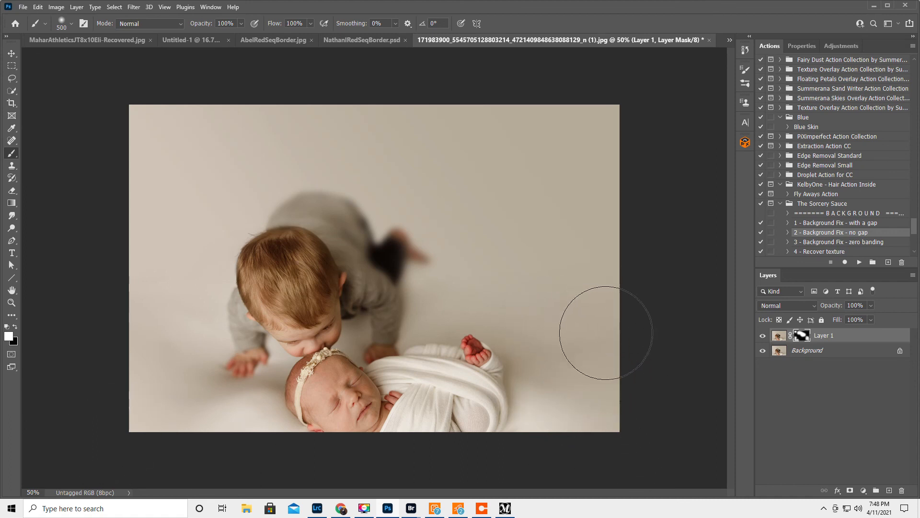
mouse_move(77, 374)
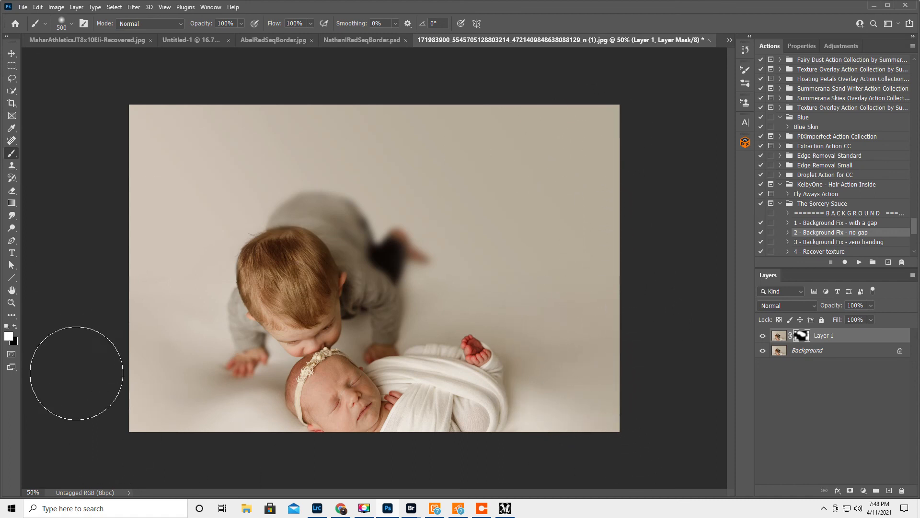
mouse_move(167, 296)
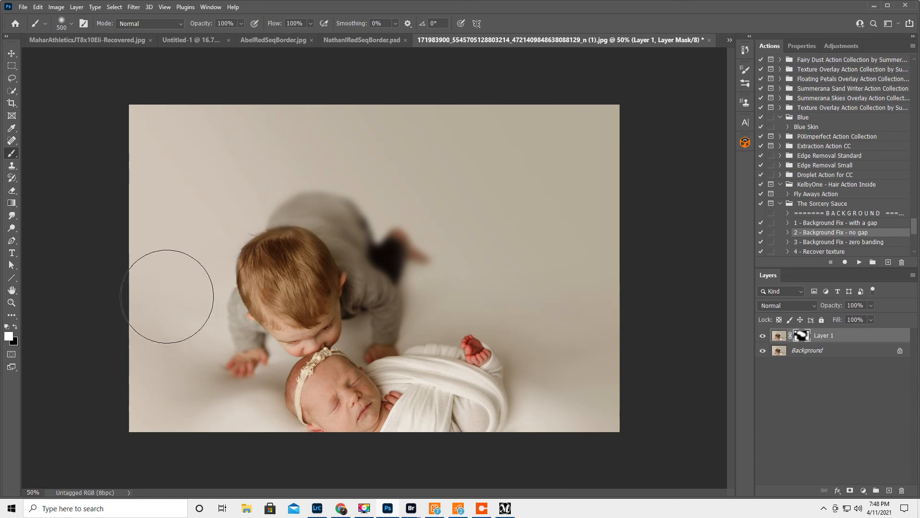
mouse_move(134, 422)
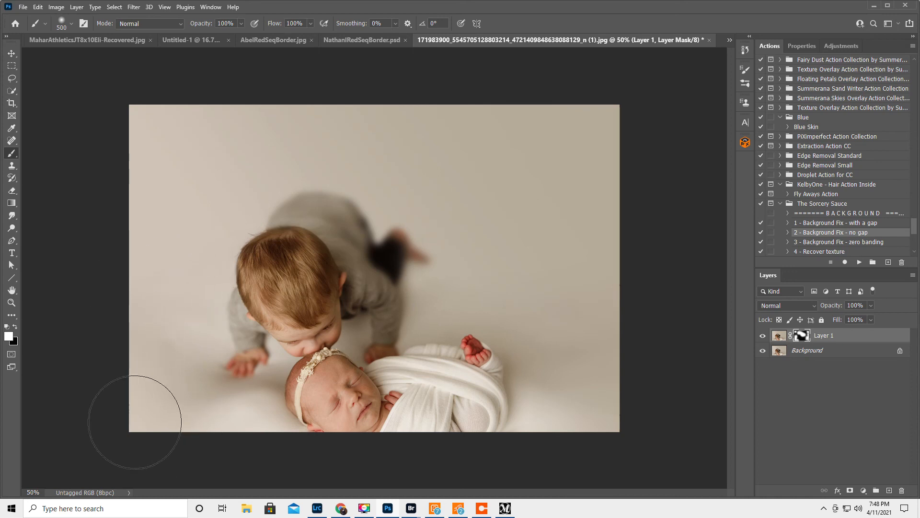
mouse_move(658, 378)
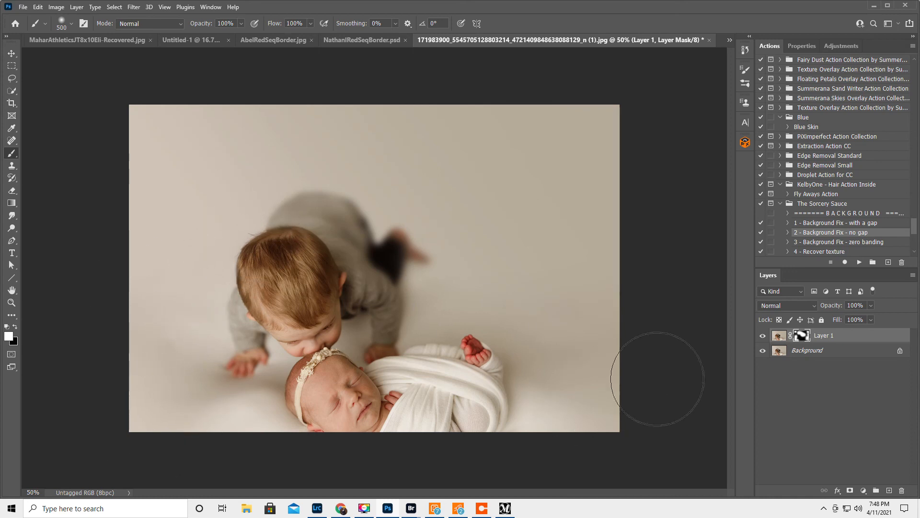
Step: Flatten the edge-blurred layers into a single background via the layer context menu
right_click(825, 335)
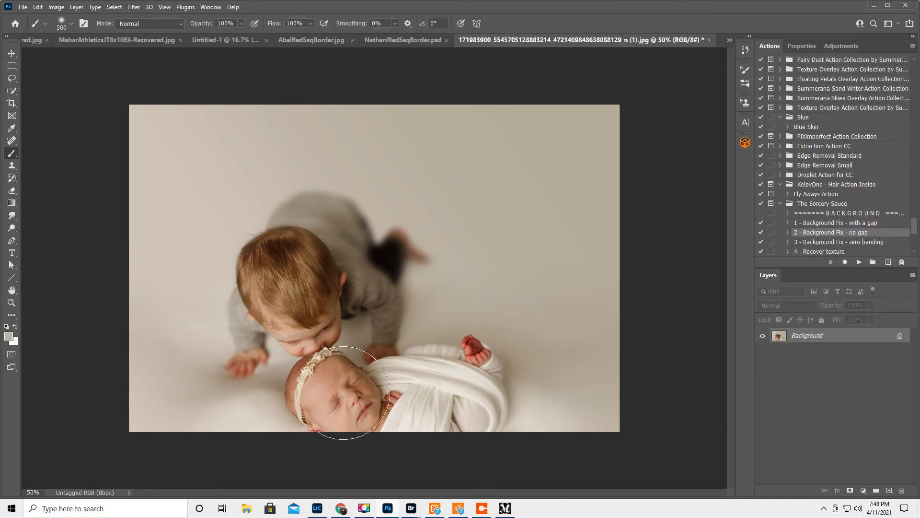
mouse_move(609, 433)
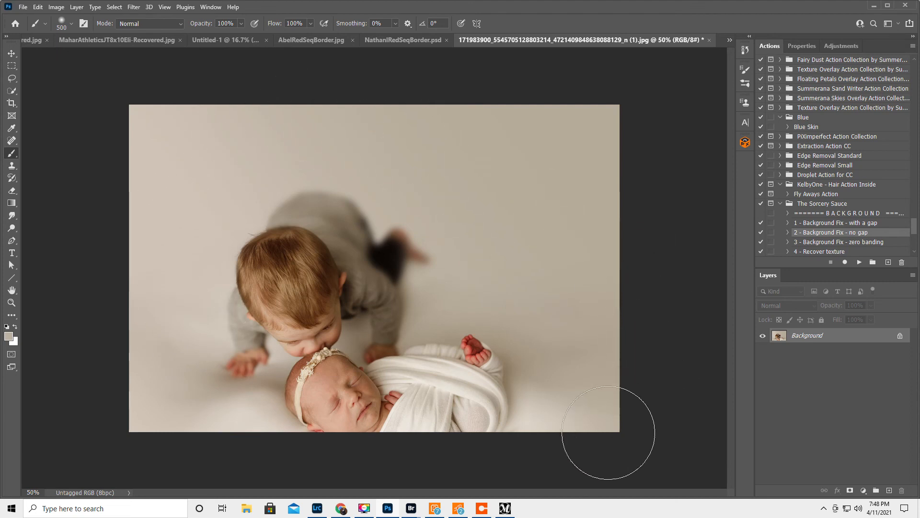
mouse_move(235, 236)
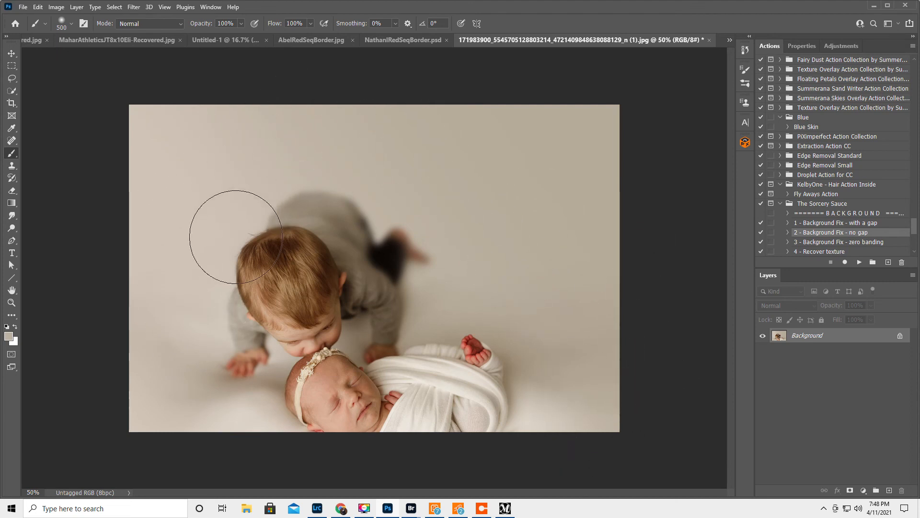
mouse_move(247, 278)
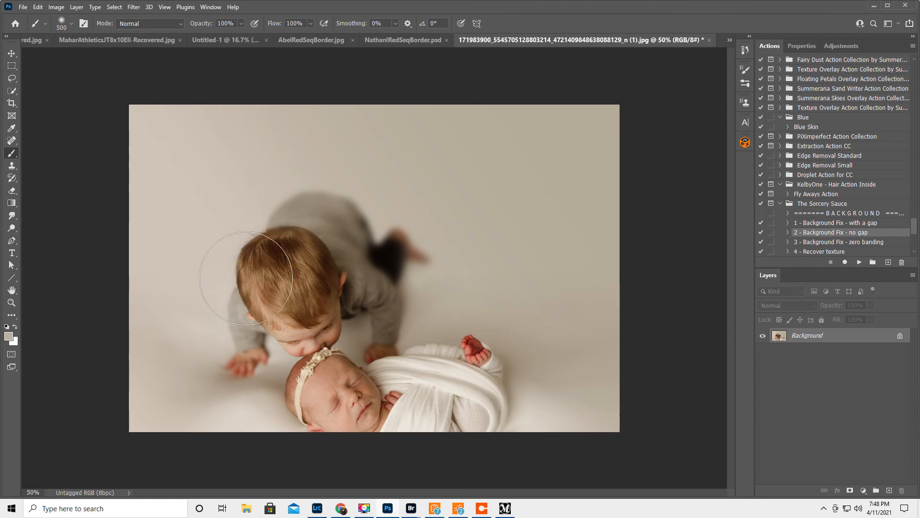
mouse_move(146, 414)
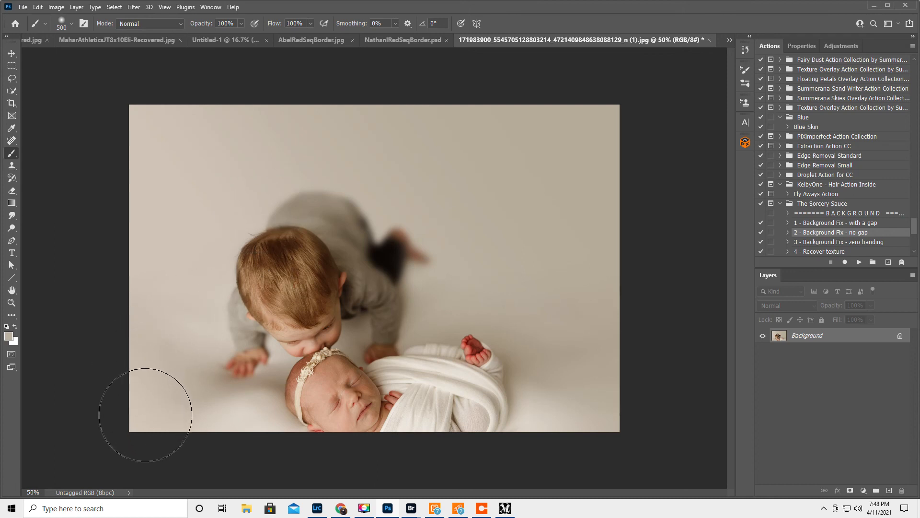
mouse_move(437, 464)
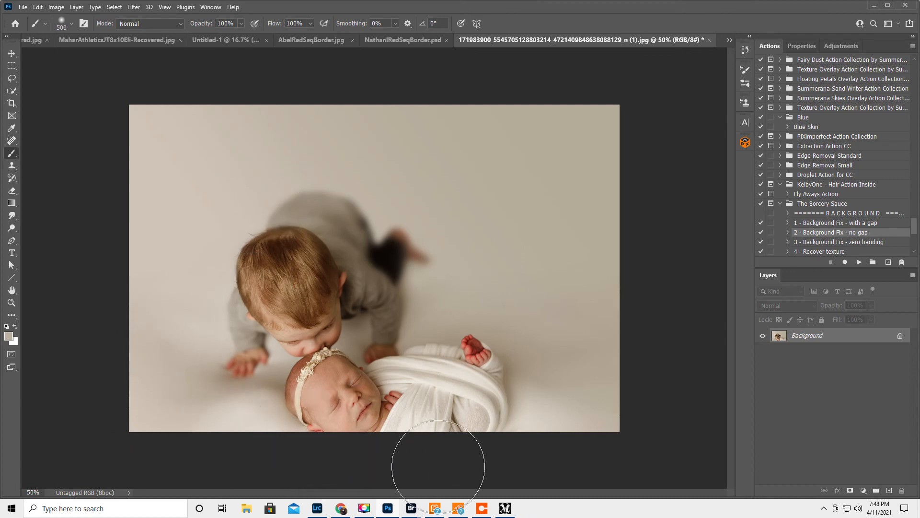
mouse_move(465, 458)
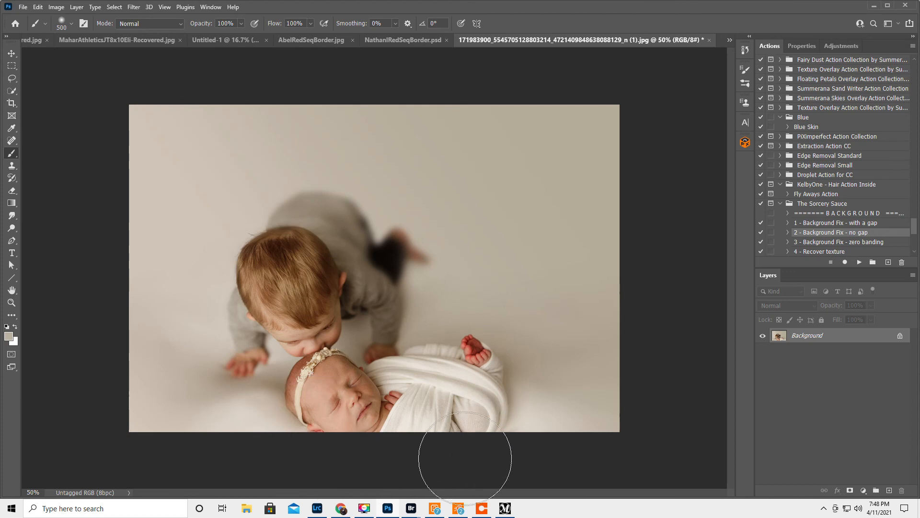
mouse_move(364, 444)
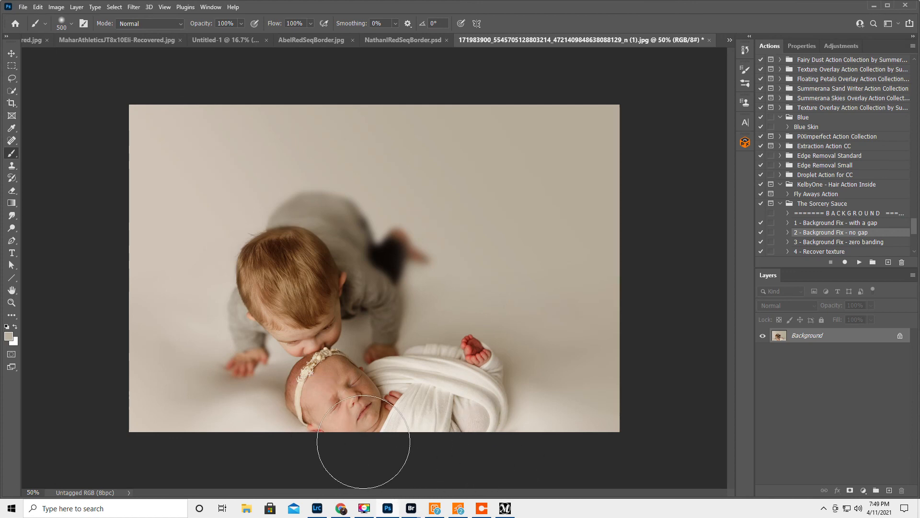
mouse_move(581, 232)
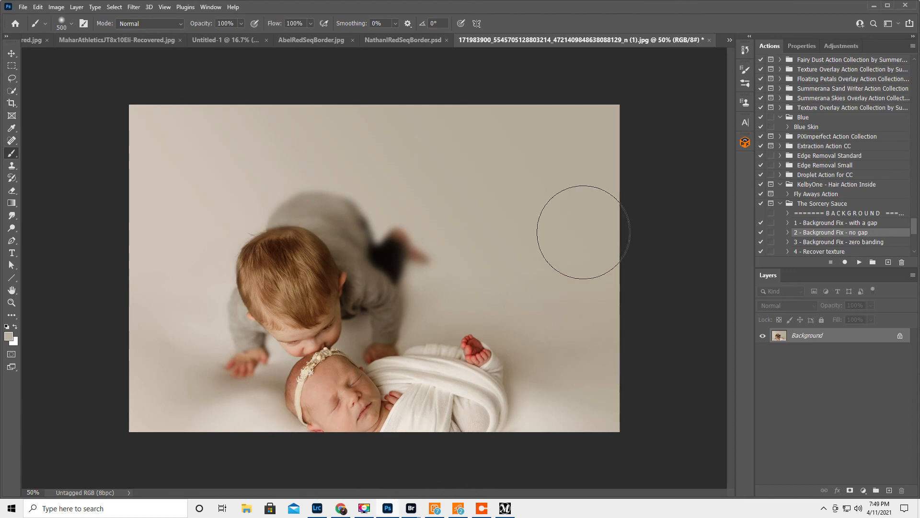